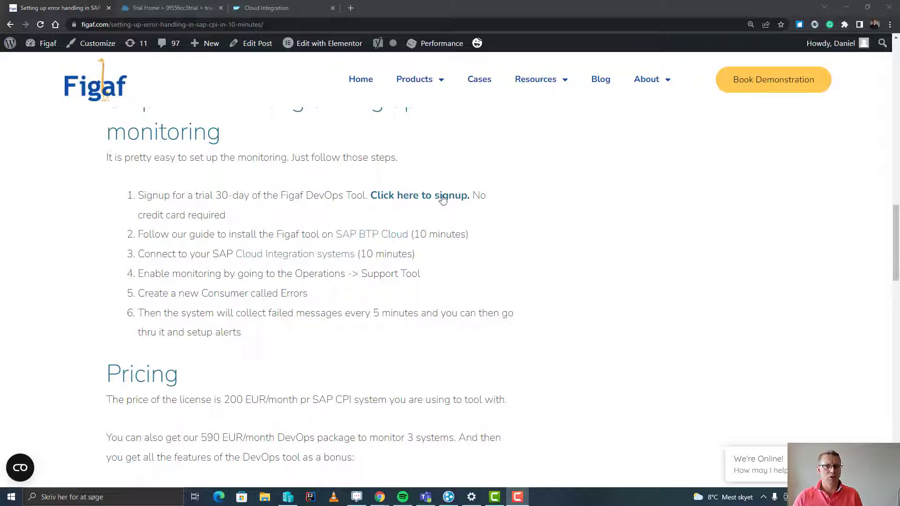
left_click(419, 195)
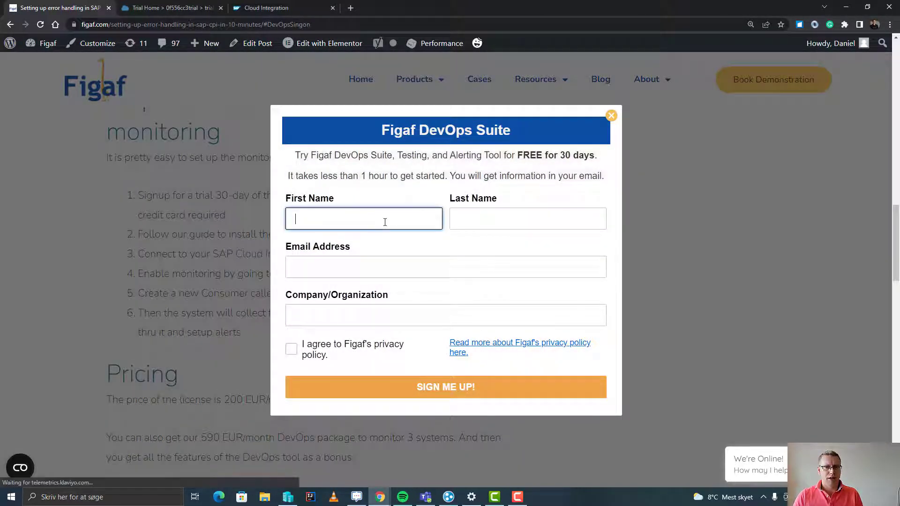
type("Daniel")
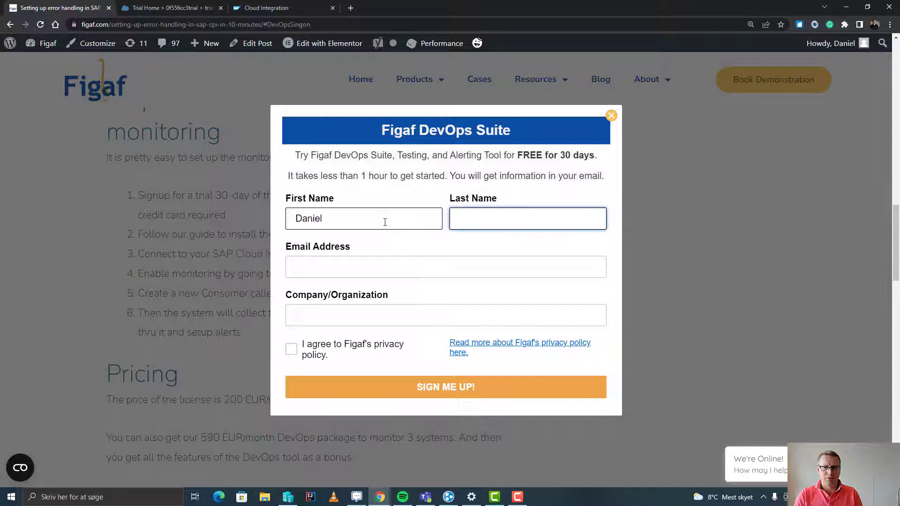
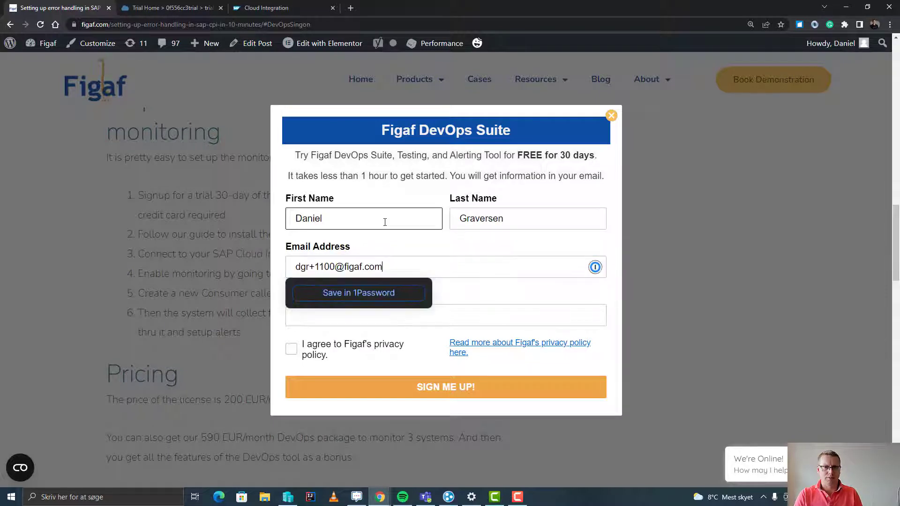
type("Figaf demo")
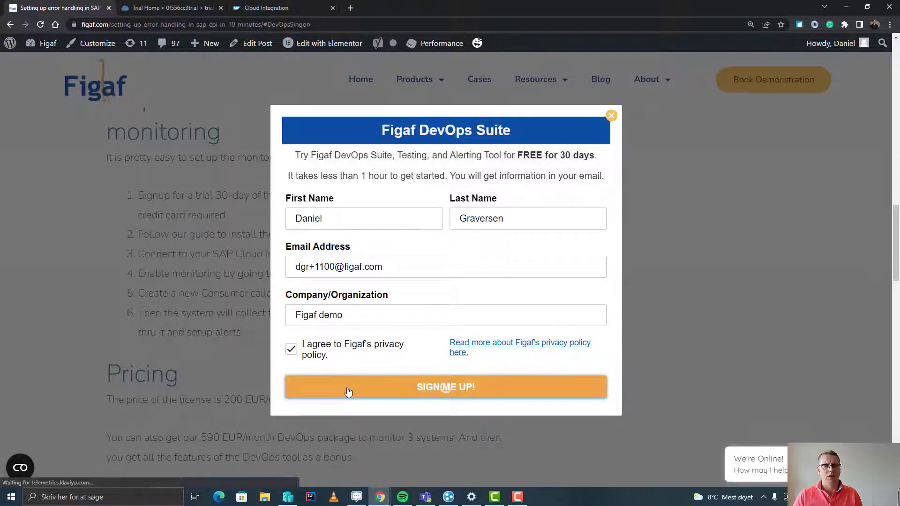
left_click(445, 387)
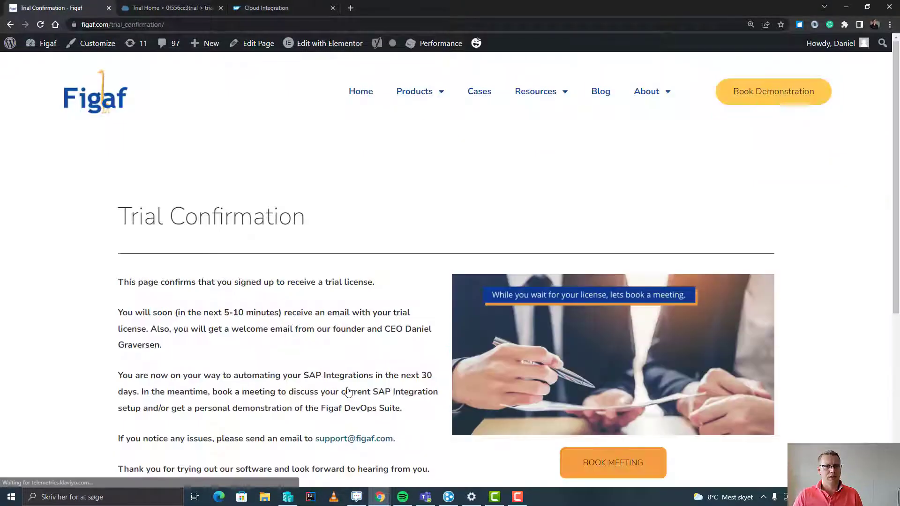
Open the Deploy to SAP BTP, Cloud Foundry guide in a new tab
scroll("down", 3)
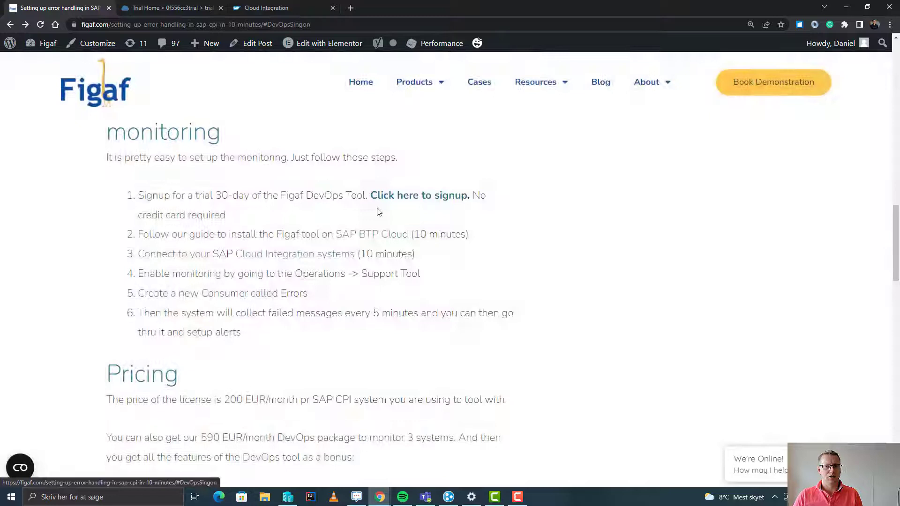
mouse_move(351, 235)
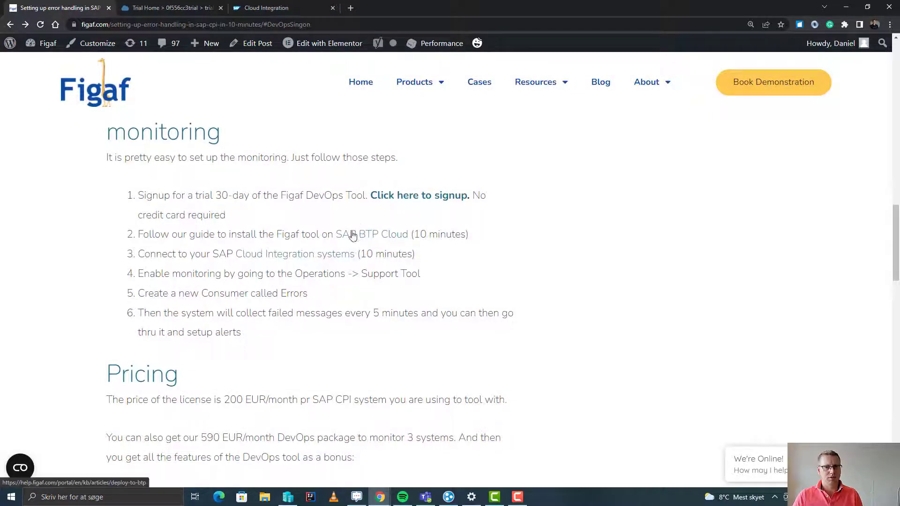
right_click(356, 234)
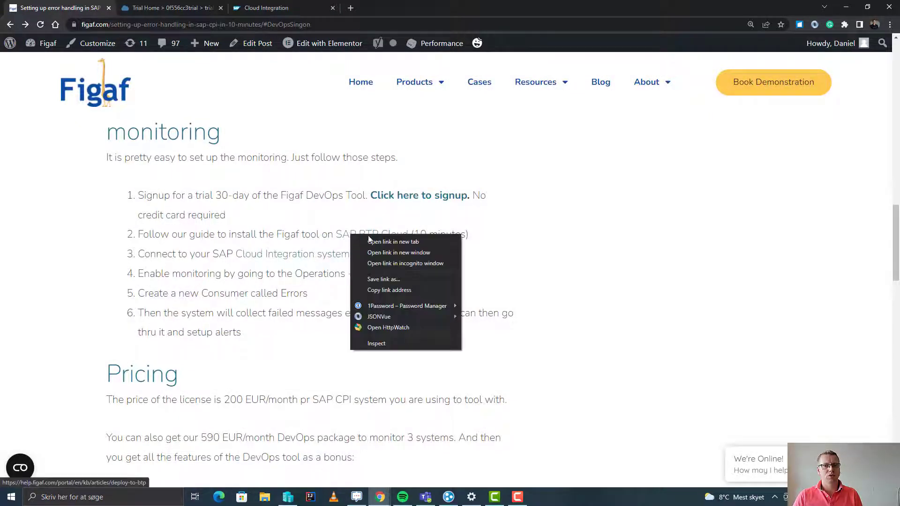
left_click(393, 241)
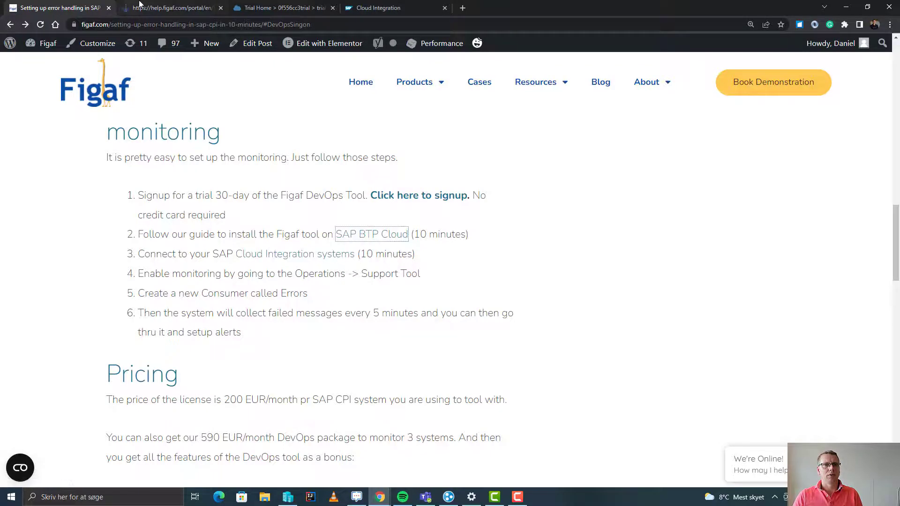
left_click(371, 234)
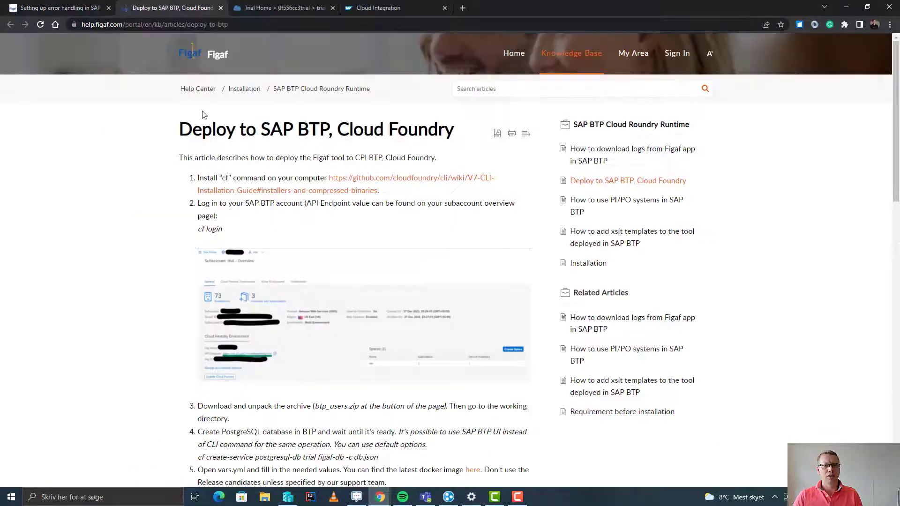
mouse_move(362, 195)
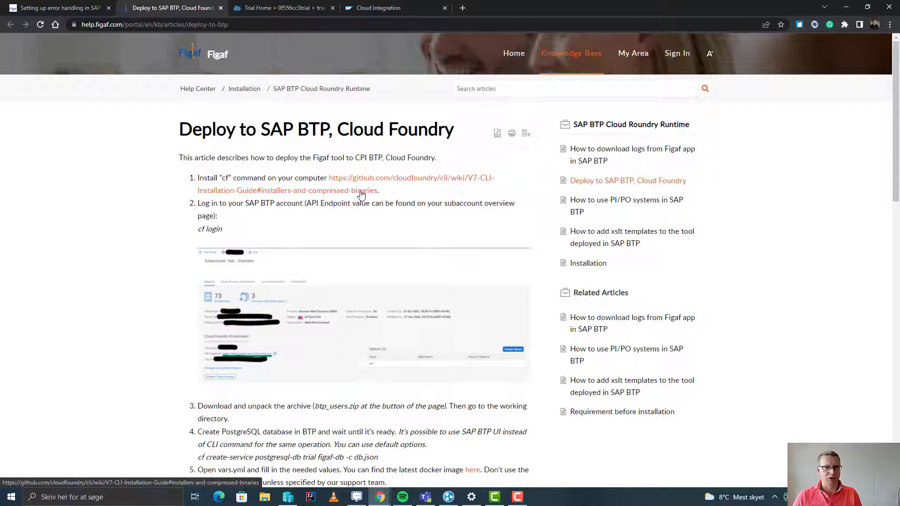
mouse_move(357, 191)
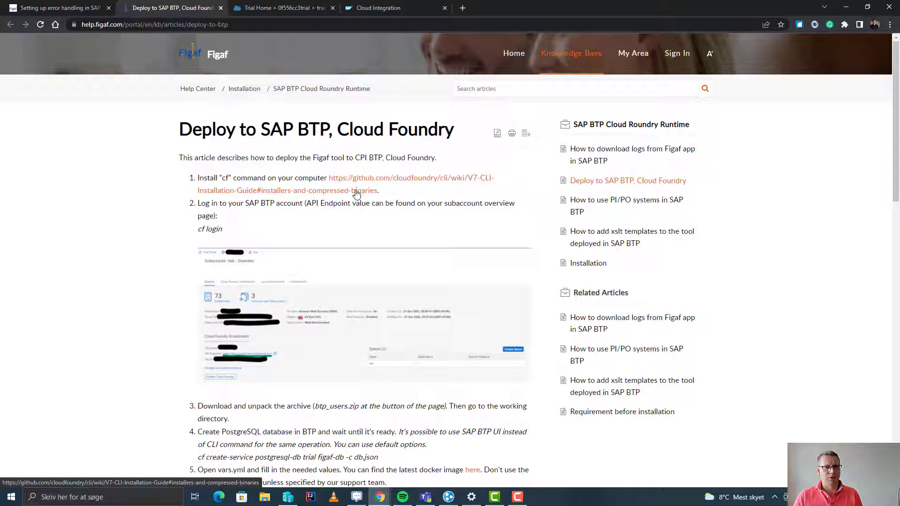
mouse_move(232, 235)
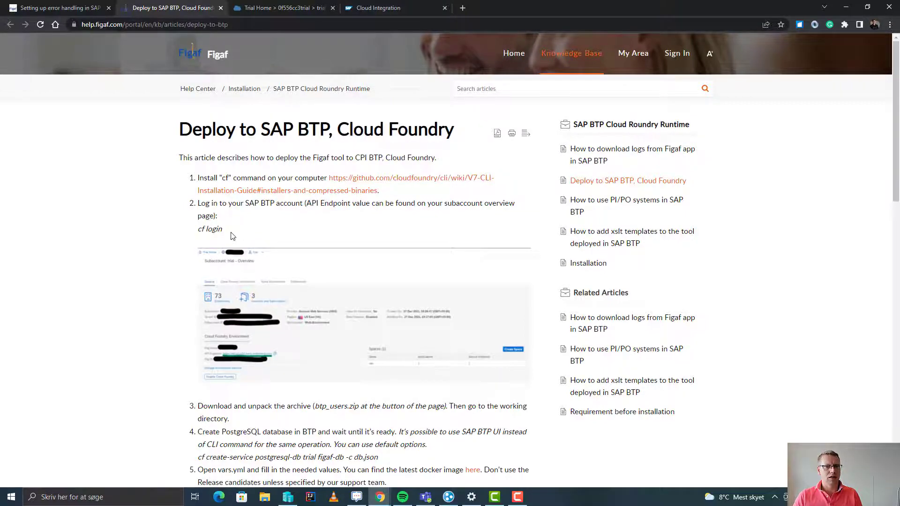
Download the guide's btp_users.zip attachment from the Attachments section
scroll("down", 3)
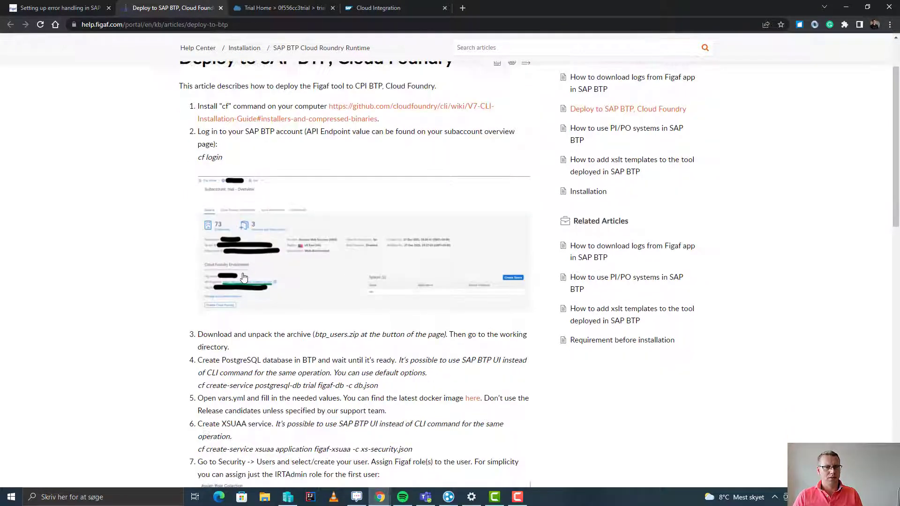
scroll("down", 3)
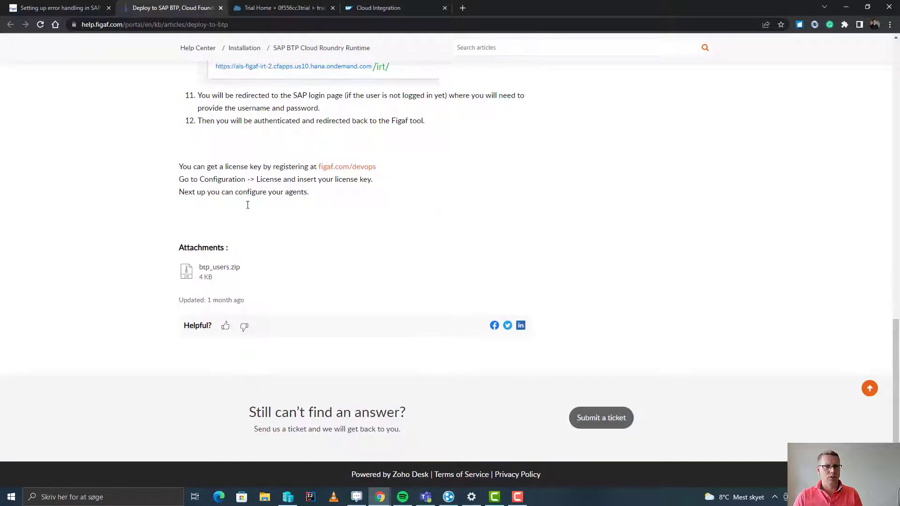
left_click(220, 271)
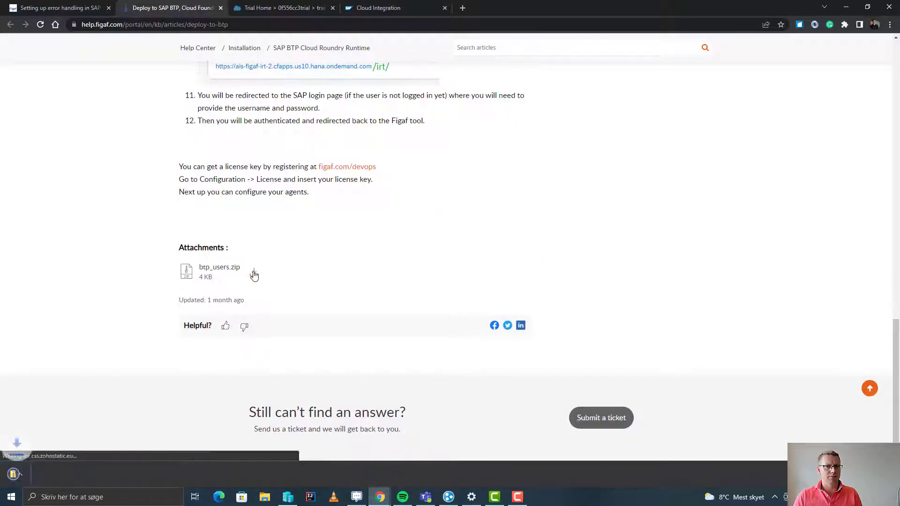
left_click(219, 271)
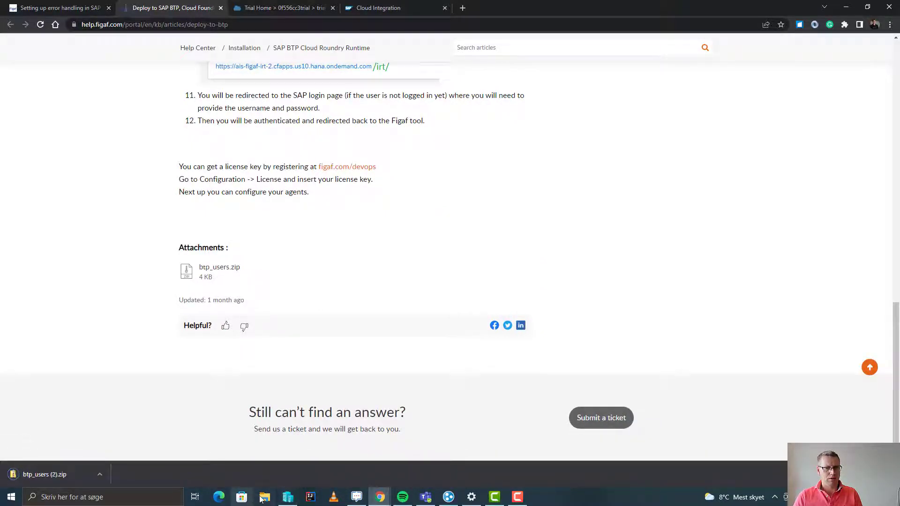
Extract the downloaded btp_users (2).zip in the Downloads folder
left_click(264, 497)
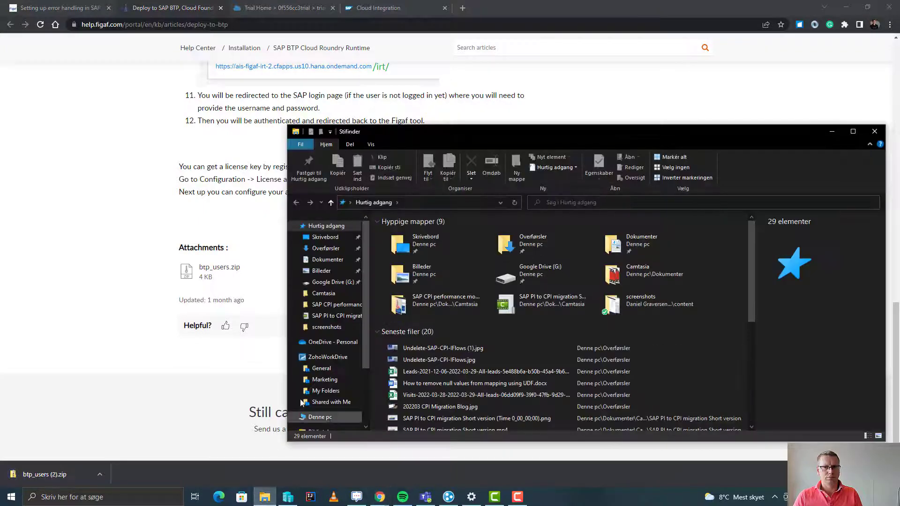
left_click(325, 236)
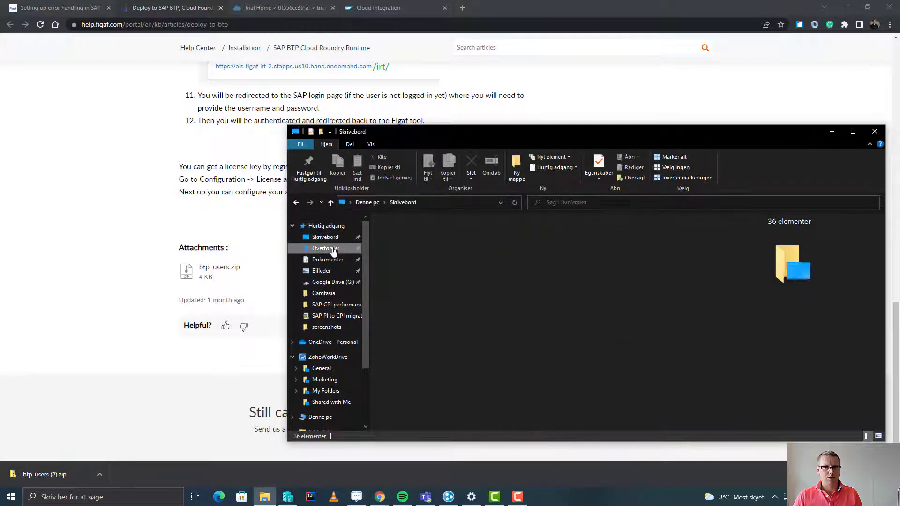
left_click(326, 247)
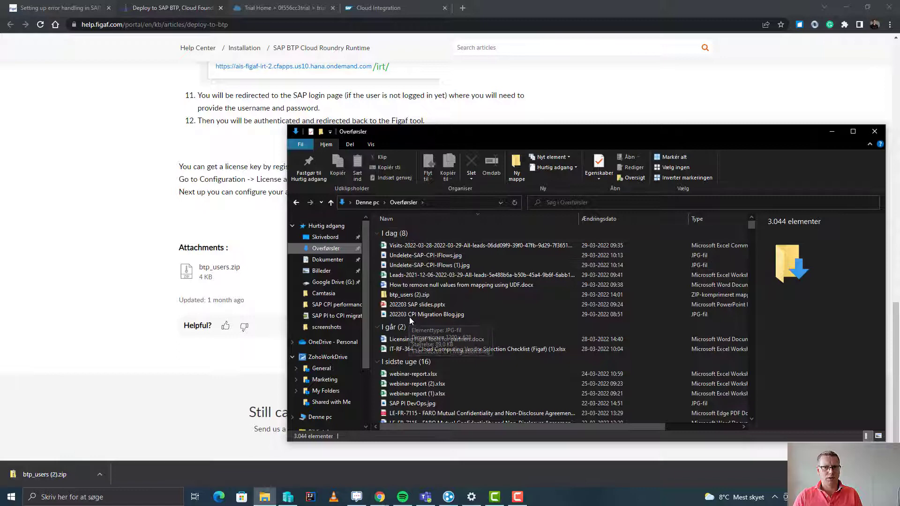
right_click(408, 295)
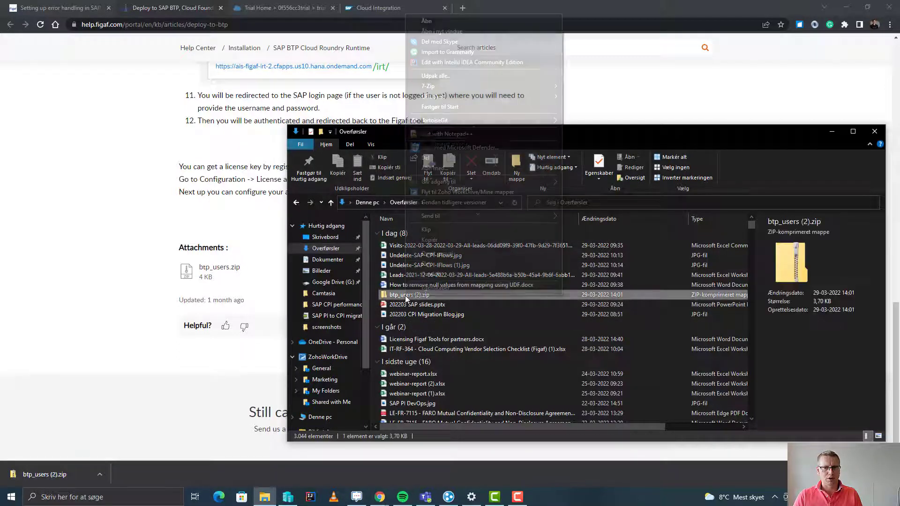
mouse_move(427, 87)
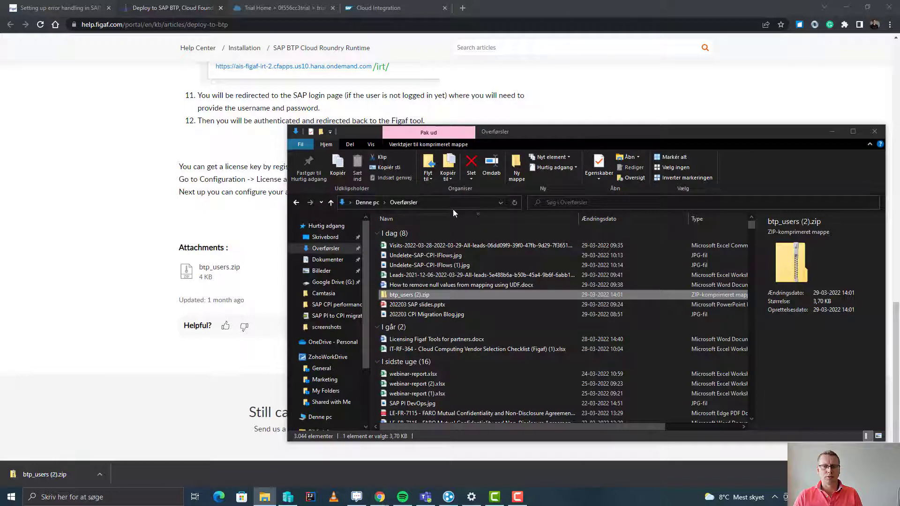
left_click(427, 133)
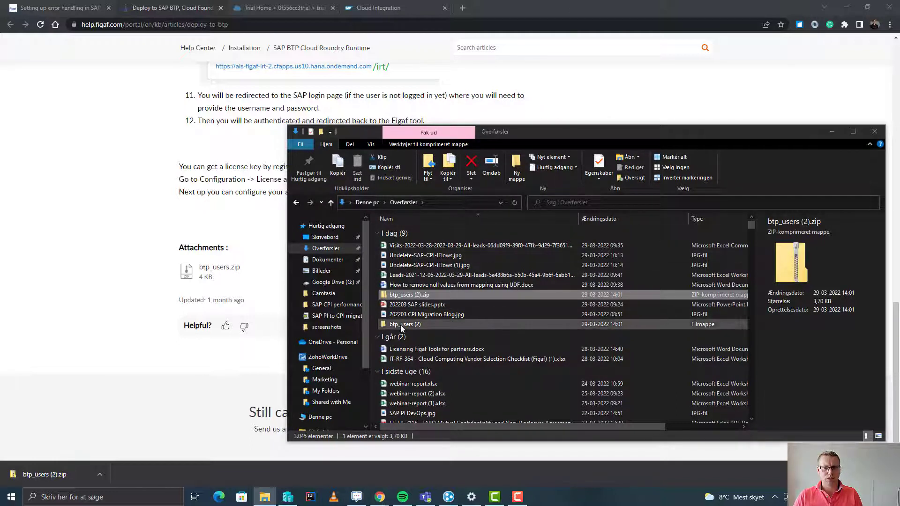
Open the extracted btp-users folder and select vars.yml for editing
double_click(405, 323)
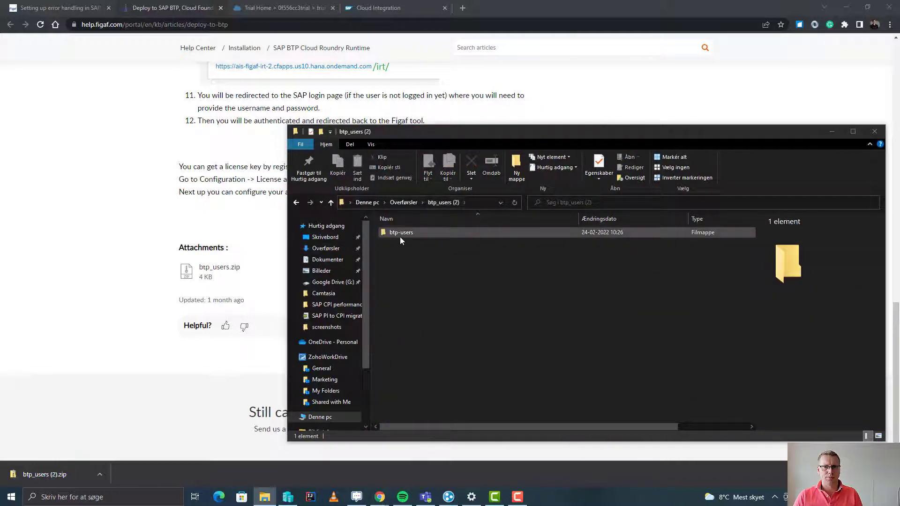
double_click(400, 232)
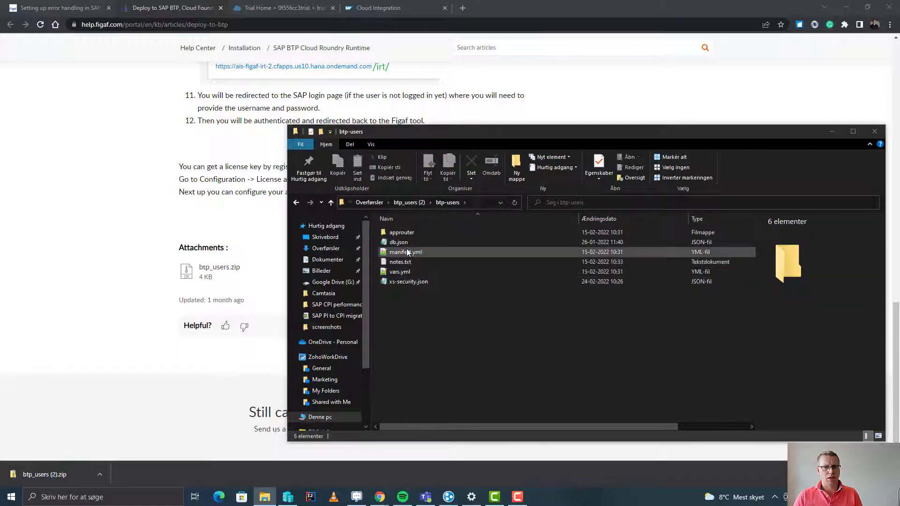
left_click(400, 272)
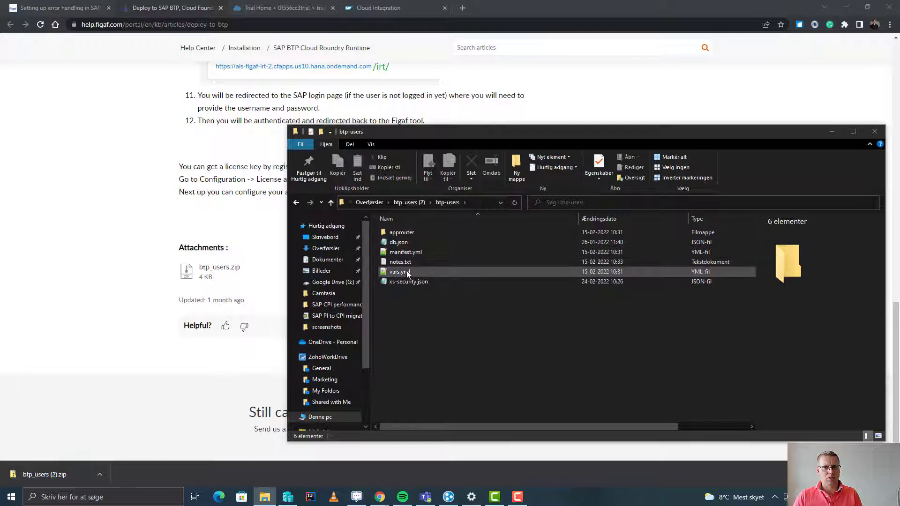
right_click(400, 272)
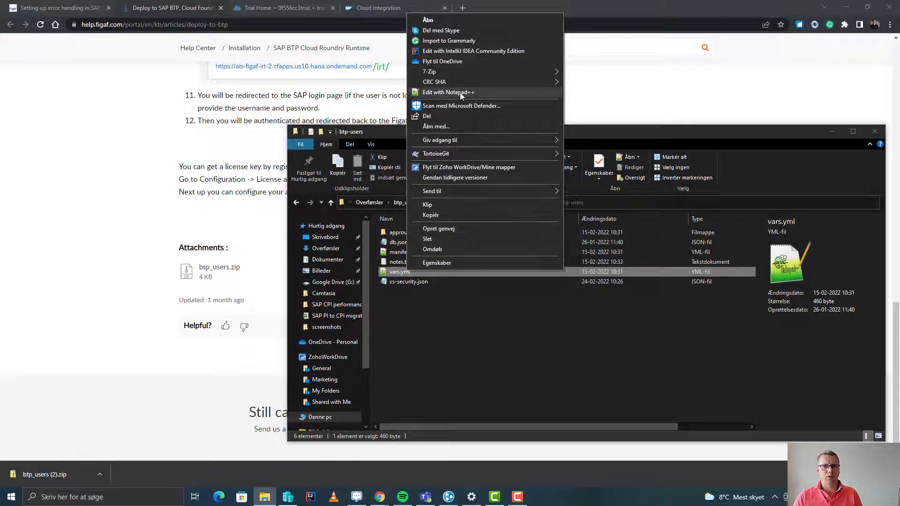
Edit vars.yml in Notepad++ so its ID reads monitoring-figaf
left_click(447, 92)
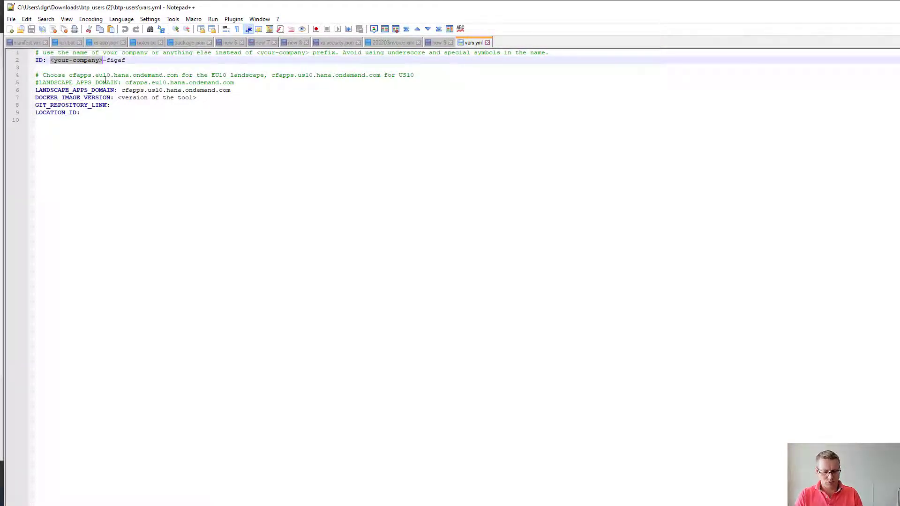
type("monitoring")
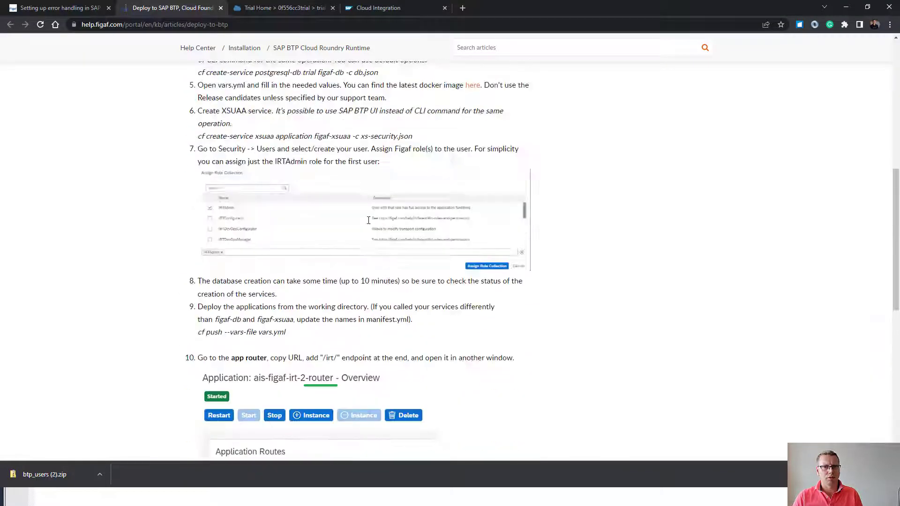
Open the figaf/irt btp tags on Docker Hub and pick out the 2202.3-btp tag
scroll("up", 3)
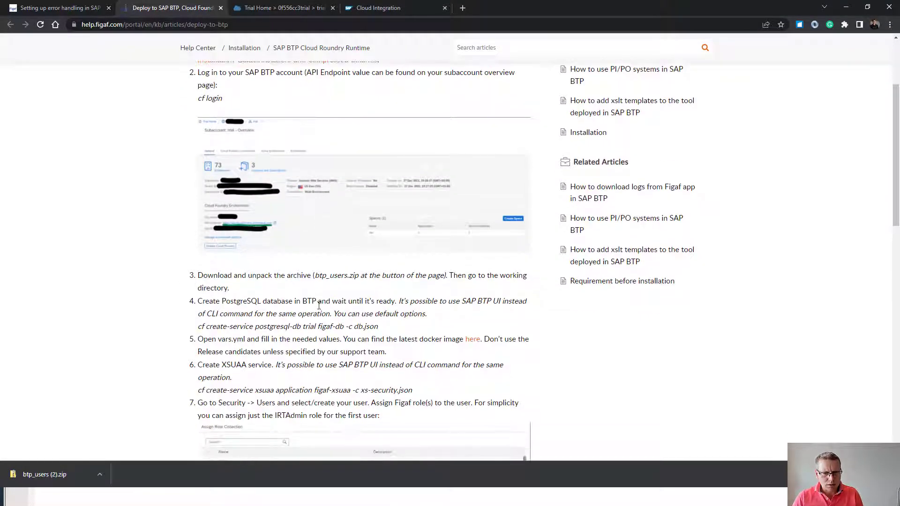
mouse_move(473, 339)
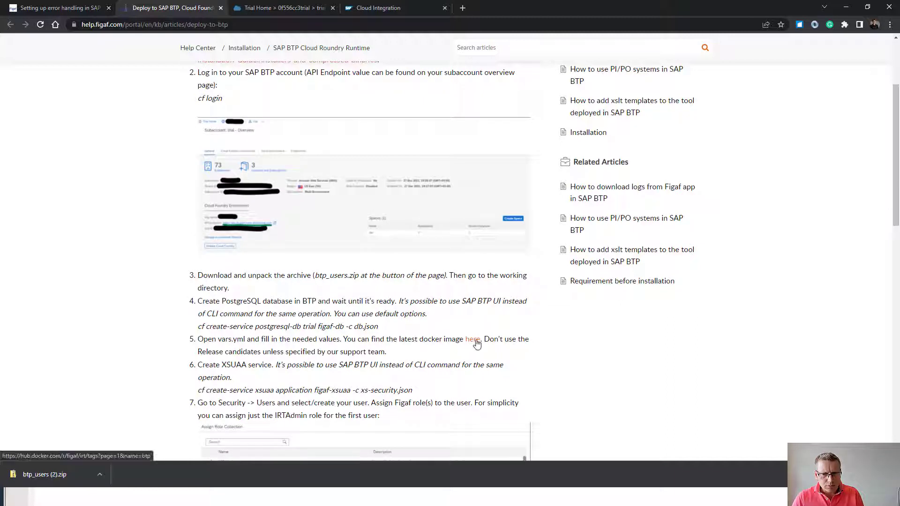
left_click(472, 338)
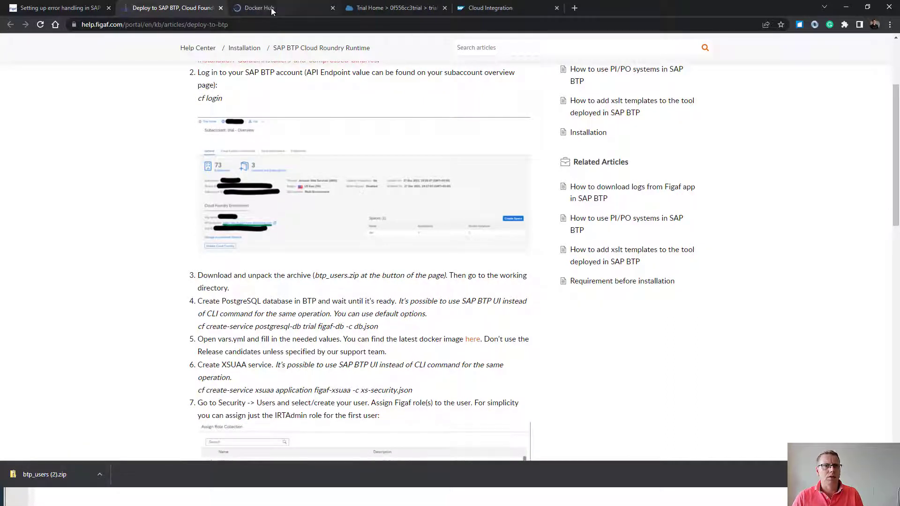
left_click(259, 8)
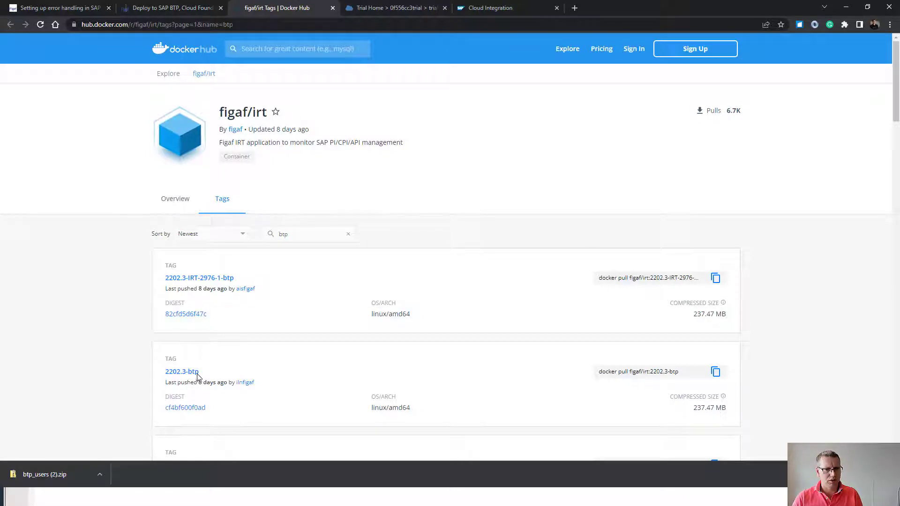
double_click(181, 372)
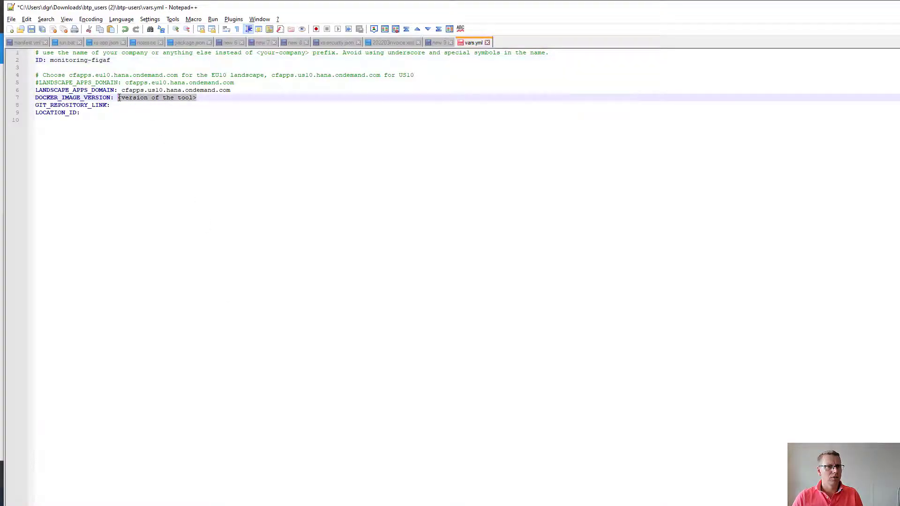
Set DOCKER_IMAGE_VERSION to 2202.3-btp in vars.yml, save it, and return to the btp-users folder
type("2202.3-btp")
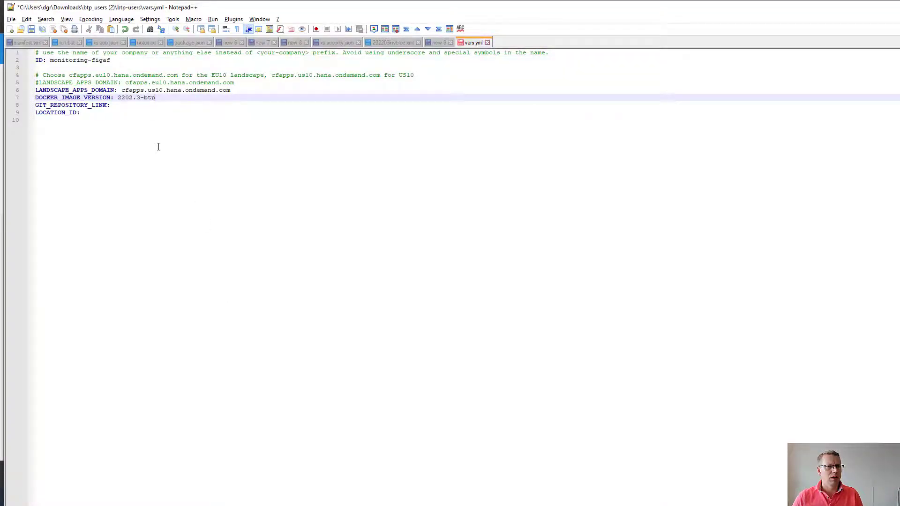
key("ctrl+s")
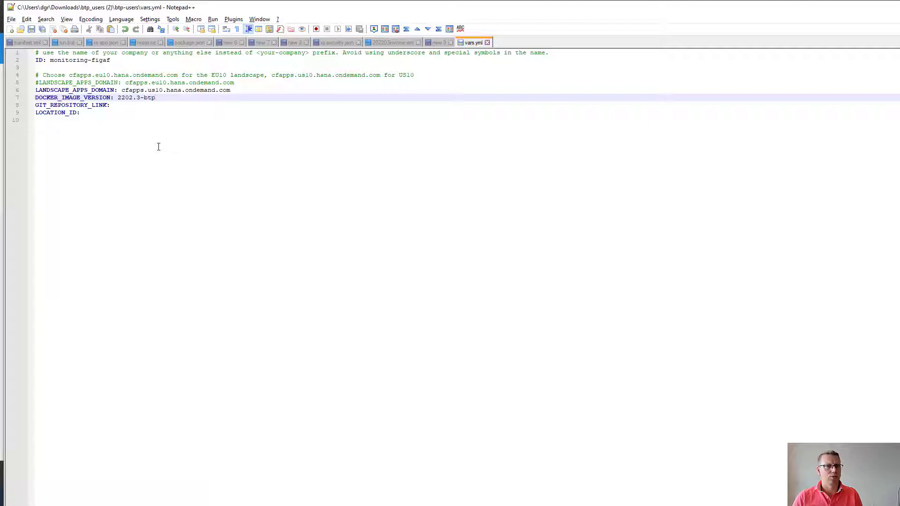
key("alt+tab")
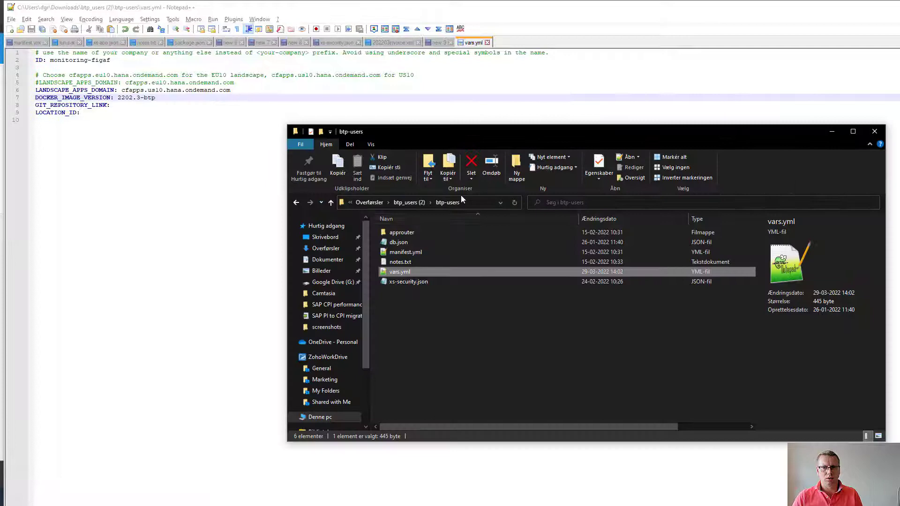
Change the Command Prompt directory to the Downloads btp-users folder and list its files
left_click(430, 203)
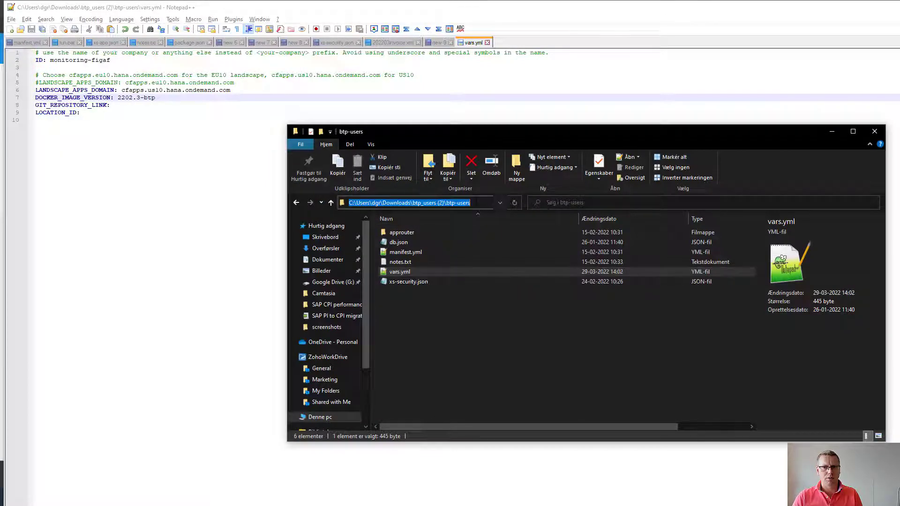
left_click(10, 497)
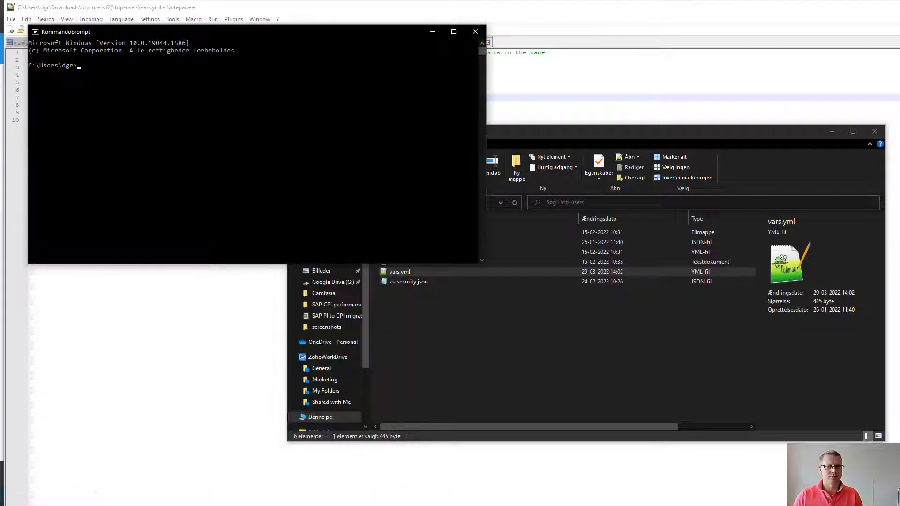
type("x")
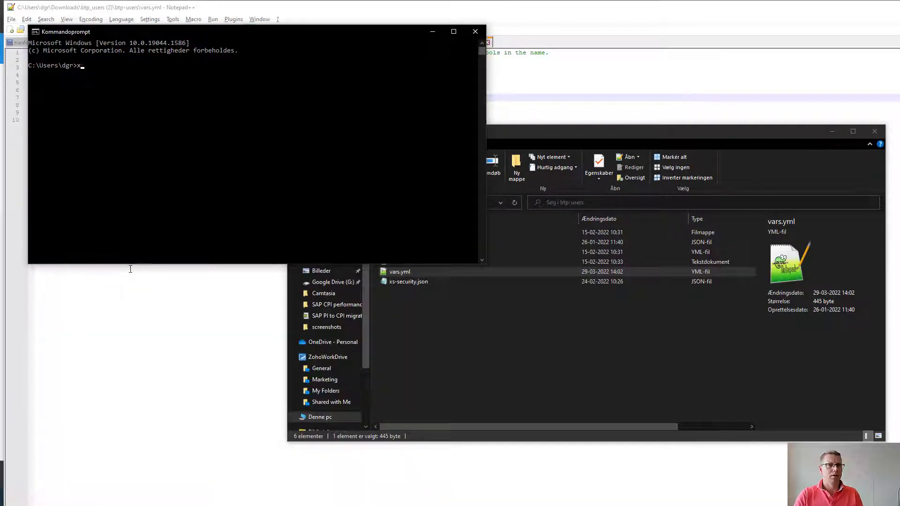
type("cd")
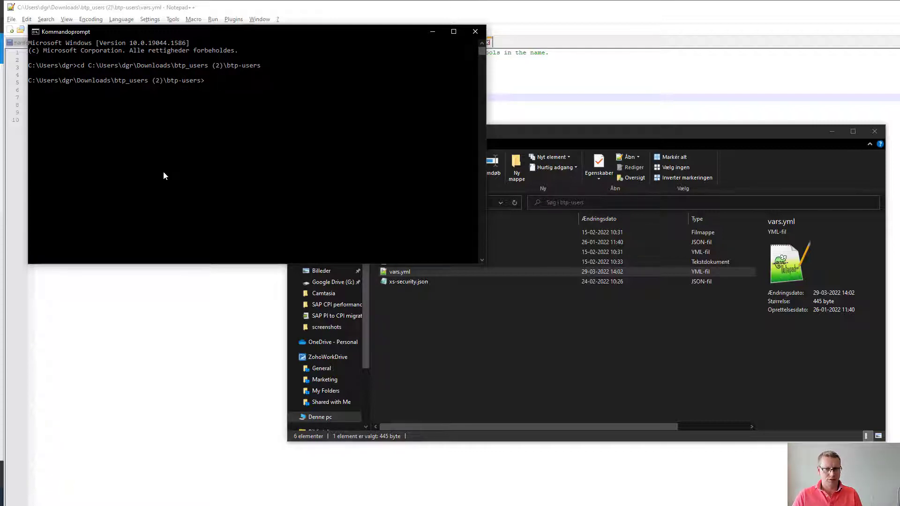
type("dir")
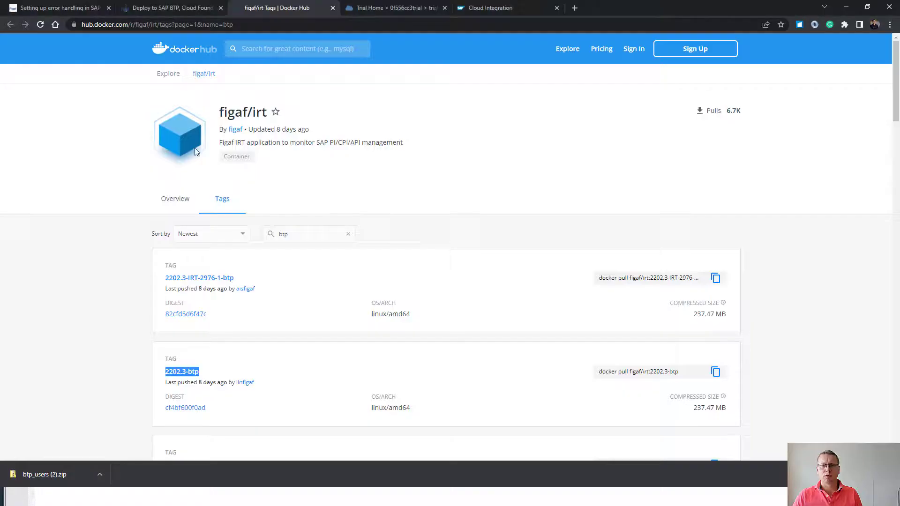
Navigate to the trial subaccount and copy its Cloud Foundry API endpoint api.cf.us10.hana.ondemand.com
left_click(393, 8)
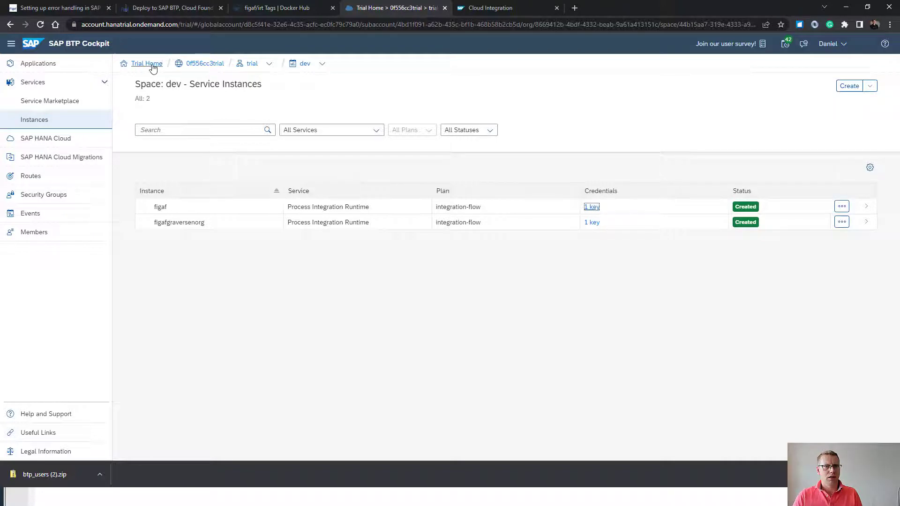
left_click(146, 63)
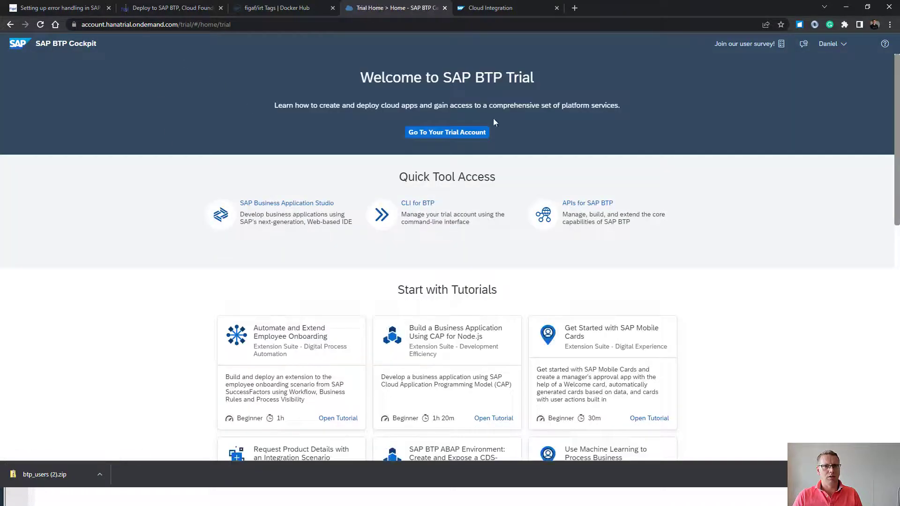
left_click(446, 132)
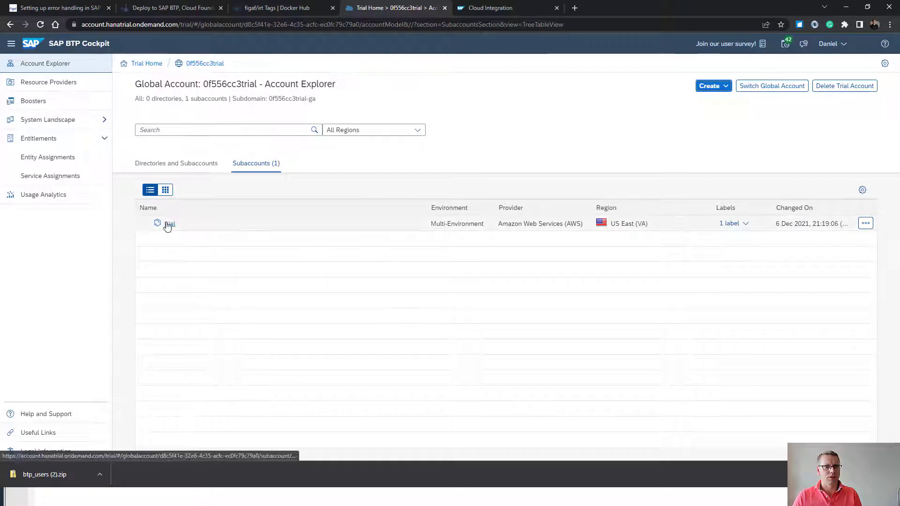
left_click(169, 223)
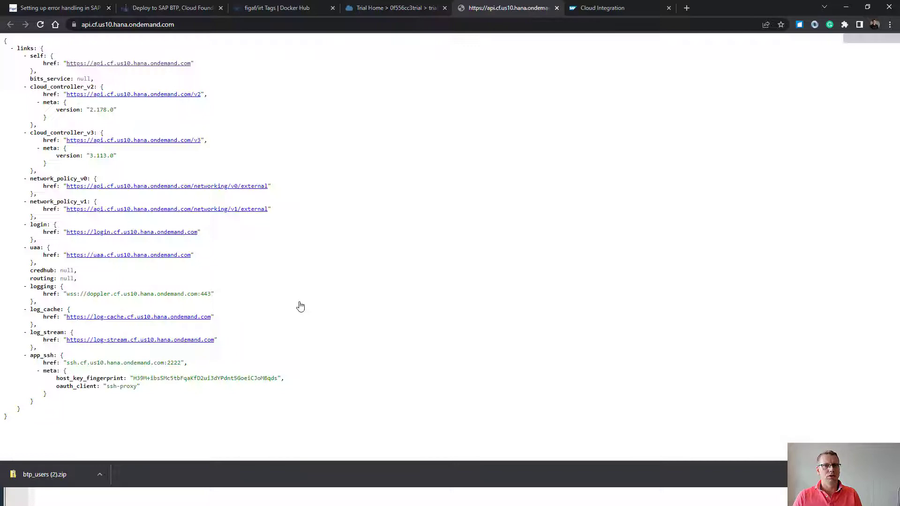
left_click(126, 25)
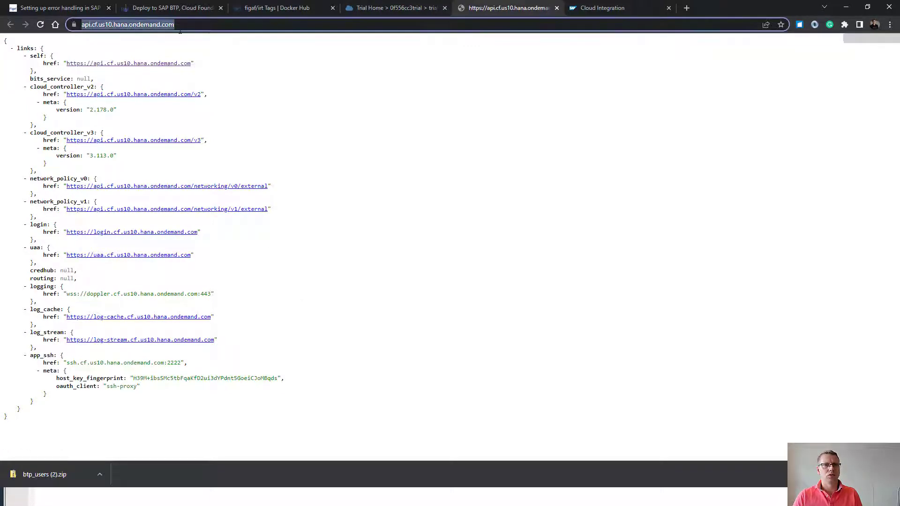
left_click(173, 8)
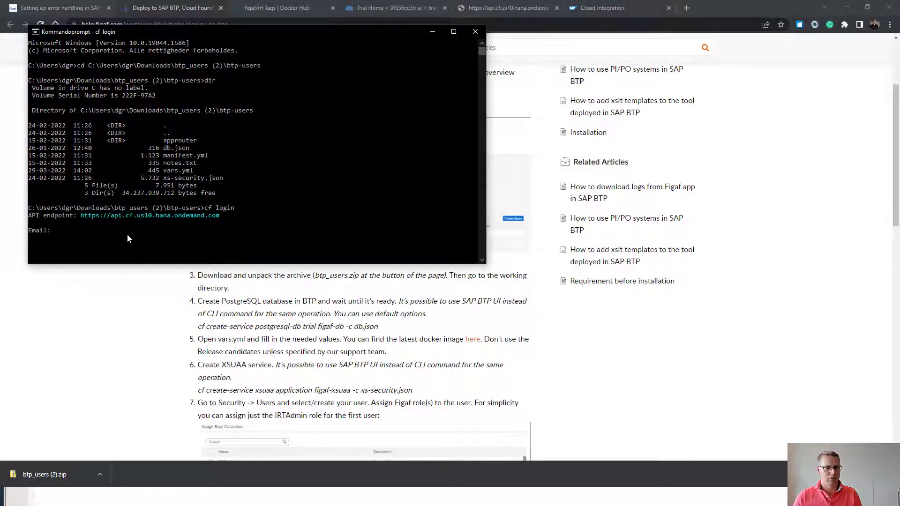
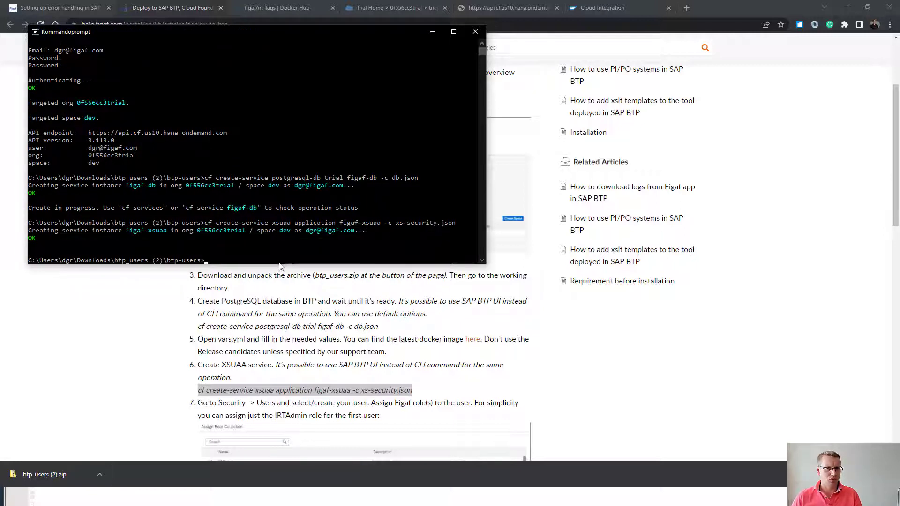
Log in with cf login, then create figaf-db (postgresql-db trial, db.json) and figaf-xsuaa (xsuaa application, xs-security.json)
mouse_move(192, 376)
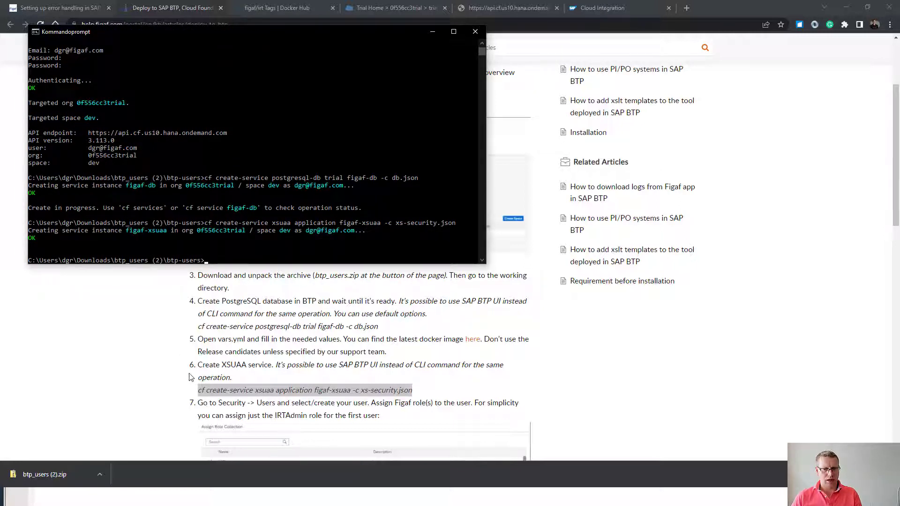
scroll("down", 3)
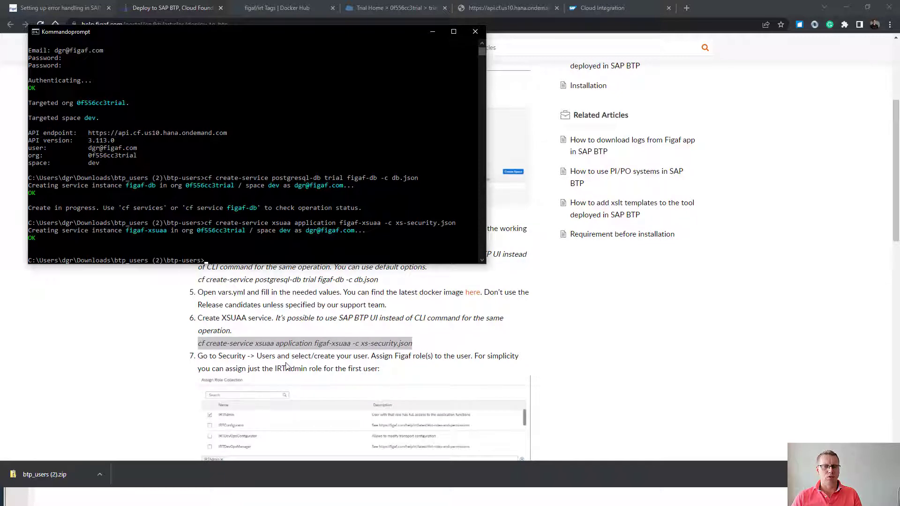
left_click(474, 31)
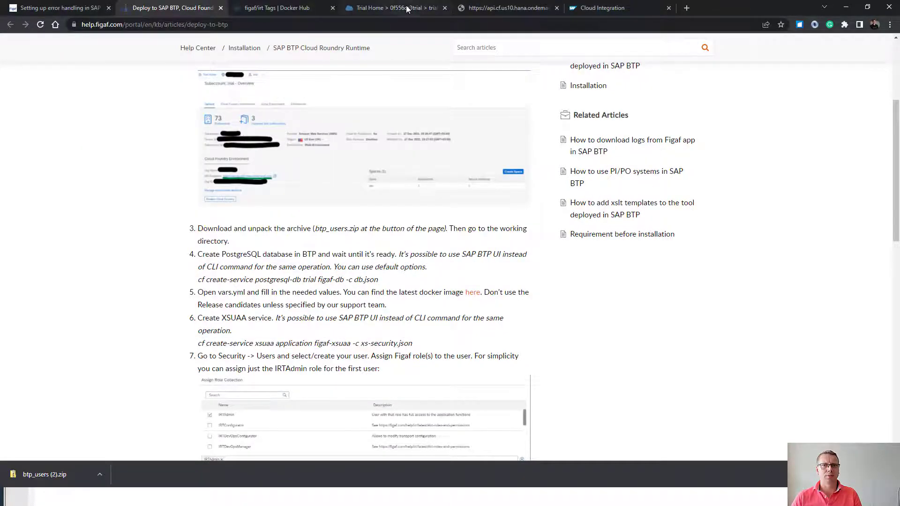
Open the fourth user's details in the trial subaccount's Users list
left_click(394, 8)
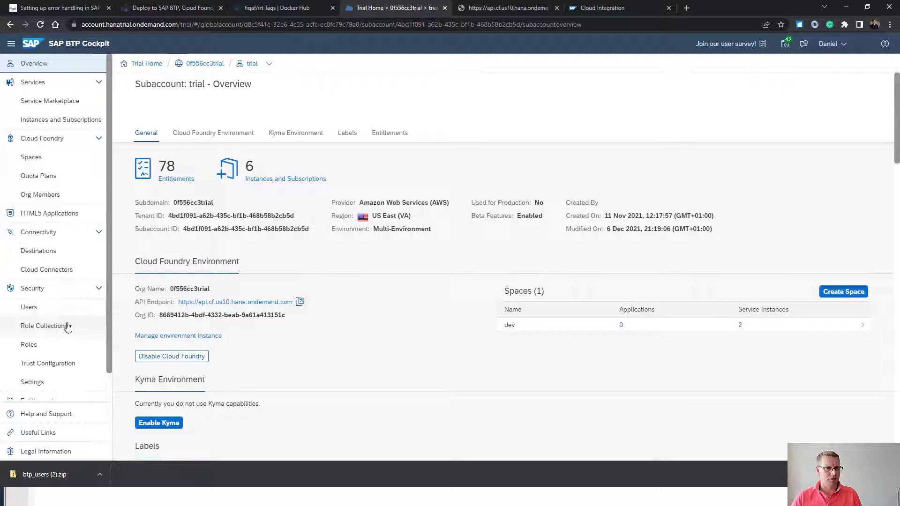
mouse_move(29, 344)
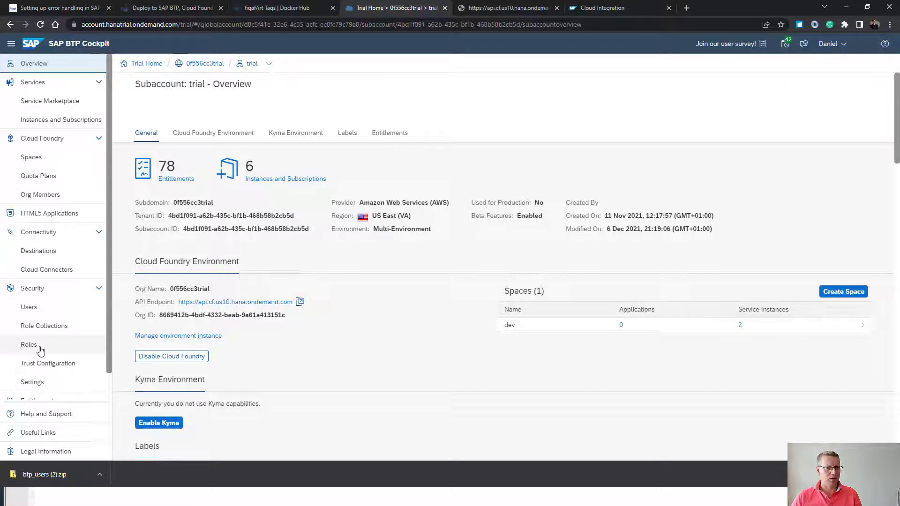
left_click(29, 343)
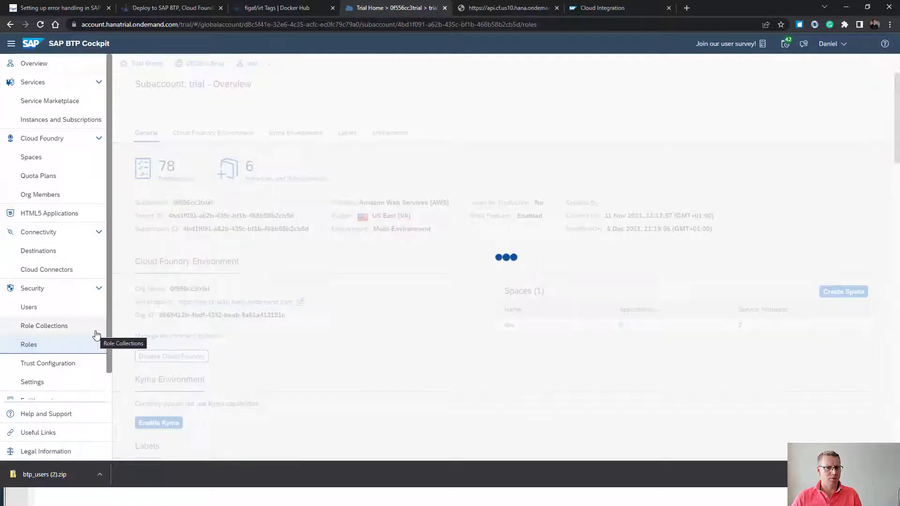
left_click(29, 344)
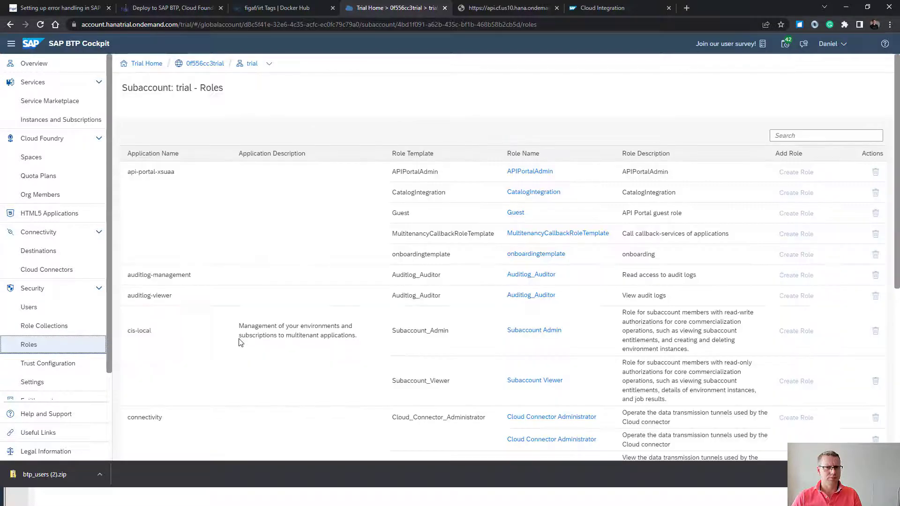
scroll("down", 3)
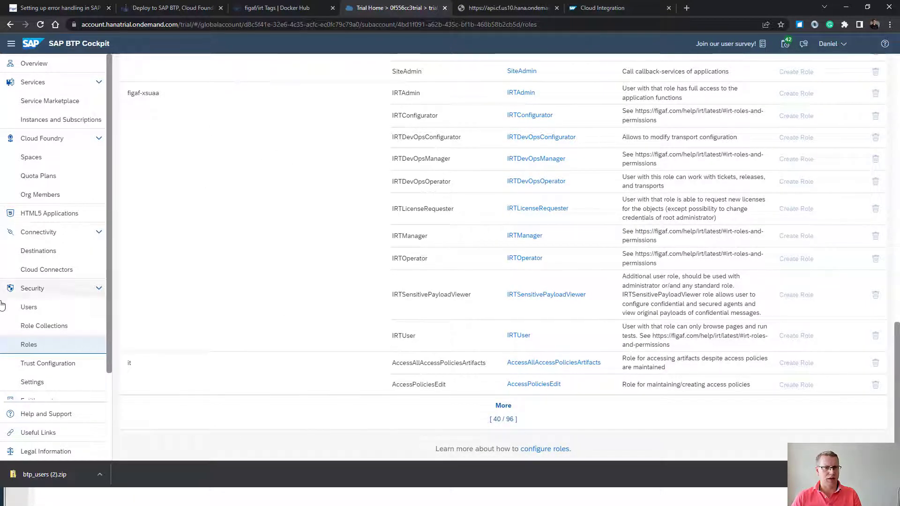
left_click(29, 306)
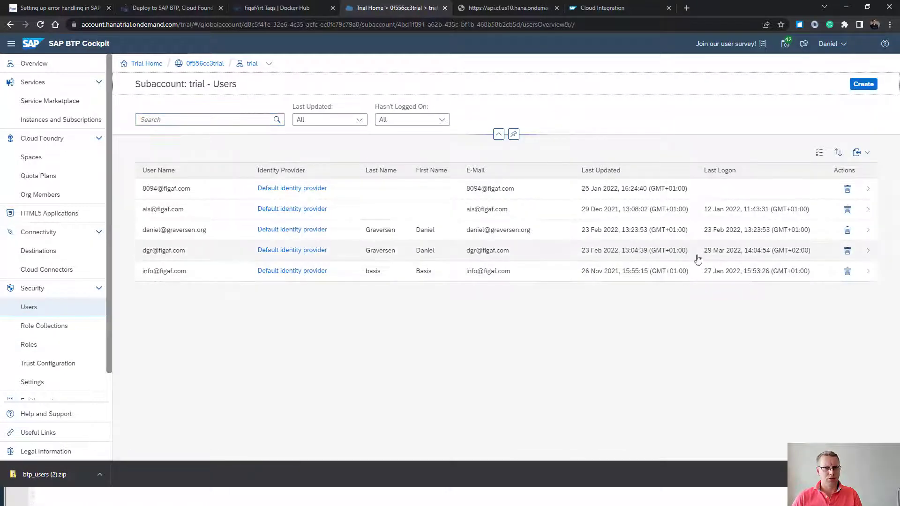
left_click(867, 250)
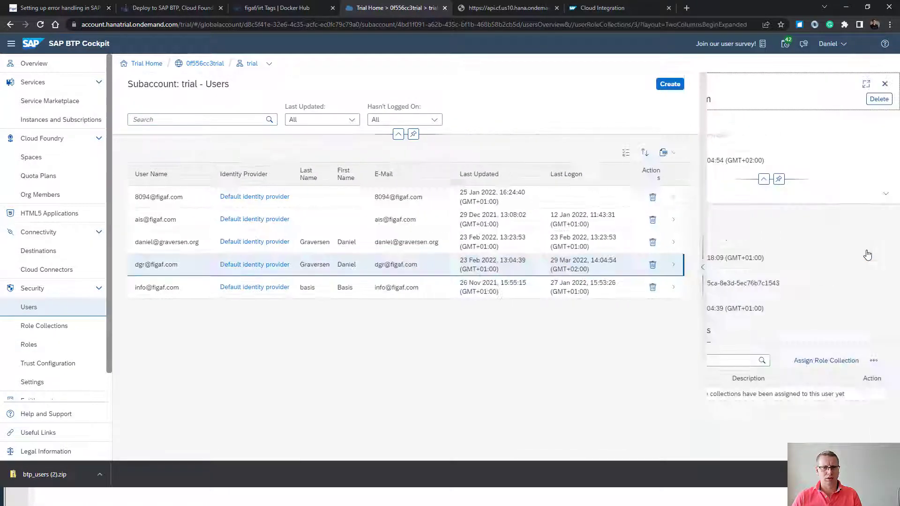
Assign the IRTAdmin, IRTOperator and IRTManager role collections to that user
left_click(825, 360)
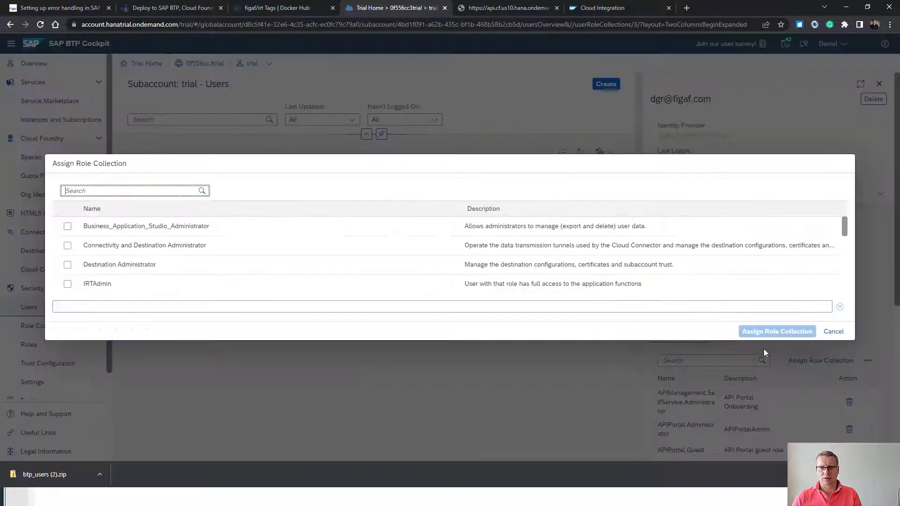
scroll("down", 3)
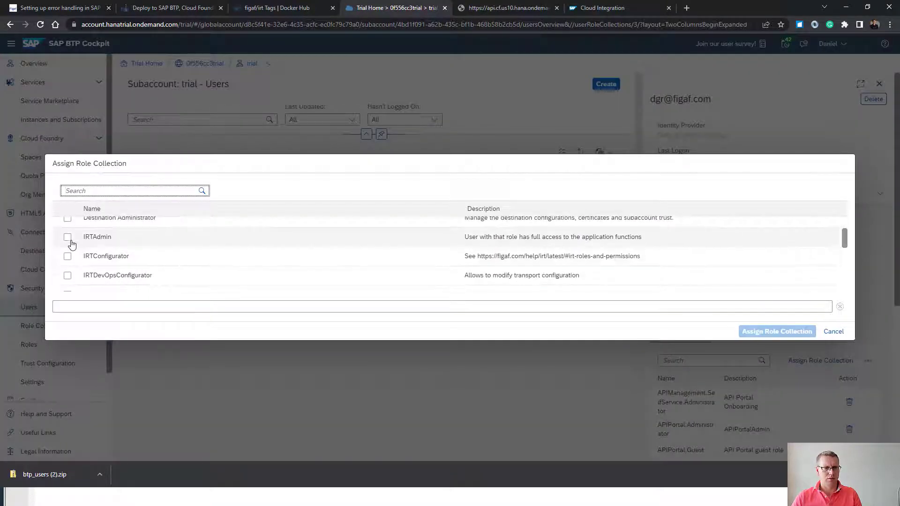
left_click(67, 236)
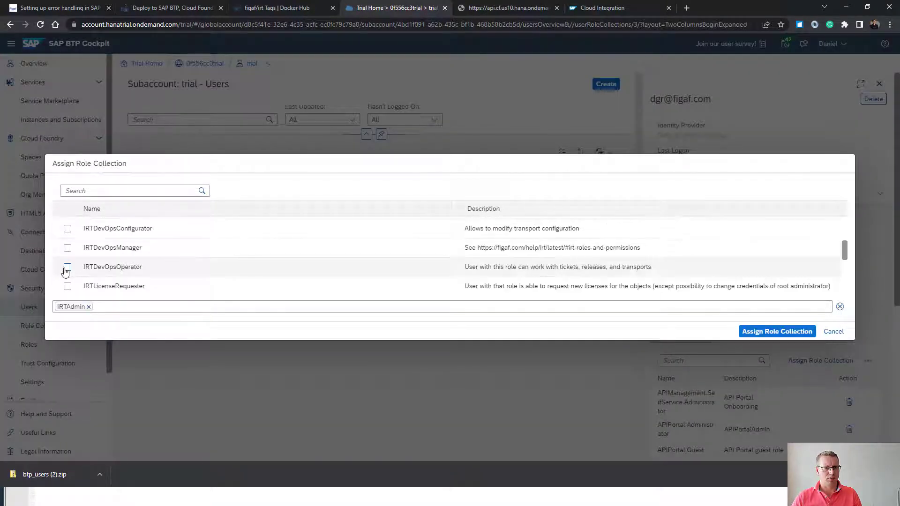
scroll("down", 3)
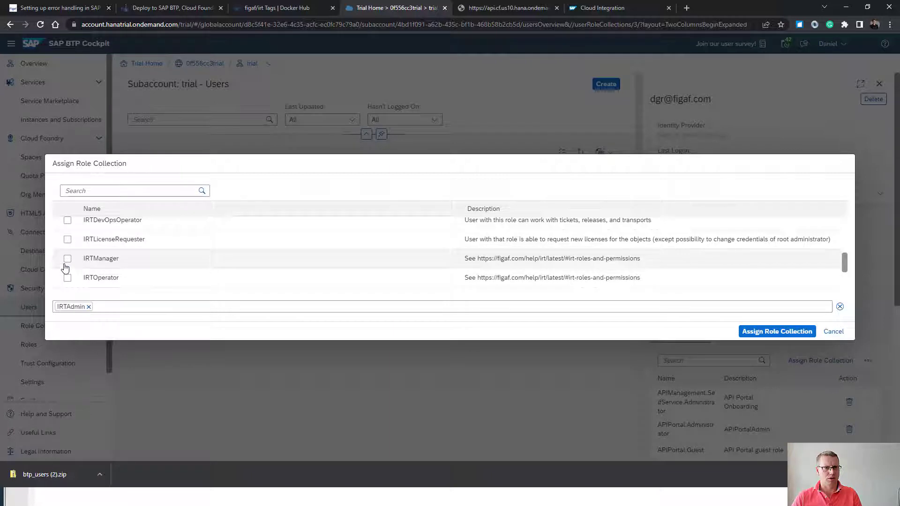
left_click(68, 259)
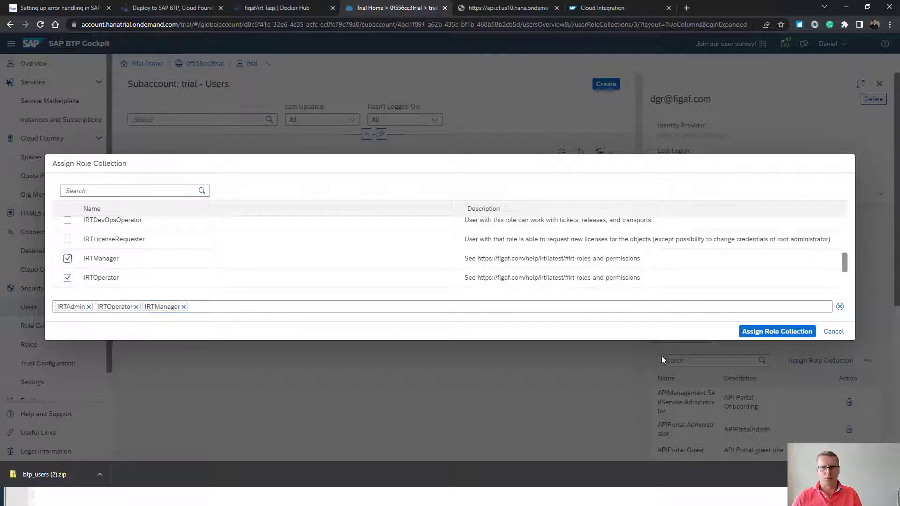
left_click(776, 331)
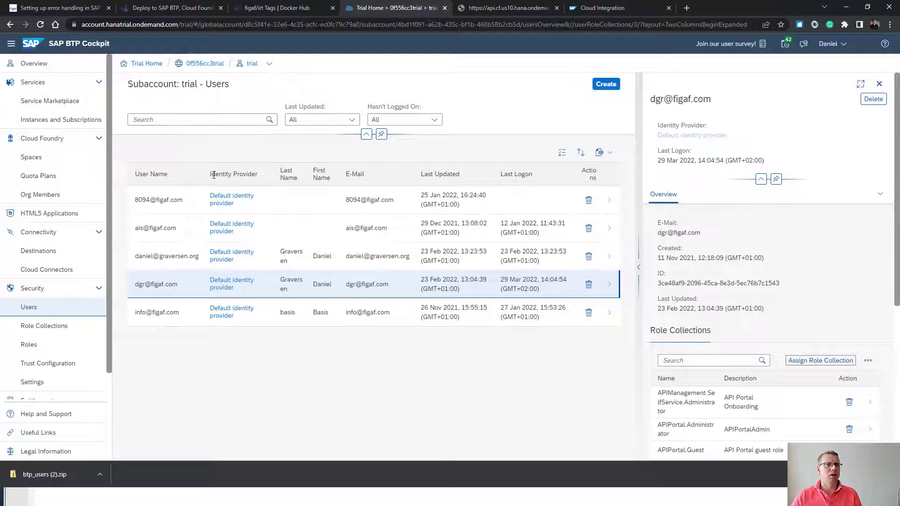
left_click(878, 84)
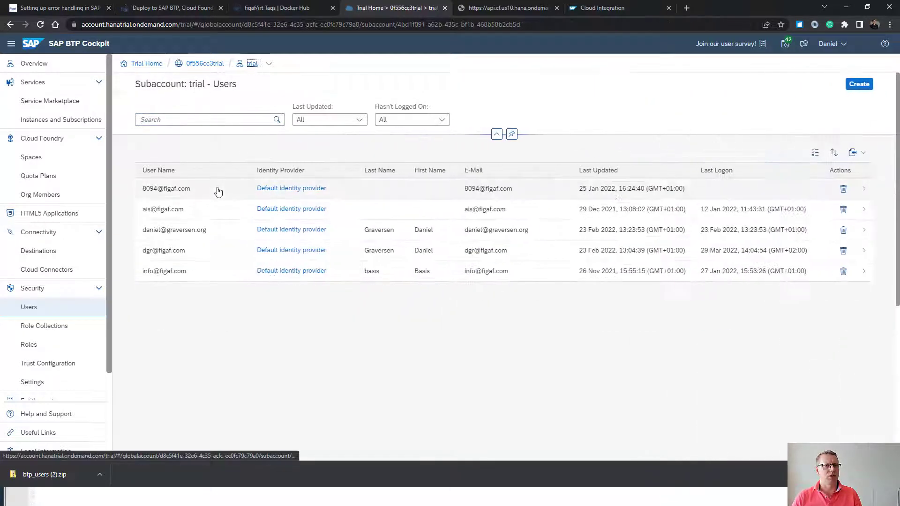
View the dev space's service instances and the figaf-db instance details, then move to manifest.yml
left_click(34, 63)
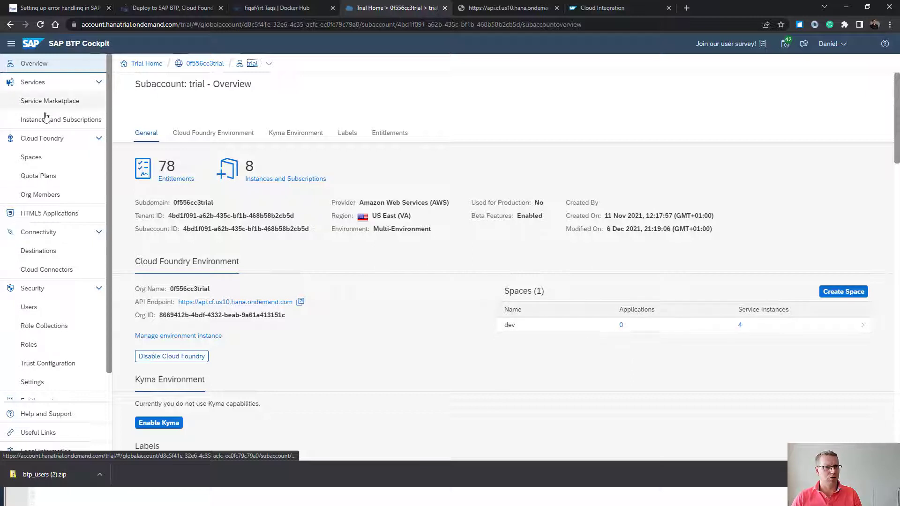
left_click(62, 119)
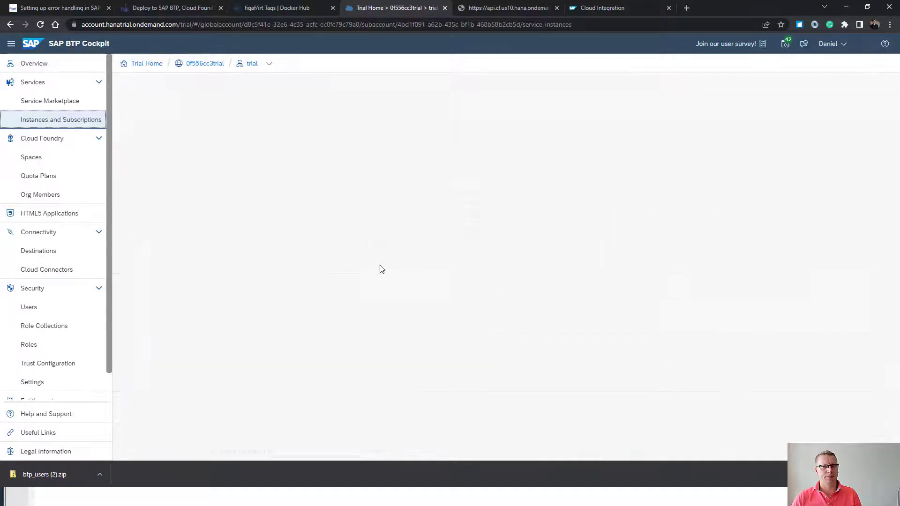
left_click(62, 119)
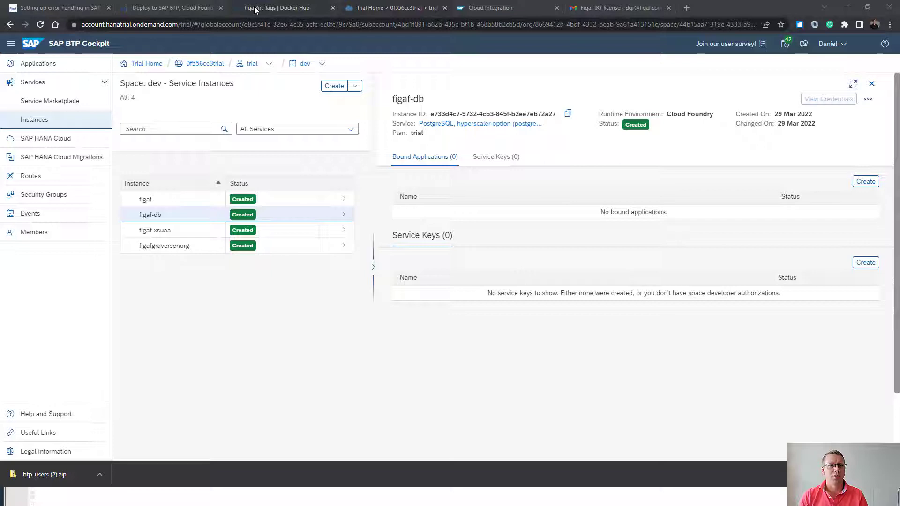
key("alt+tab")
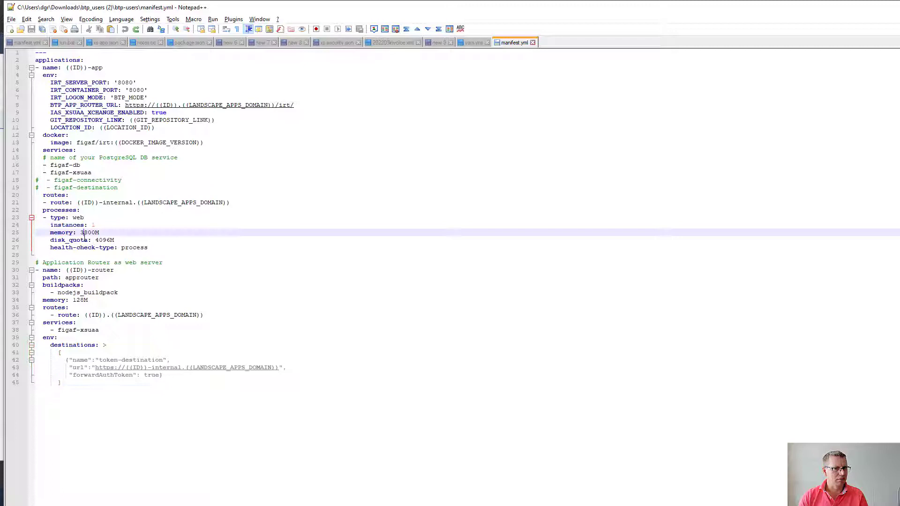
Set the processes memory value in manifest.yml to 1800M
type("1800M")
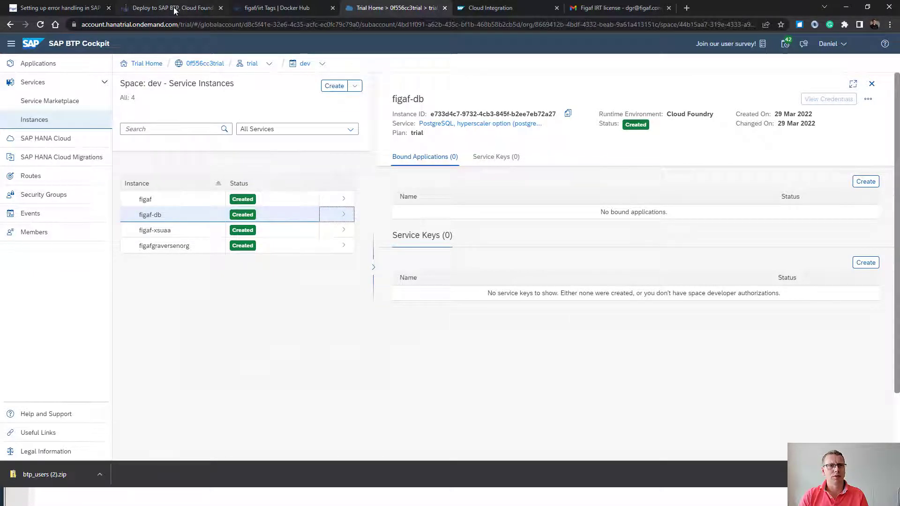
Run 'cf push --vars-file vars.yml' in Command Prompt, copied from the help page
left_click(172, 8)
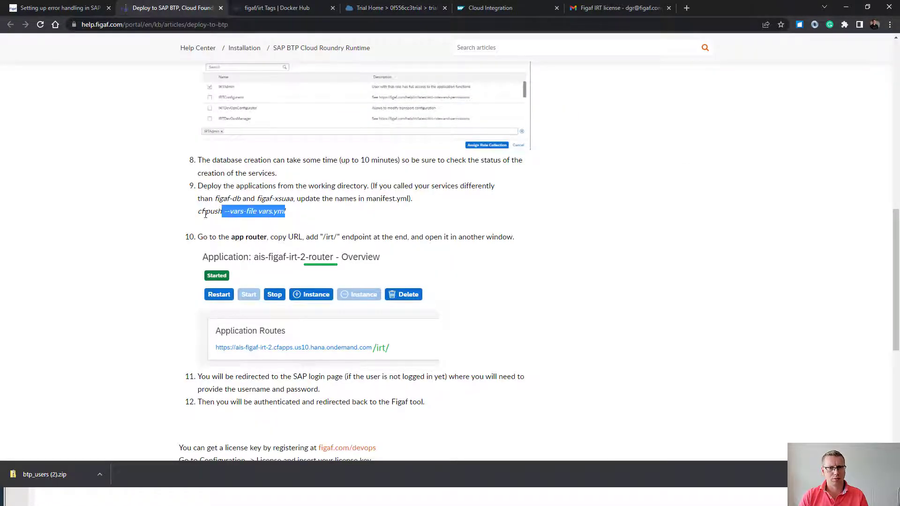
key("alt+tab")
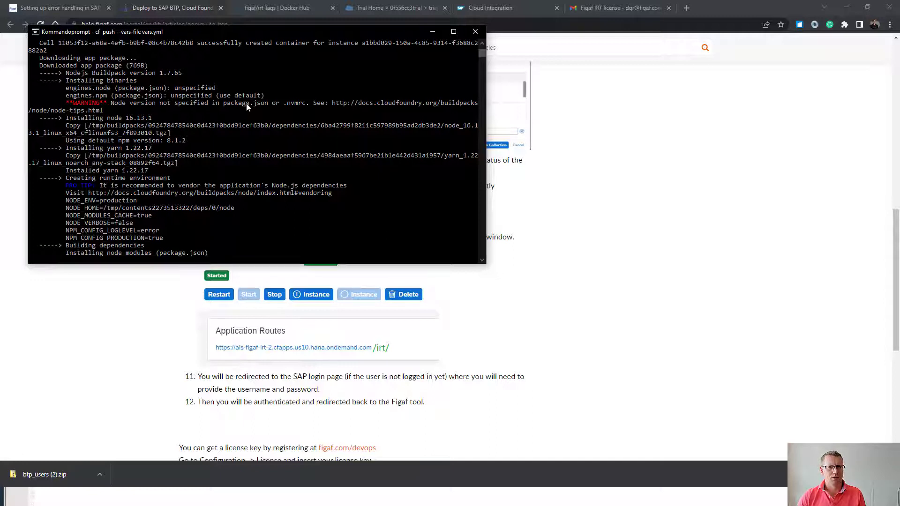
mouse_move(310, 105)
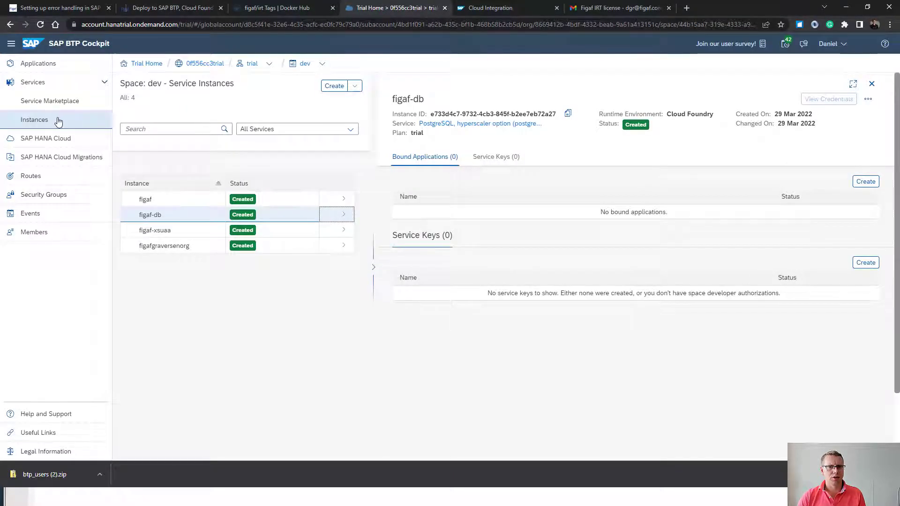
Navigate to the dev space's applications and view the monitoring-figaf-app logs
left_click(871, 83)
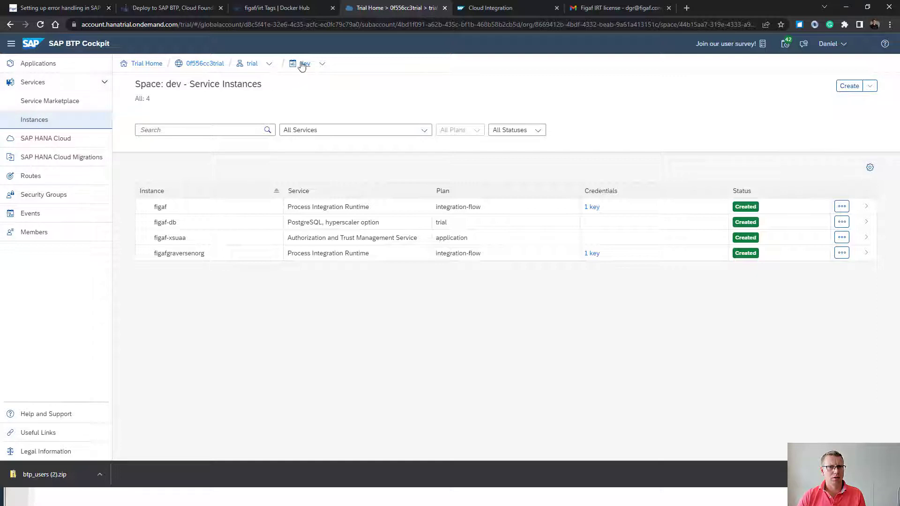
left_click(38, 62)
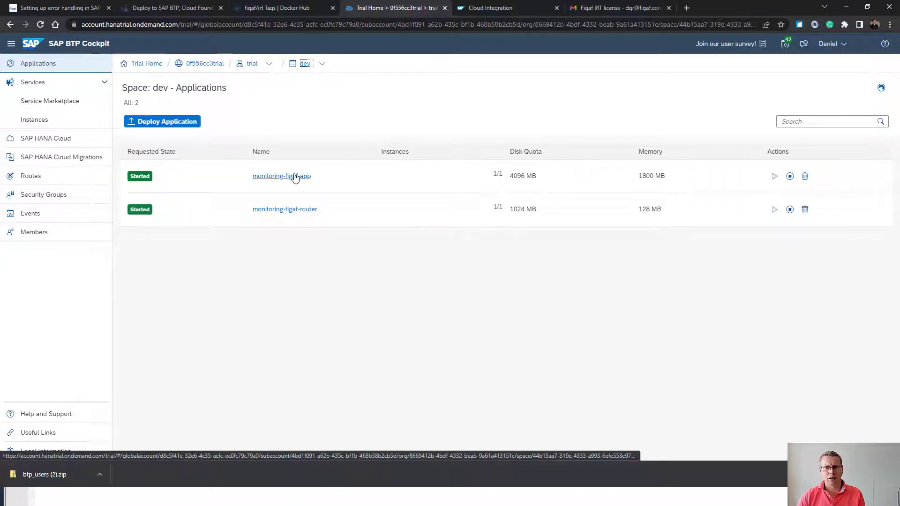
left_click(282, 175)
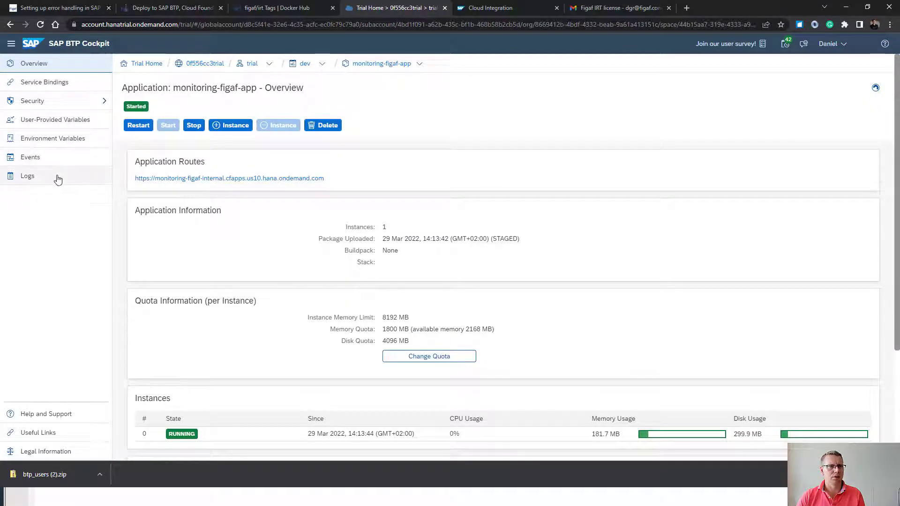
left_click(27, 175)
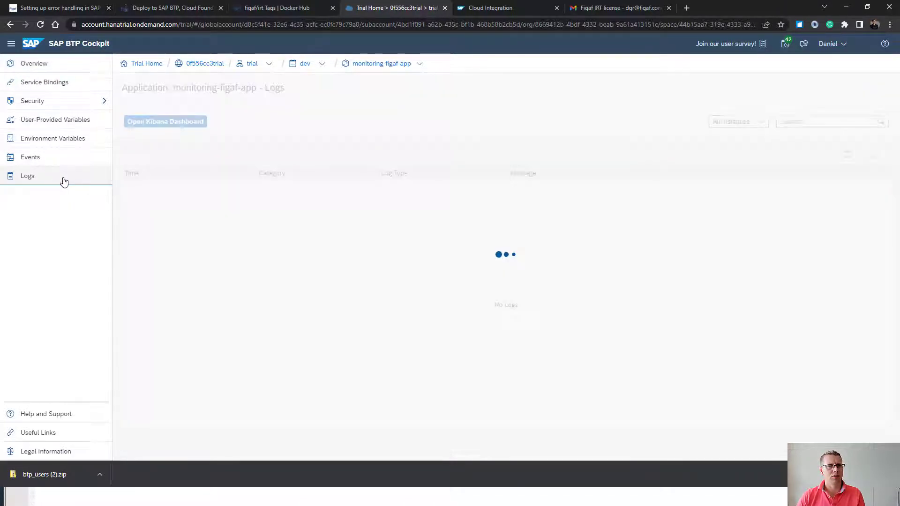
left_click(27, 175)
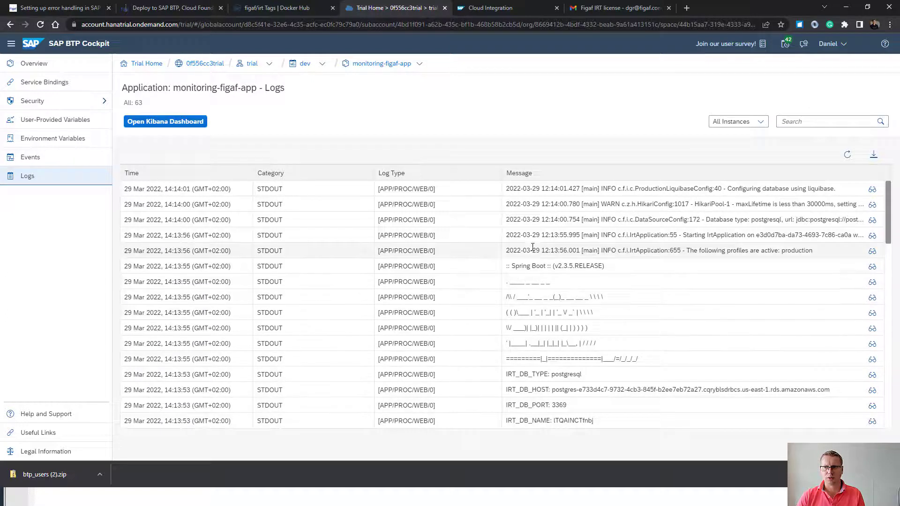
mouse_move(473, 317)
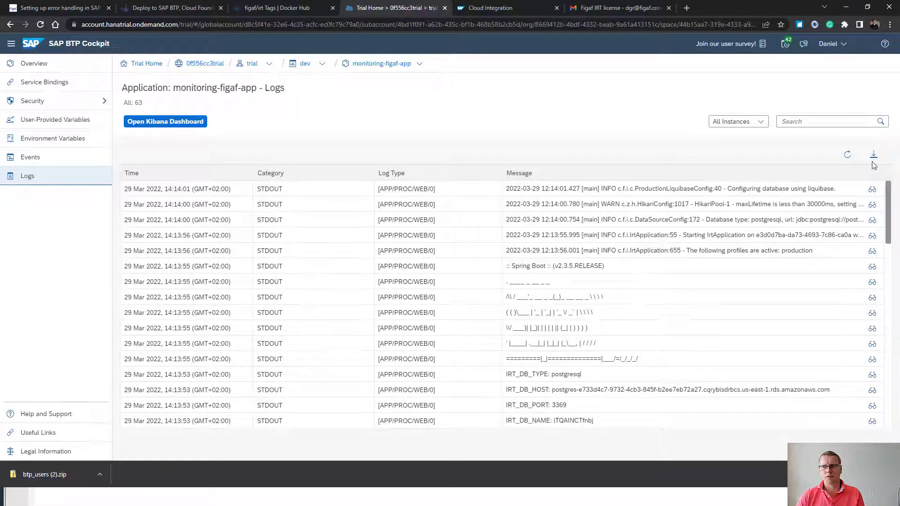
Refresh the app logs until startup completes, then select the monitoring-figaf-router application
left_click(847, 154)
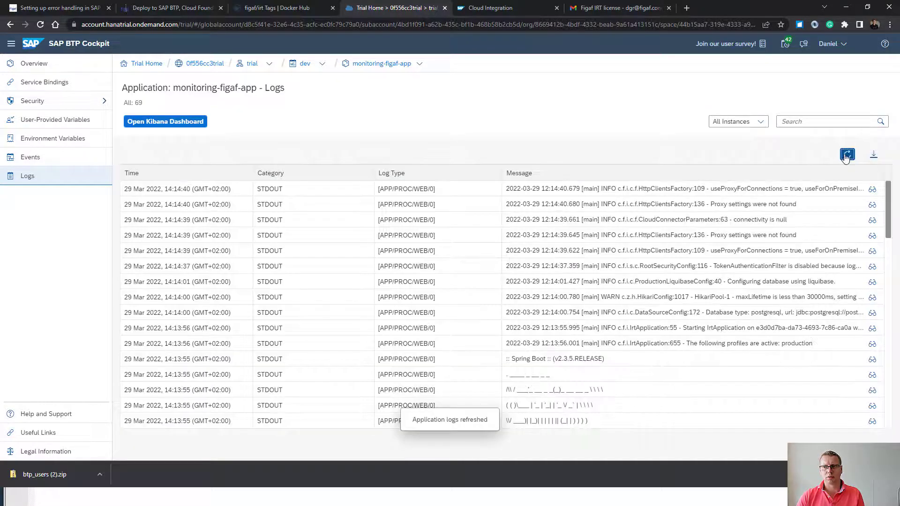
left_click(848, 154)
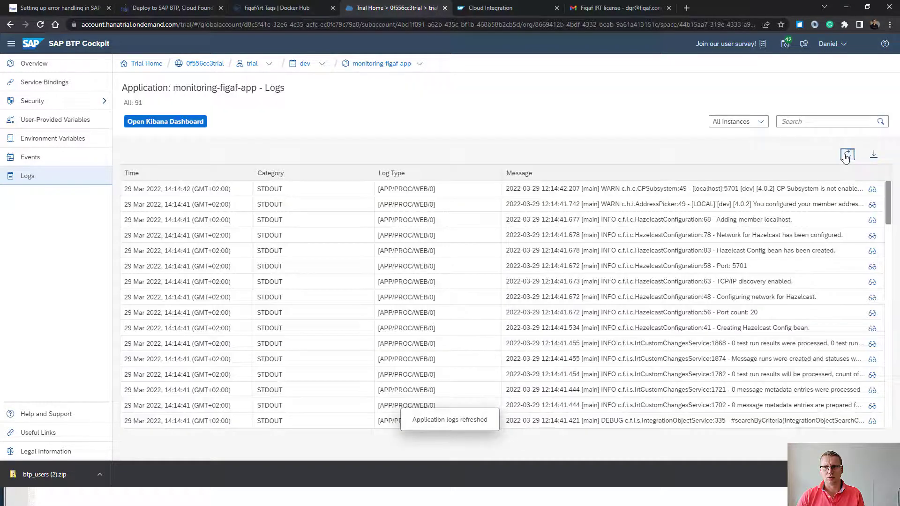
left_click(845, 155)
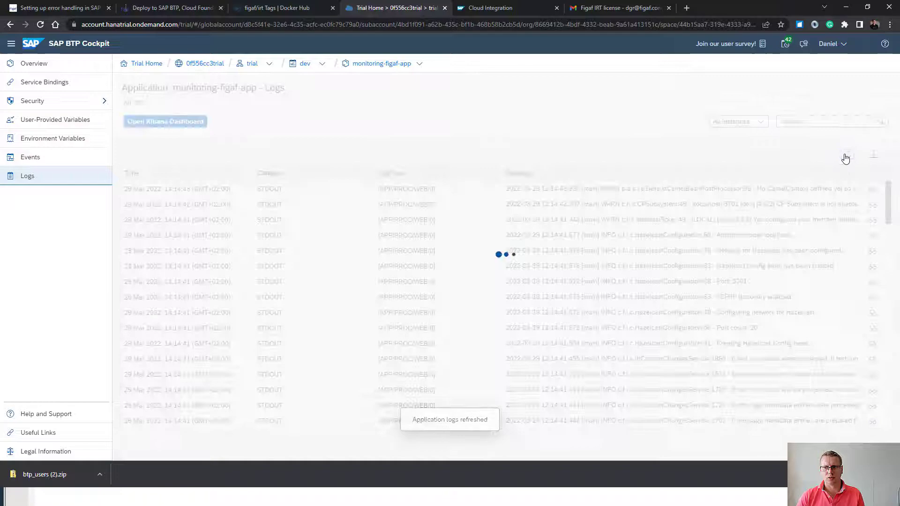
left_click(846, 154)
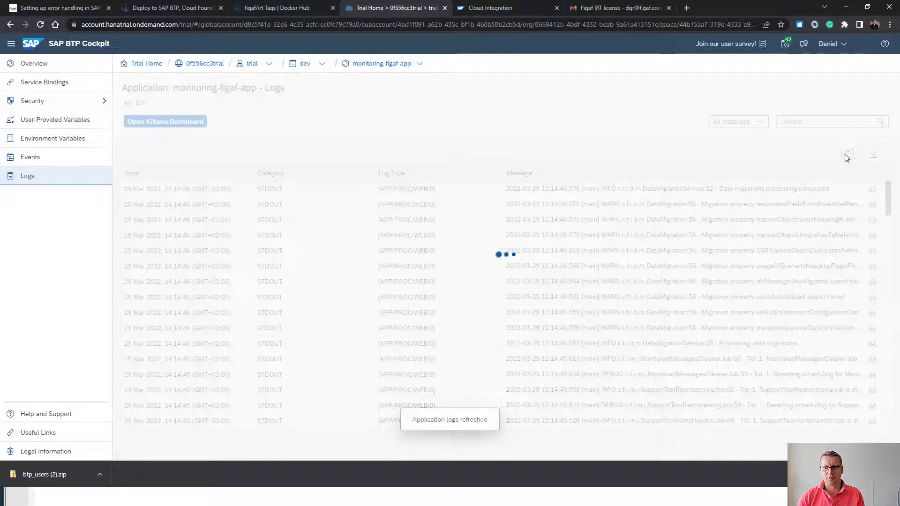
left_click(847, 155)
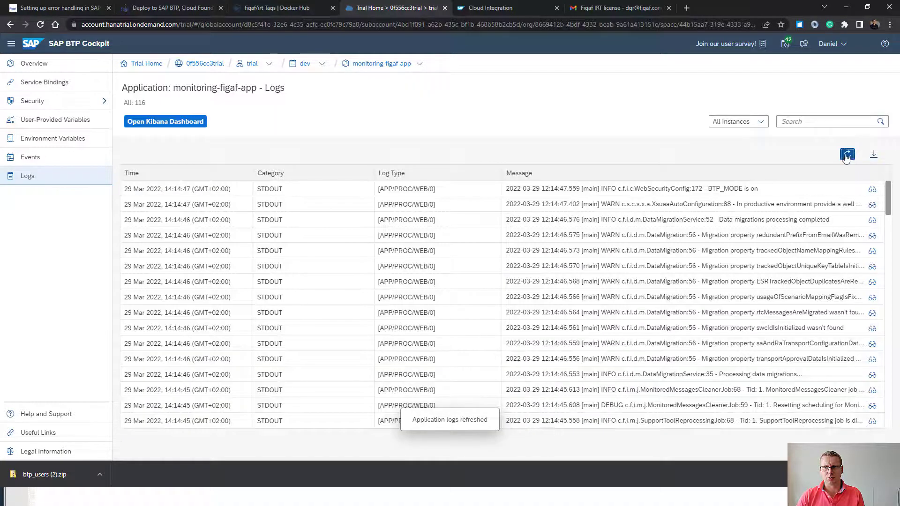
left_click(847, 154)
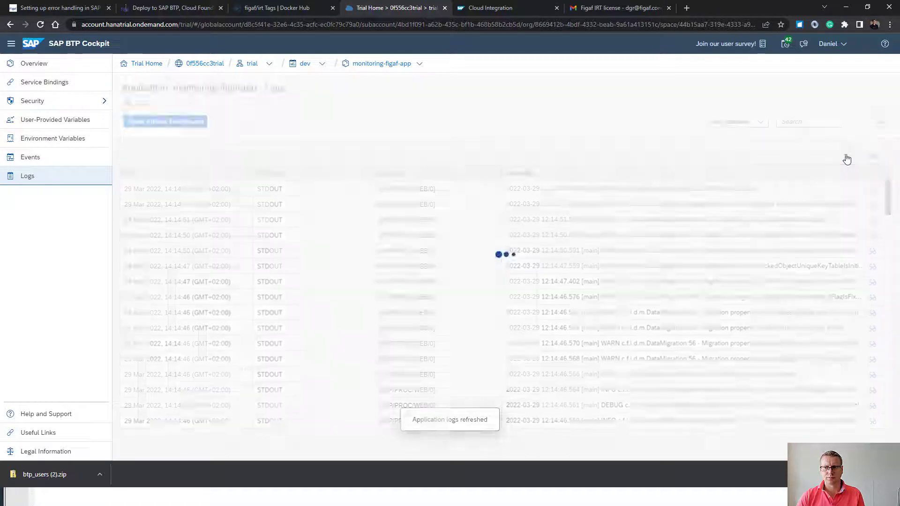
left_click(847, 155)
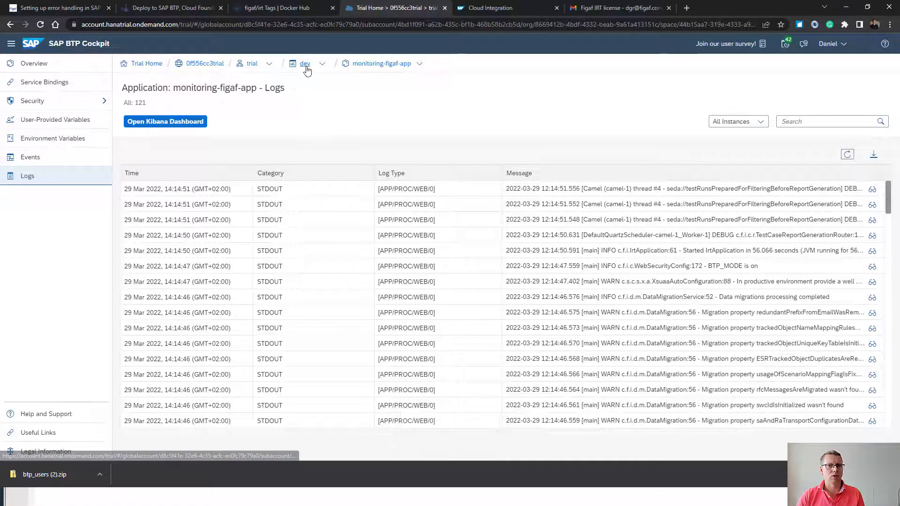
left_click(305, 63)
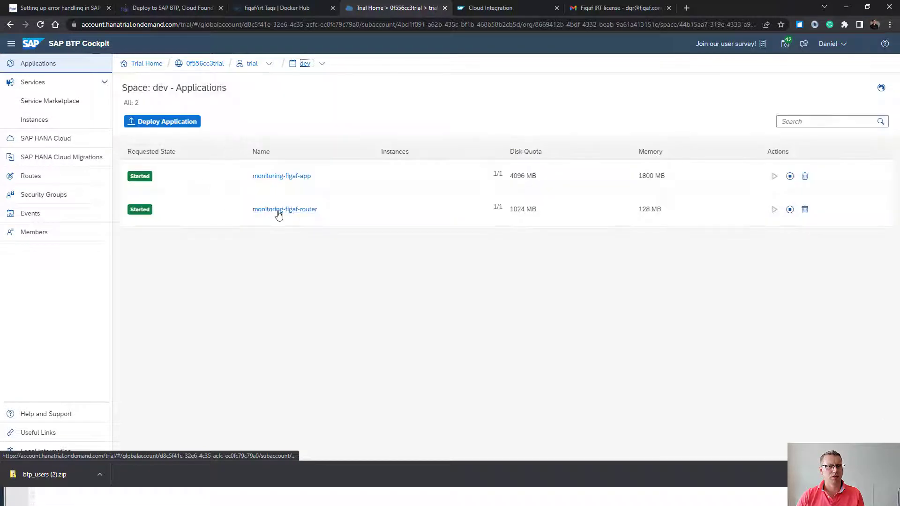
Launch the deployed Figaf tool, sign in with the SSO account and reach the license configuration page
left_click(285, 209)
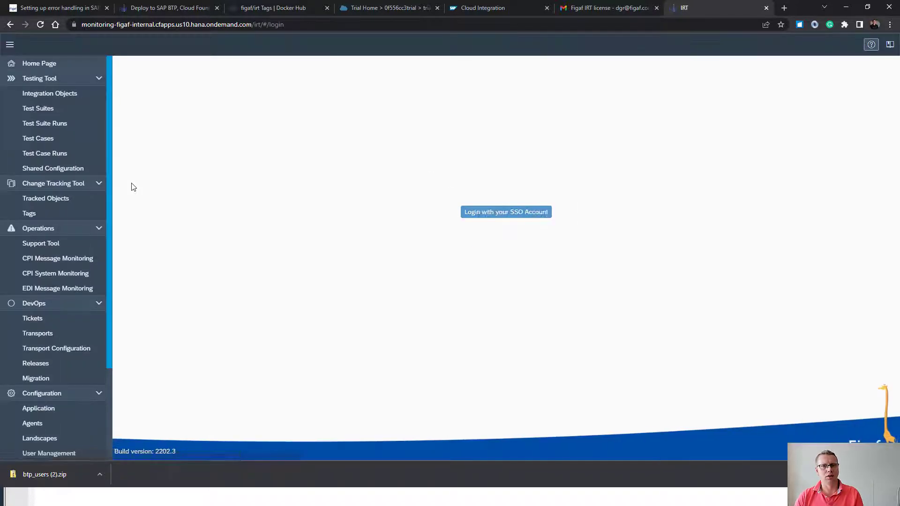
left_click(505, 212)
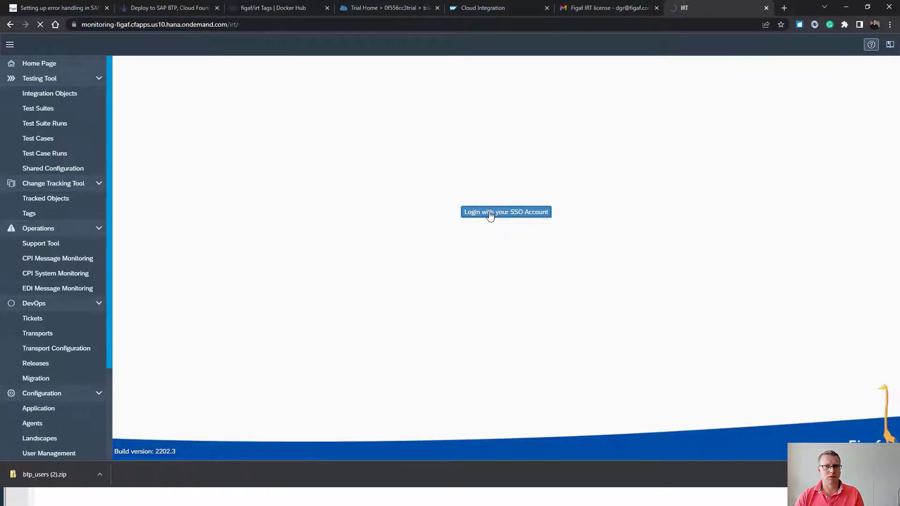
left_click(505, 212)
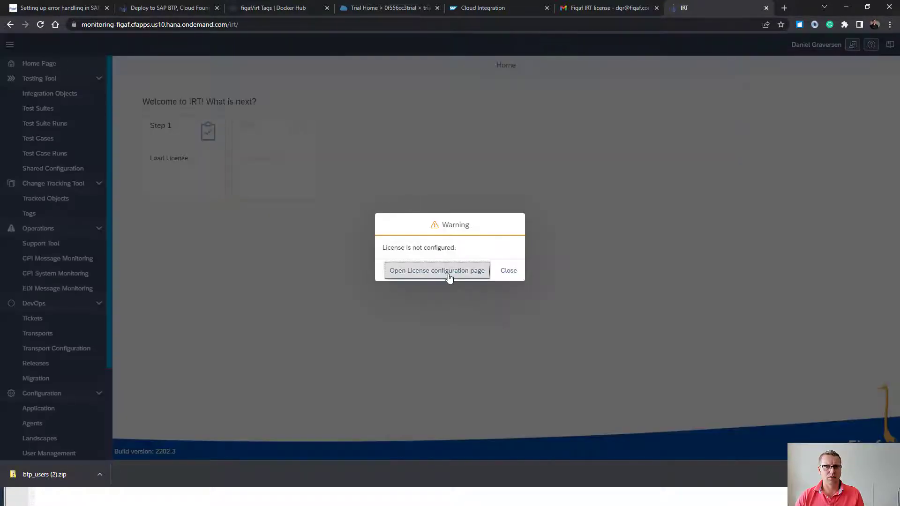
left_click(437, 270)
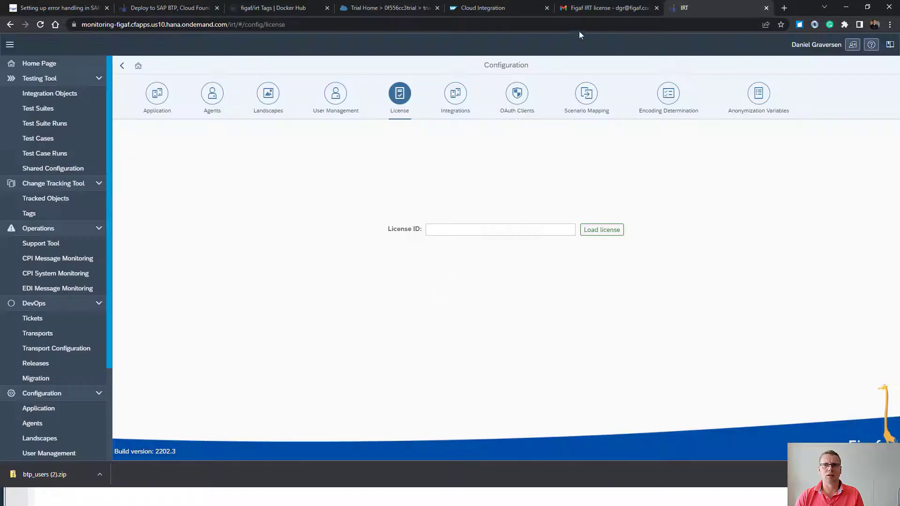
Load the trial license key copied from the email, confirm synchronization, then go to Agents
left_click(605, 8)
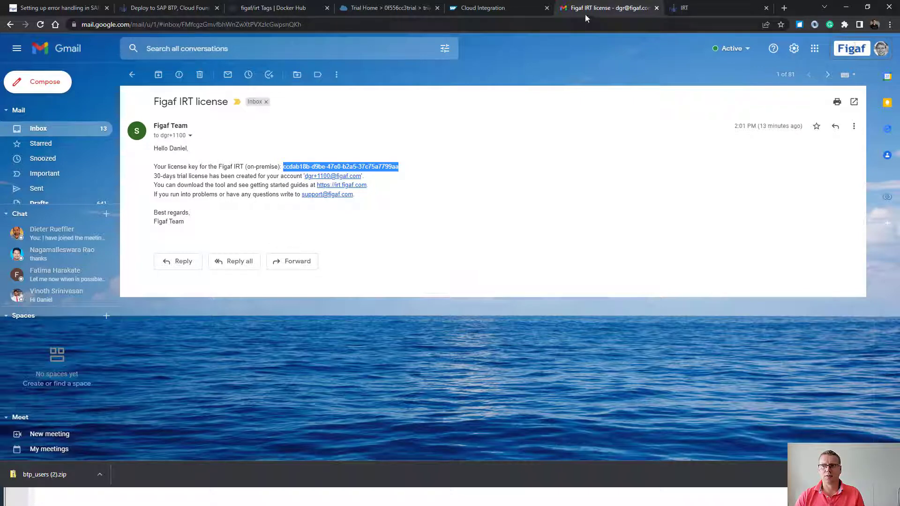
left_click(689, 9)
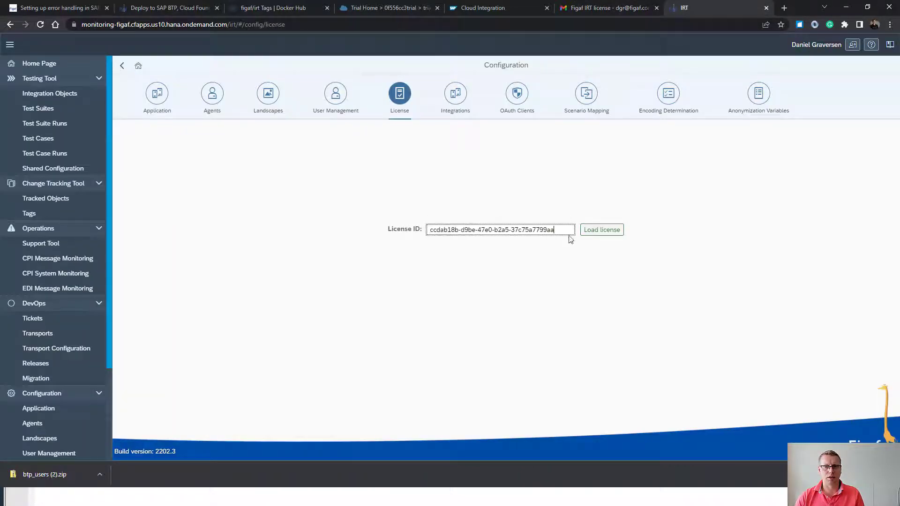
left_click(601, 230)
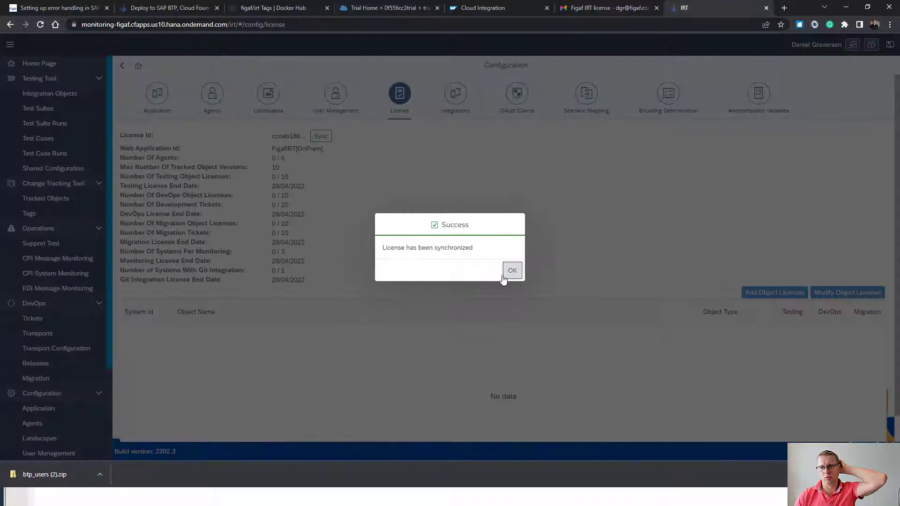
left_click(511, 270)
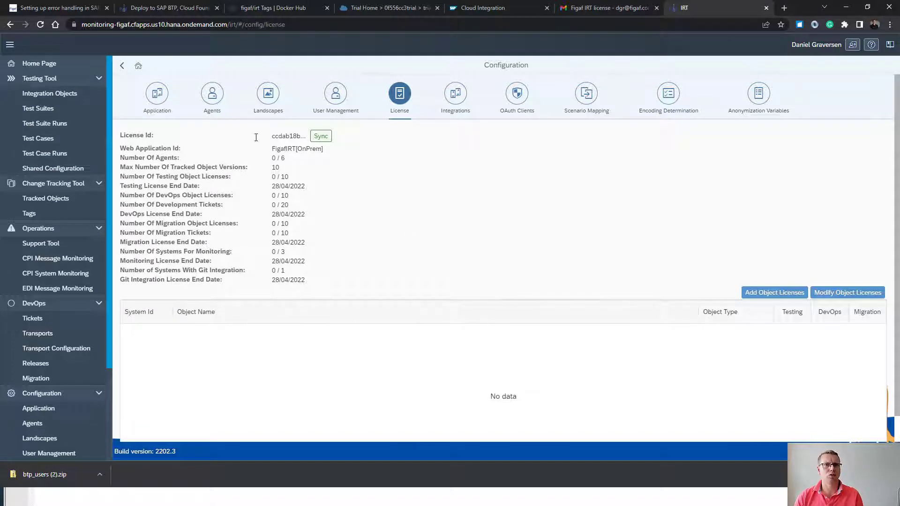
left_click(211, 93)
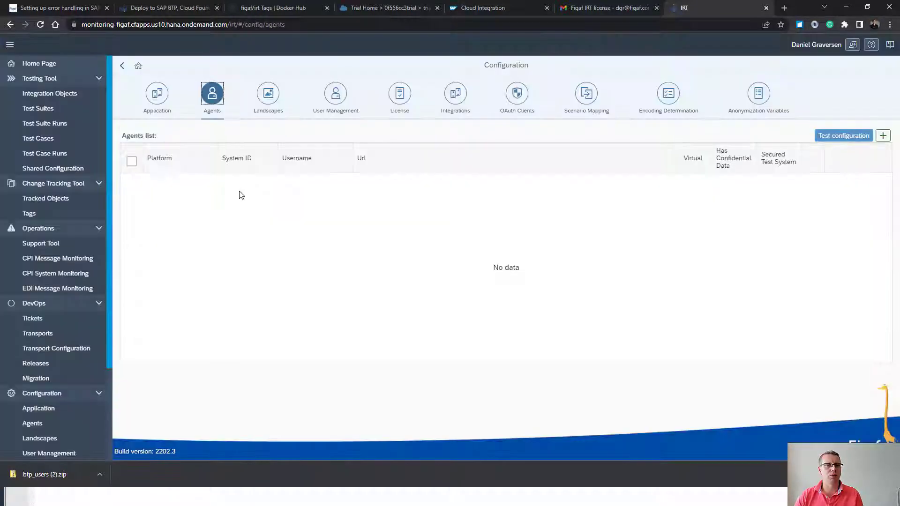
mouse_move(882, 135)
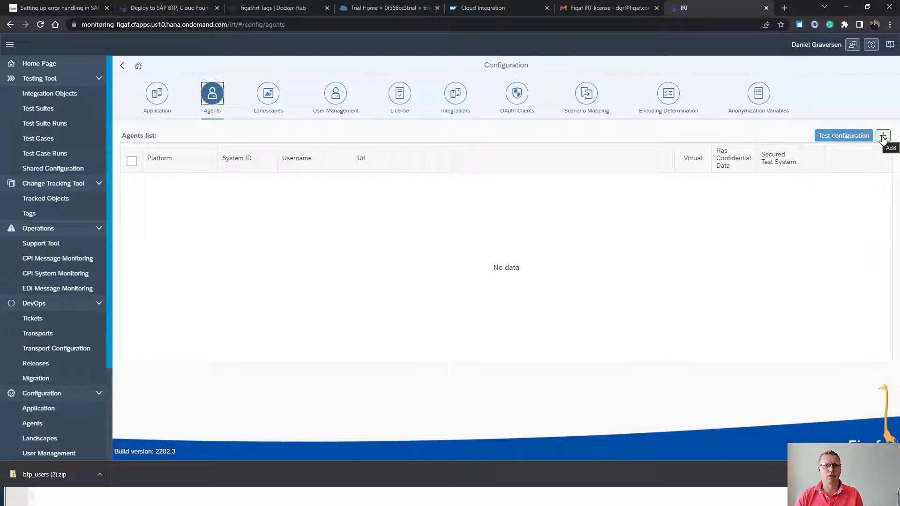
Add a new agent with System ID FigafAWS, platform CPI and the login username filled
left_click(883, 135)
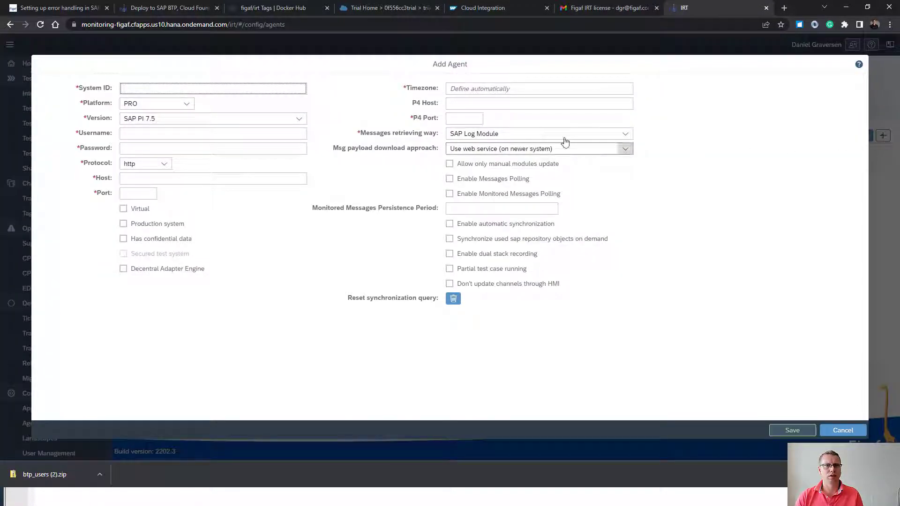
left_click(212, 88)
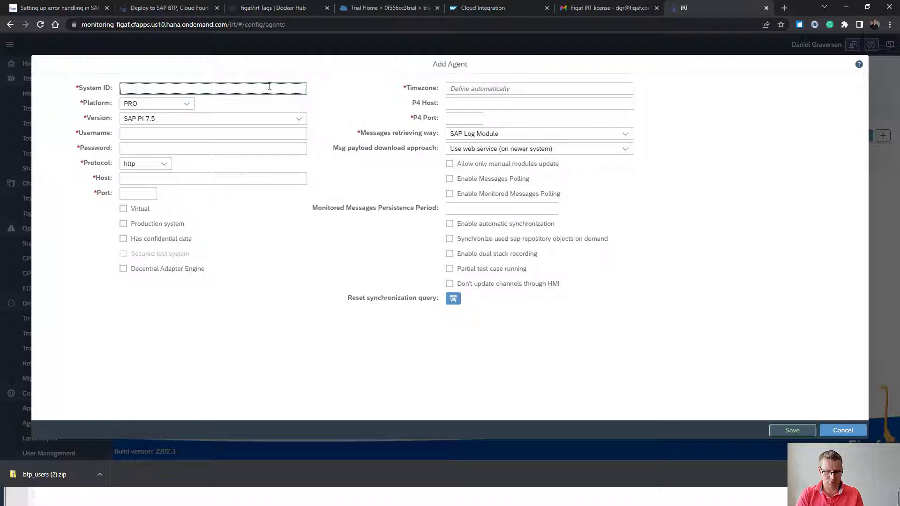
type("FigafAWS")
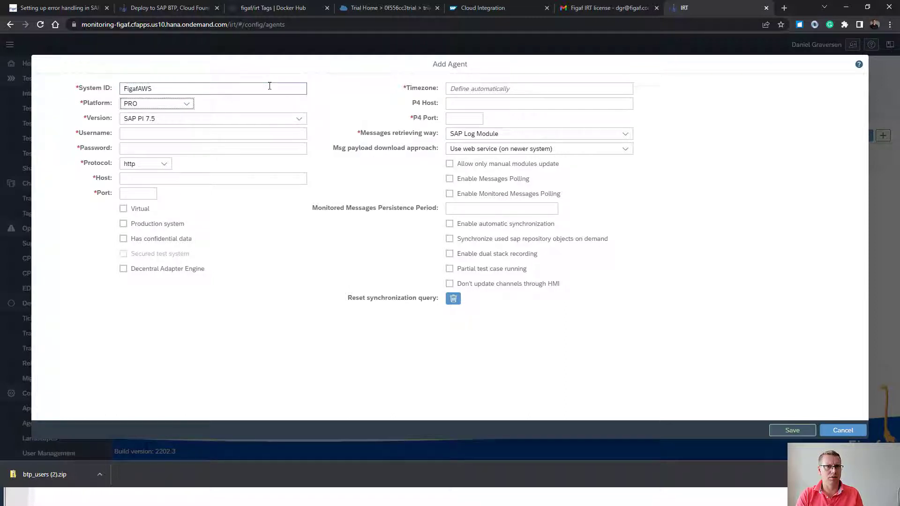
left_click(156, 103)
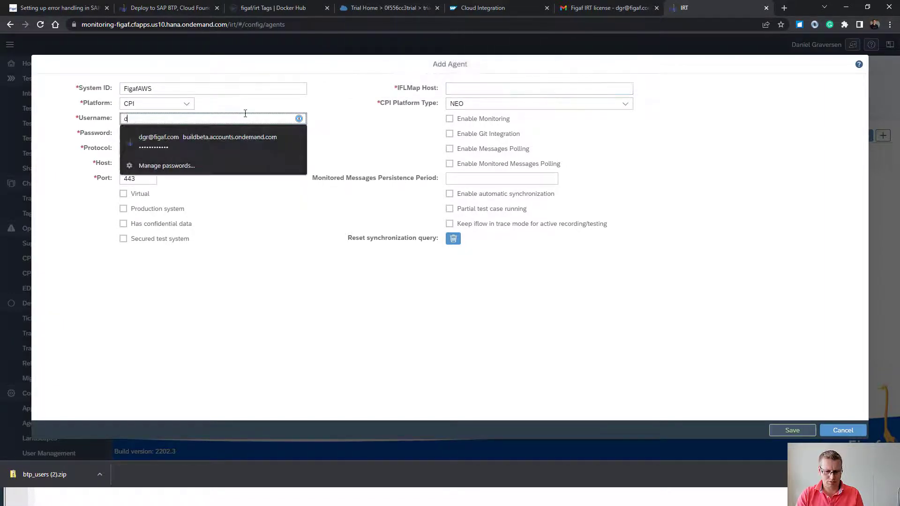
left_click(159, 137)
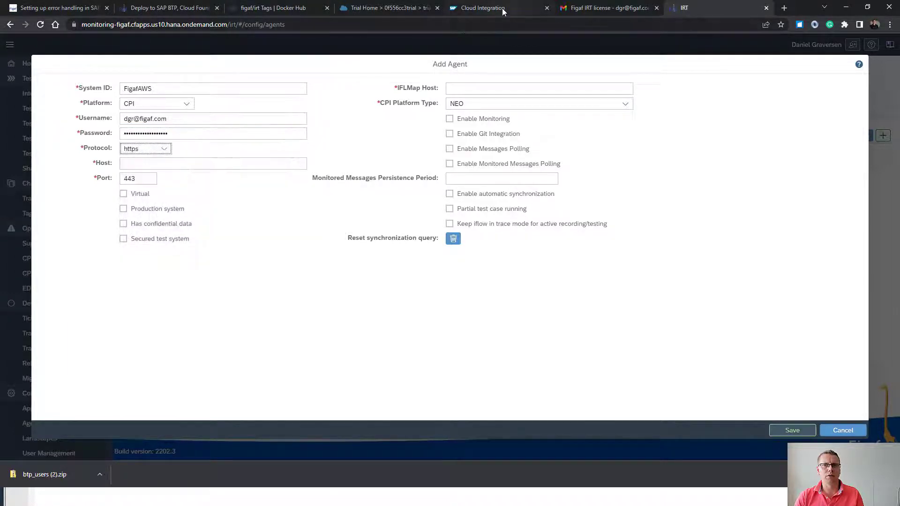
Enter the tenant host figafawscf.it-cpi001.cfapps.eu10.hana.ondemand.com
left_click(482, 8)
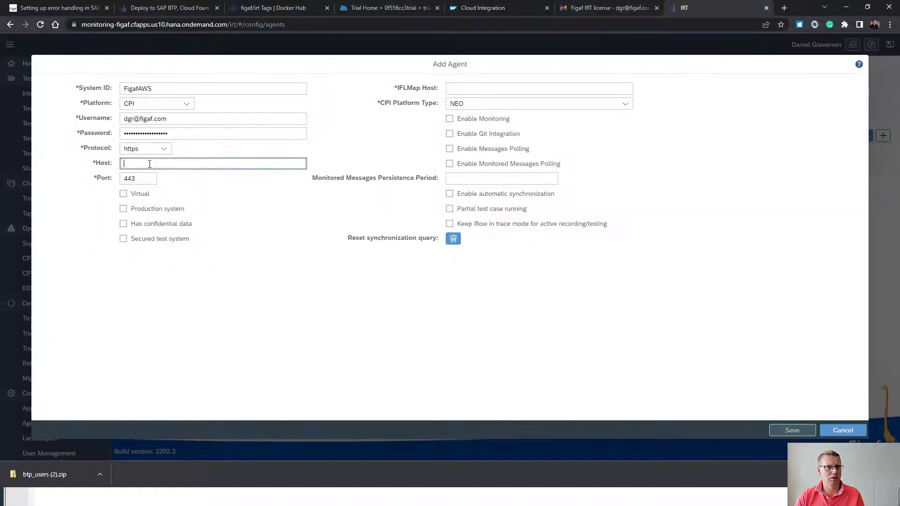
type("figafawscf.it-cpi001.cfapps.eu10.hana.ondemand.com")
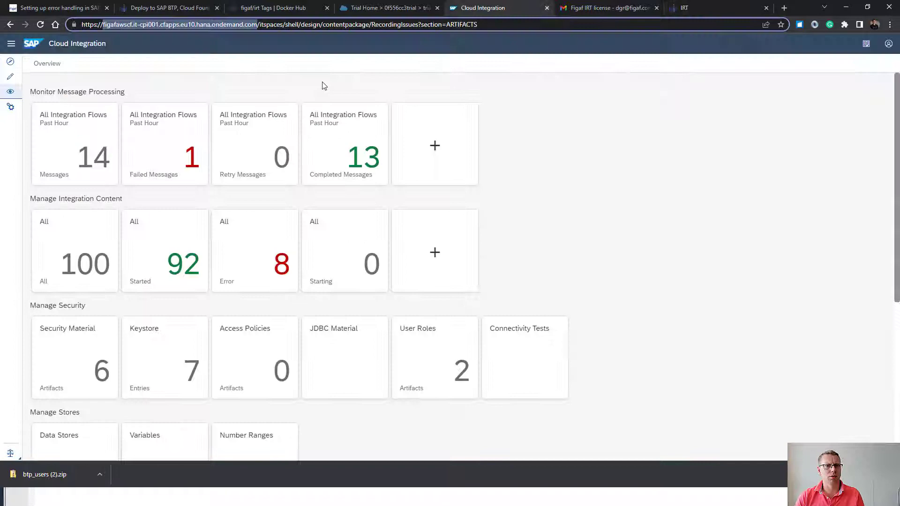
Fill the agent's Host, IFlMap host and CLOUD_FOUNDRY platform type from the Cloud Integration tenant address
left_click(74, 251)
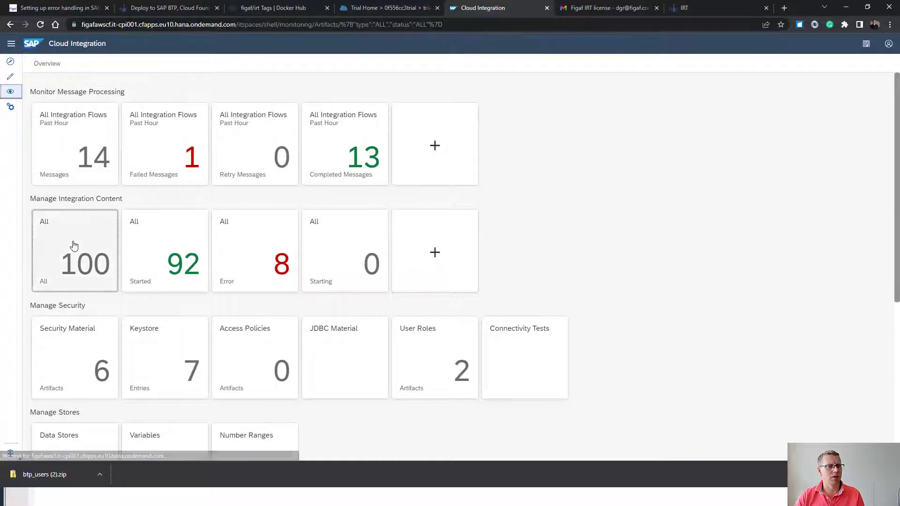
left_click(75, 251)
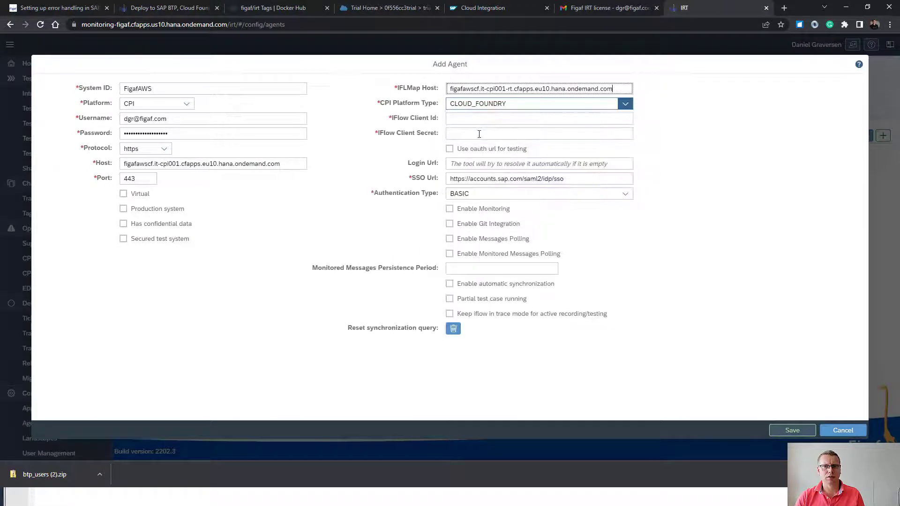
Fill IFlow client id 123 and secret, enable monitoring and save the FigafAWS agent
left_click(538, 118)
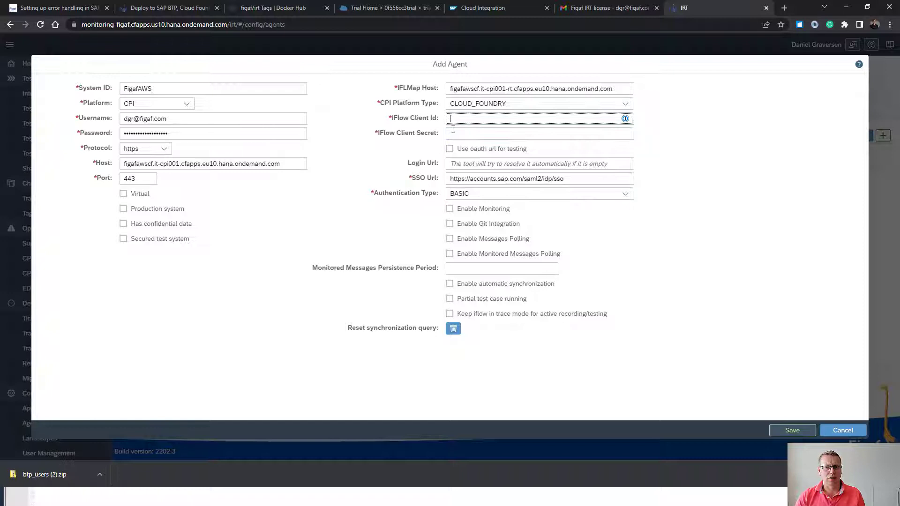
type("123")
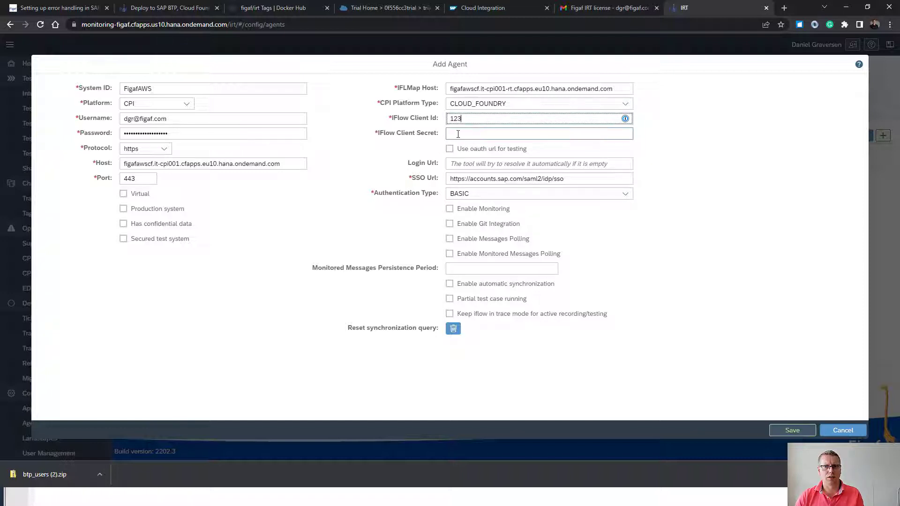
type("•••")
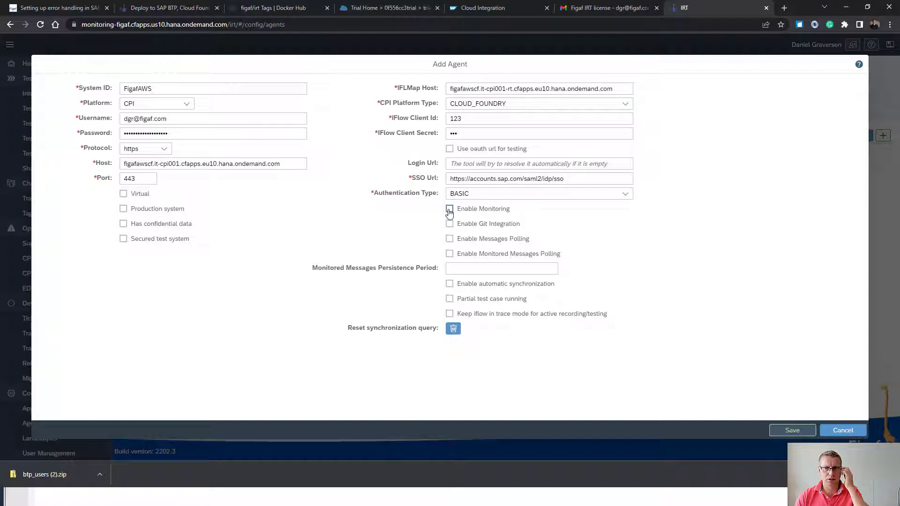
left_click(449, 208)
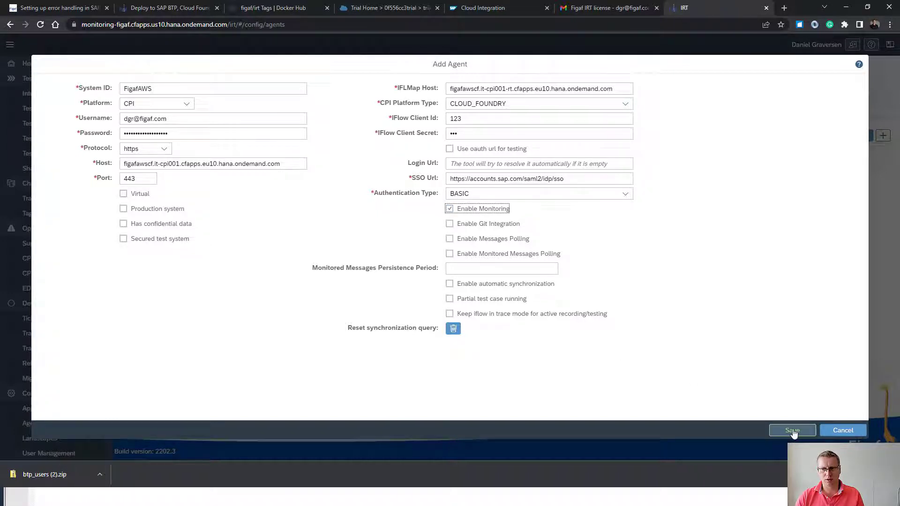
left_click(791, 430)
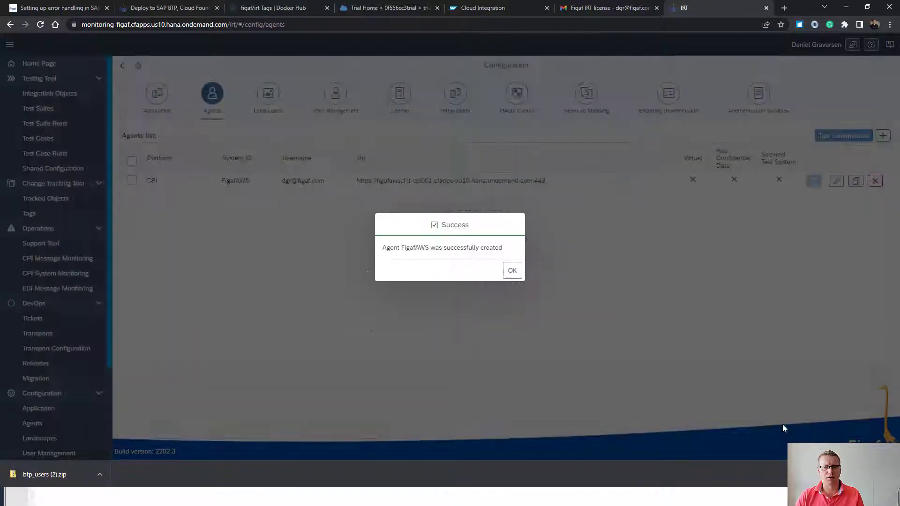
left_click(512, 270)
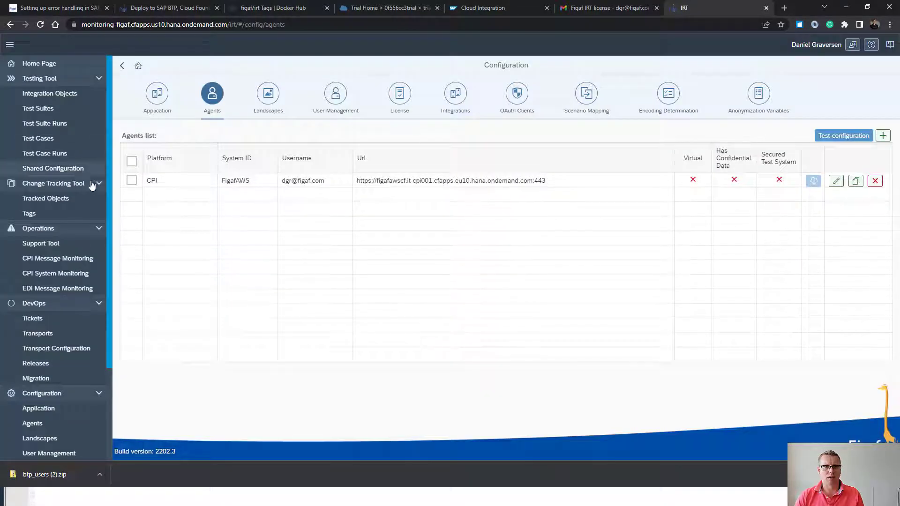
Run the FigafAWS agent's connection test and confirm both API checks pass
left_click(843, 135)
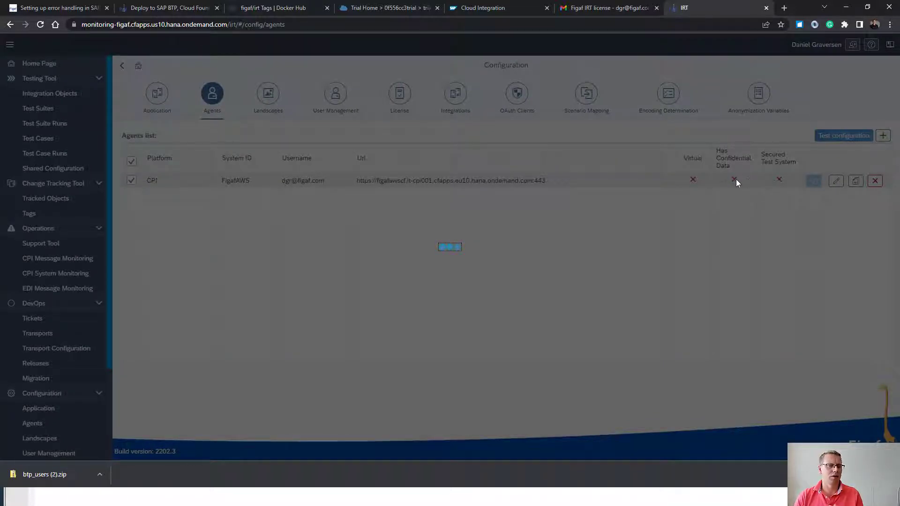
left_click(842, 135)
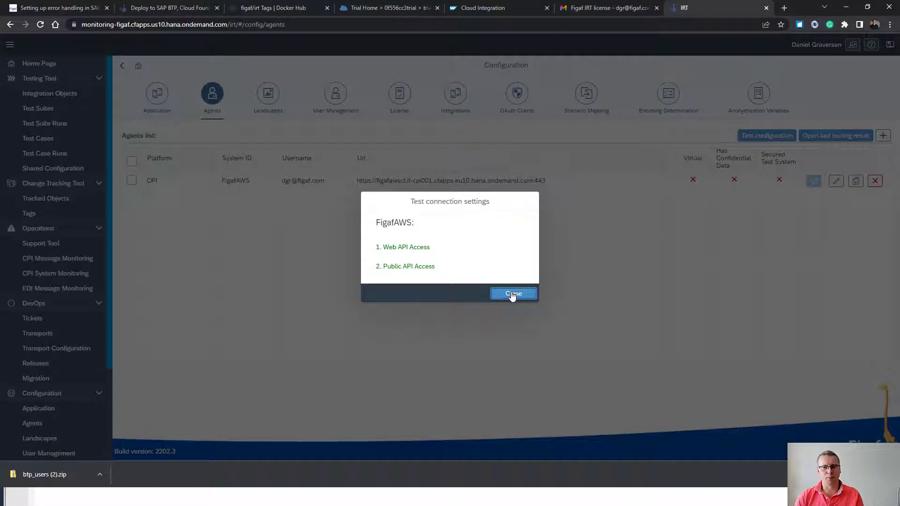
left_click(512, 294)
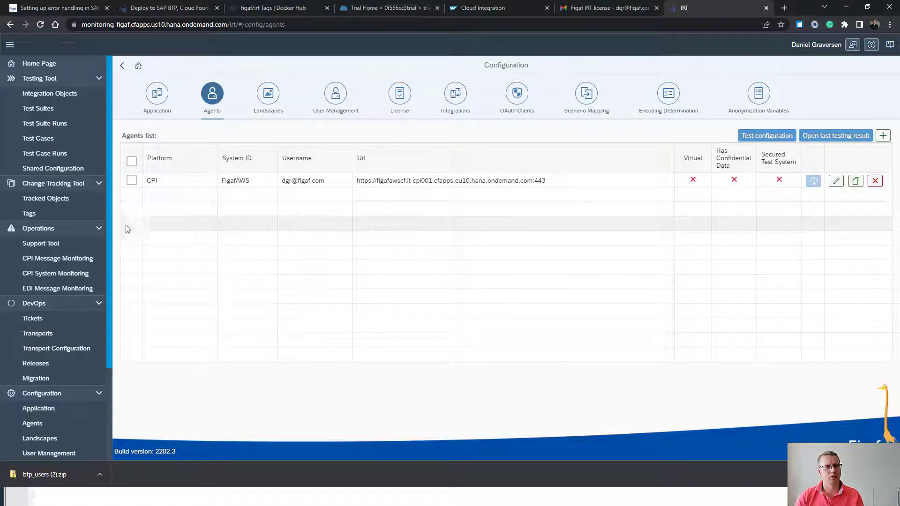
mouse_move(57, 252)
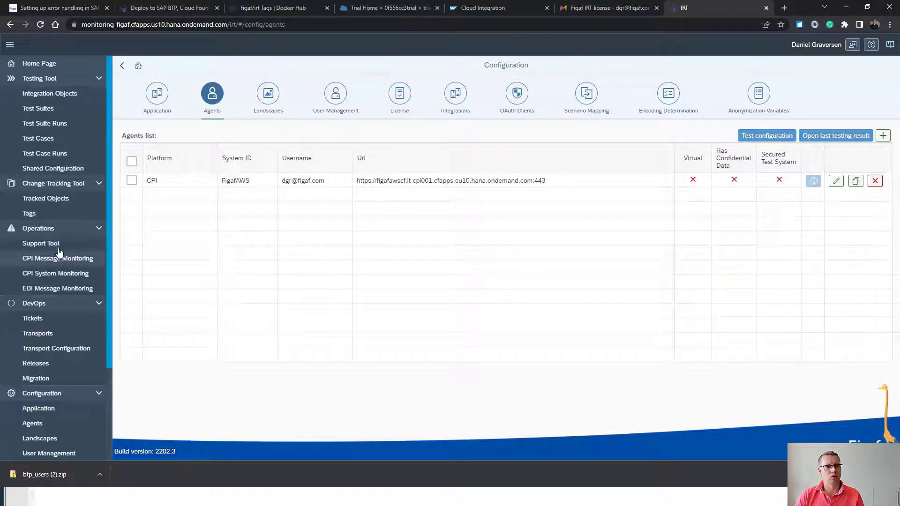
Create a consumer named Error and test its Status eq 'FAILED' condition successfully
left_click(40, 243)
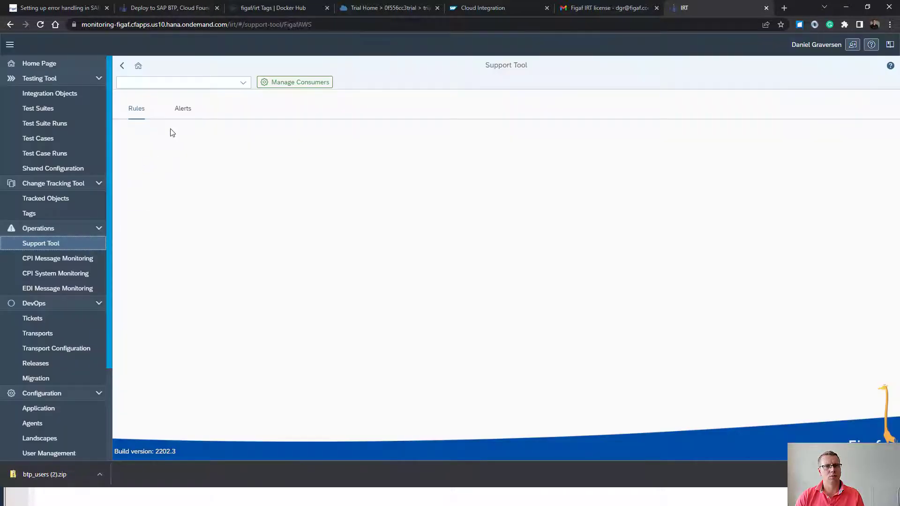
left_click(294, 81)
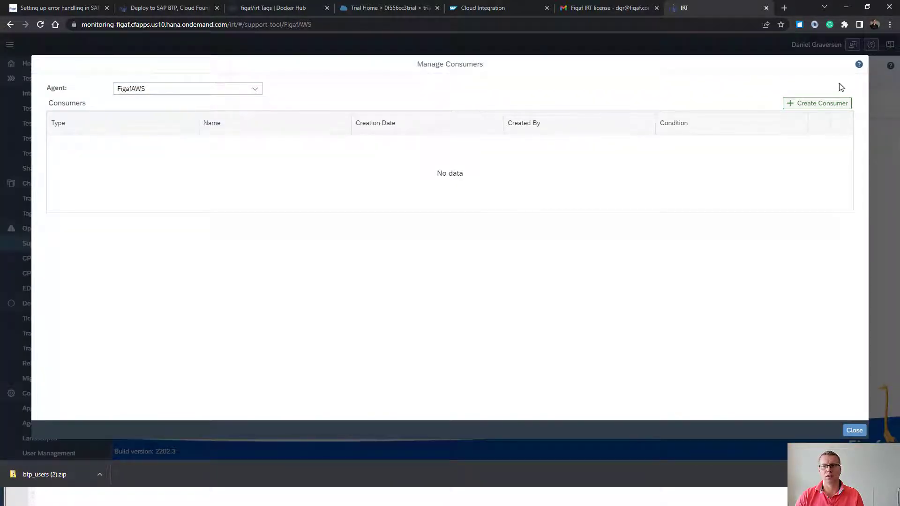
left_click(817, 103)
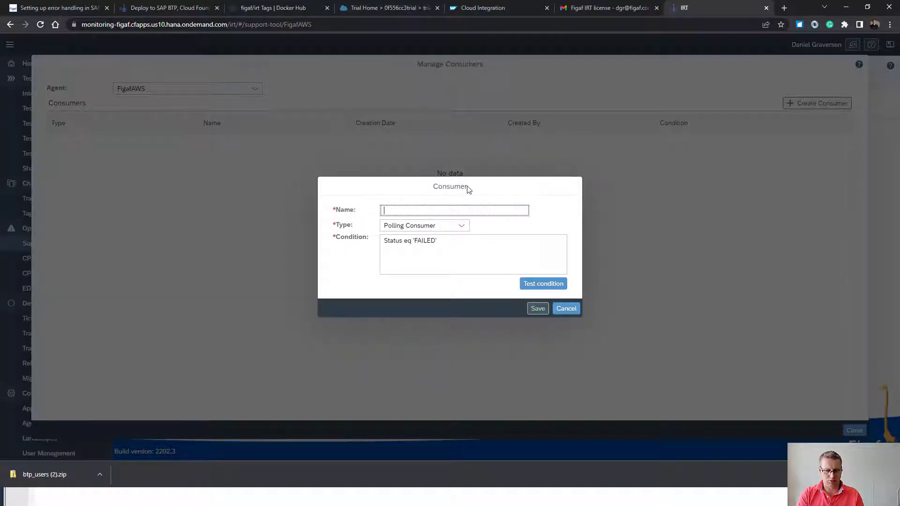
type("Error")
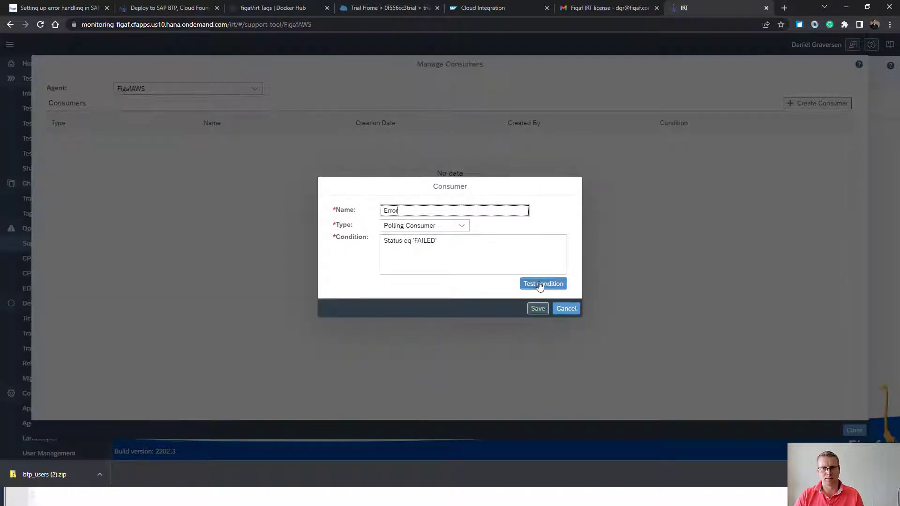
left_click(541, 283)
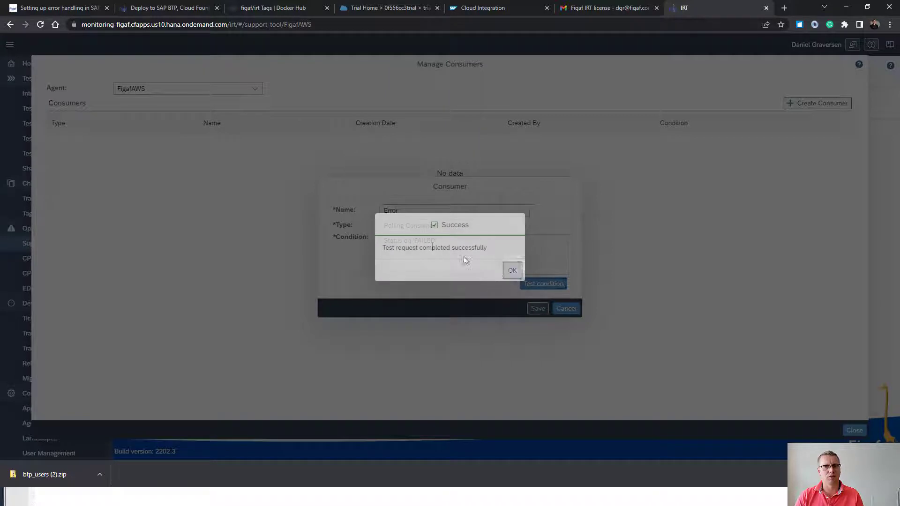
left_click(512, 270)
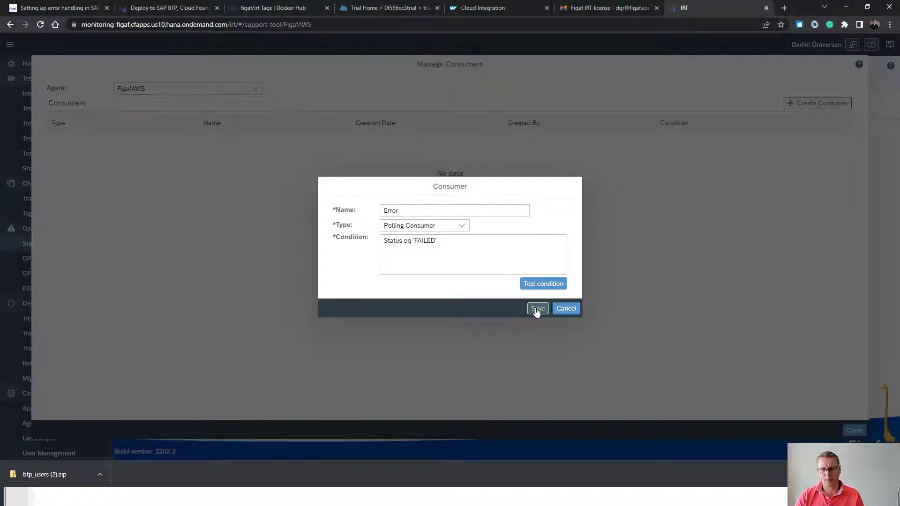
Save the Error consumer and enable the support tool job
left_click(537, 308)
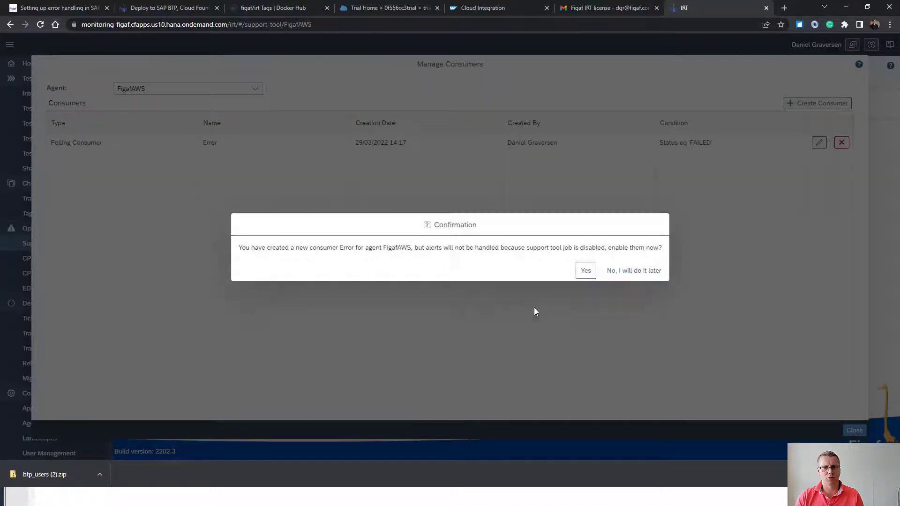
left_click(584, 270)
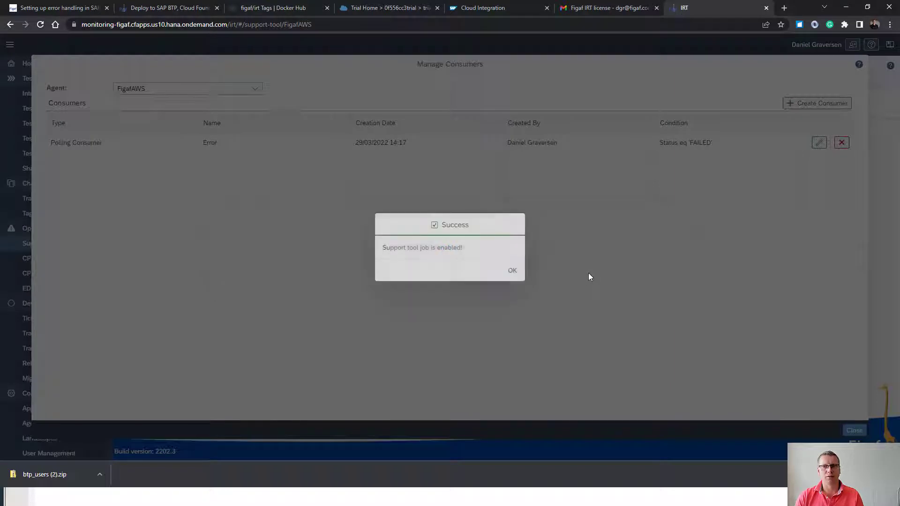
left_click(512, 270)
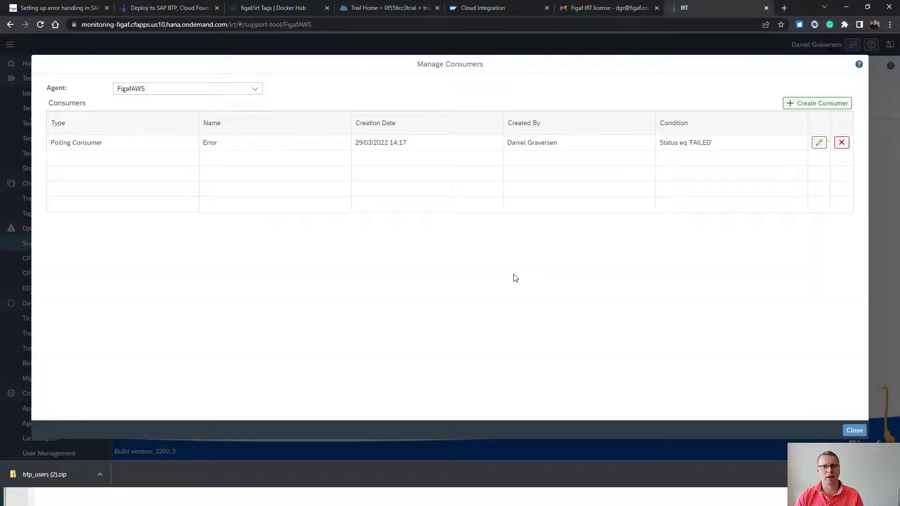
left_click(854, 430)
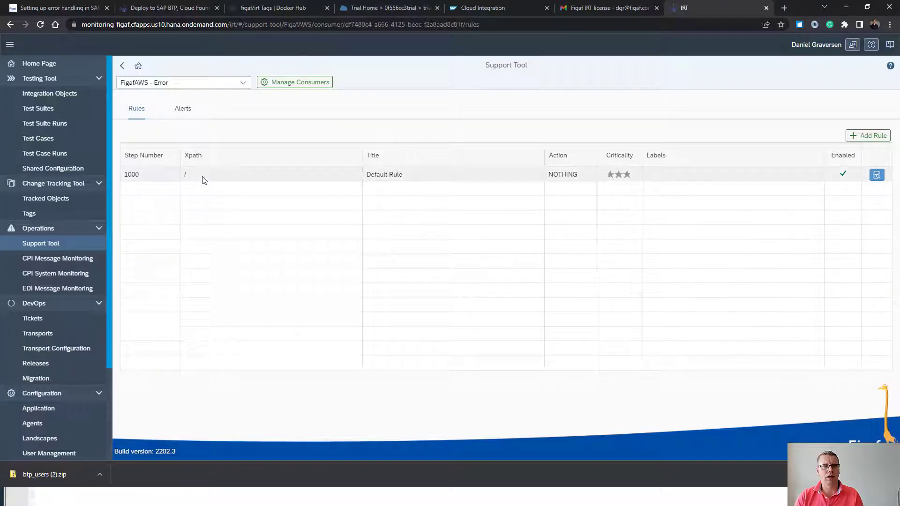
Review the Error consumer's Default Rule, then show its empty Alerts list
left_click(384, 174)
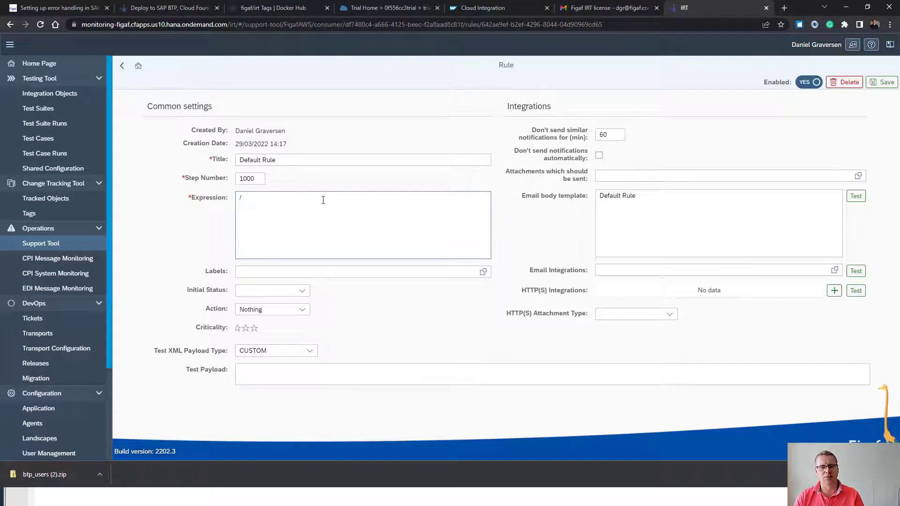
left_click(122, 65)
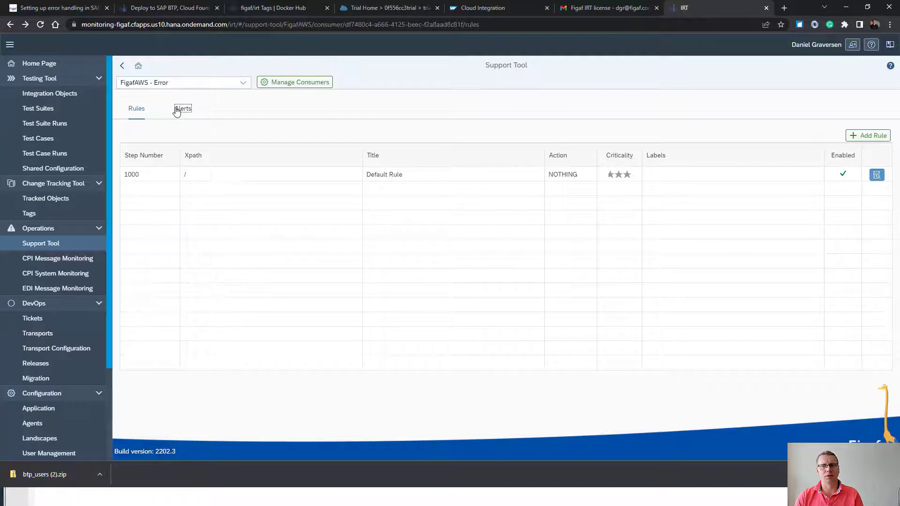
left_click(183, 109)
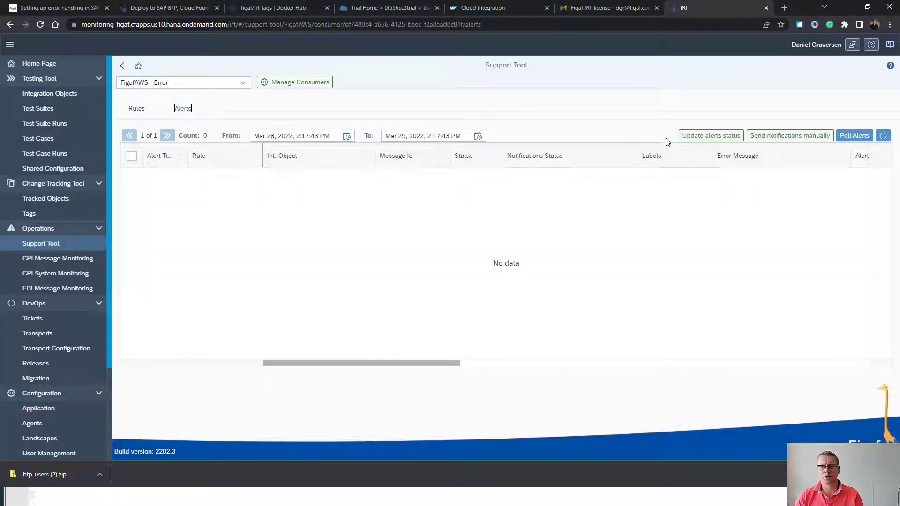
Poll the Error consumer for new alerts, finding 145, and acknowledge the result
left_click(853, 135)
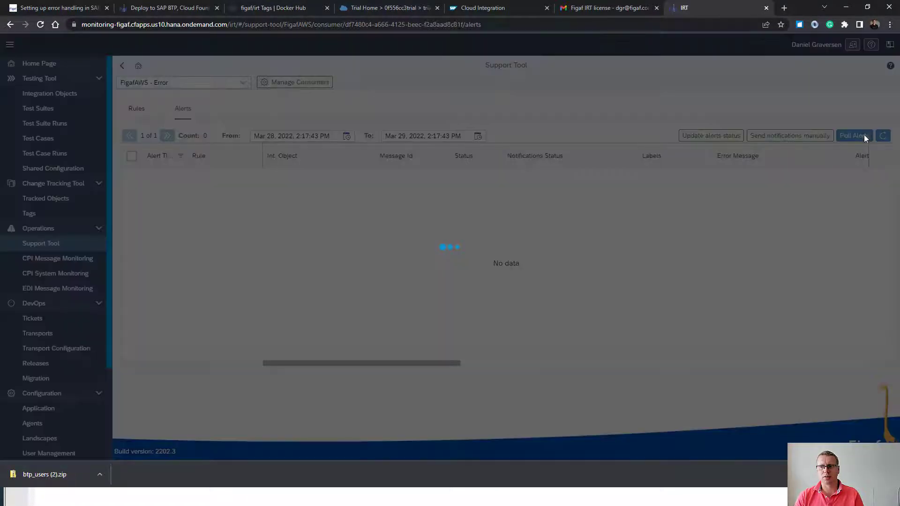
left_click(854, 135)
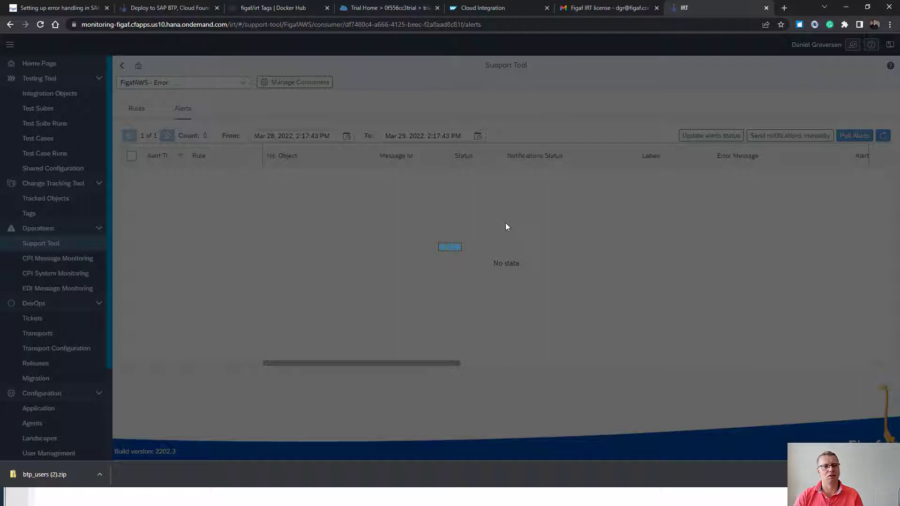
left_click(852, 135)
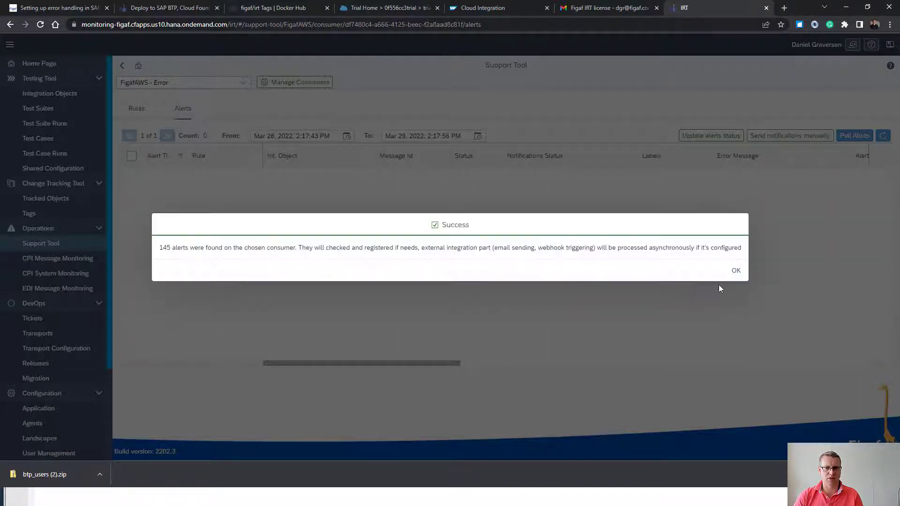
left_click(735, 270)
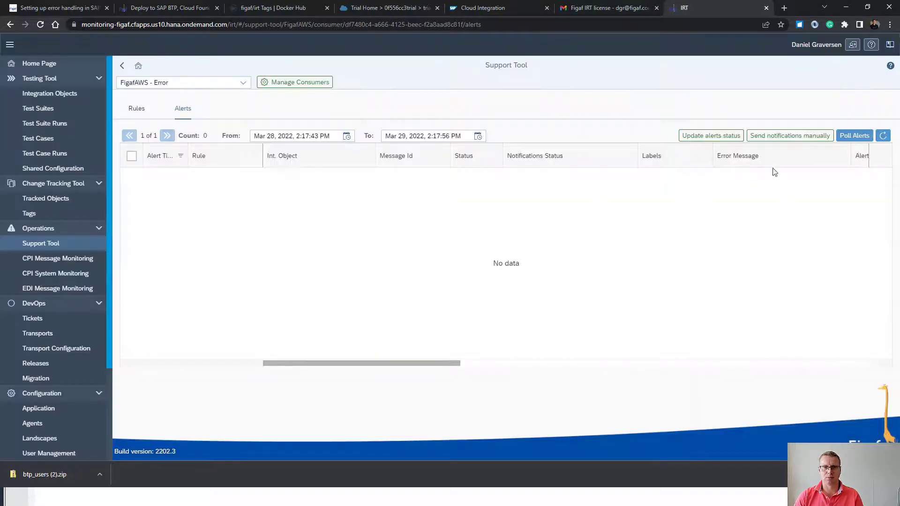
Widen the From date to Mar 7, 2022 and refresh the alerts list
left_click(882, 135)
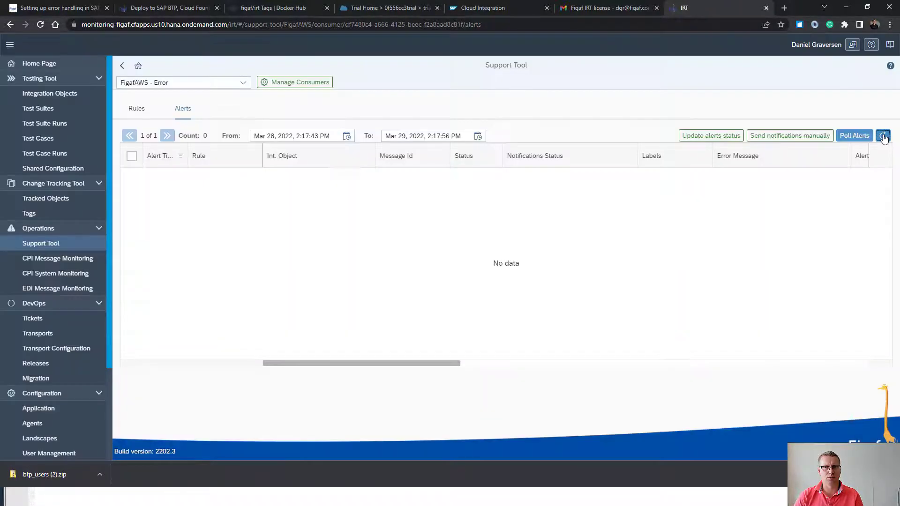
left_click(303, 136)
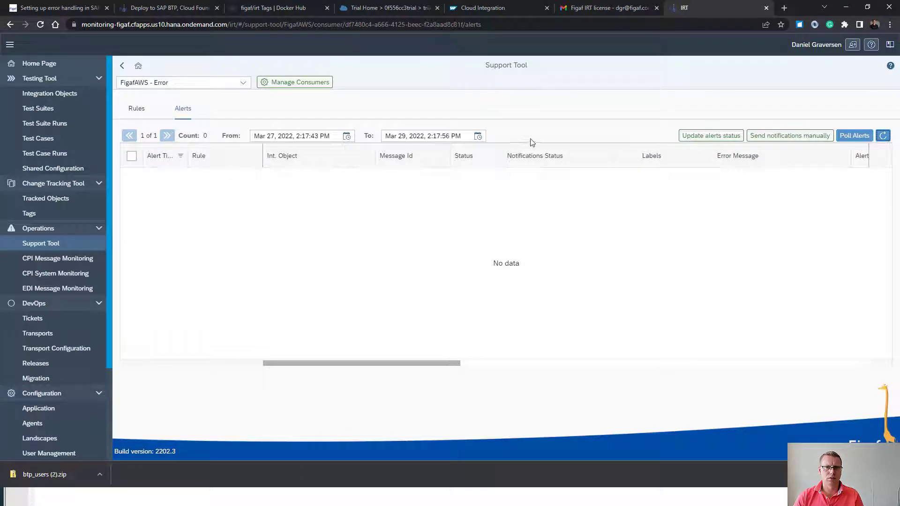
mouse_move(744, 183)
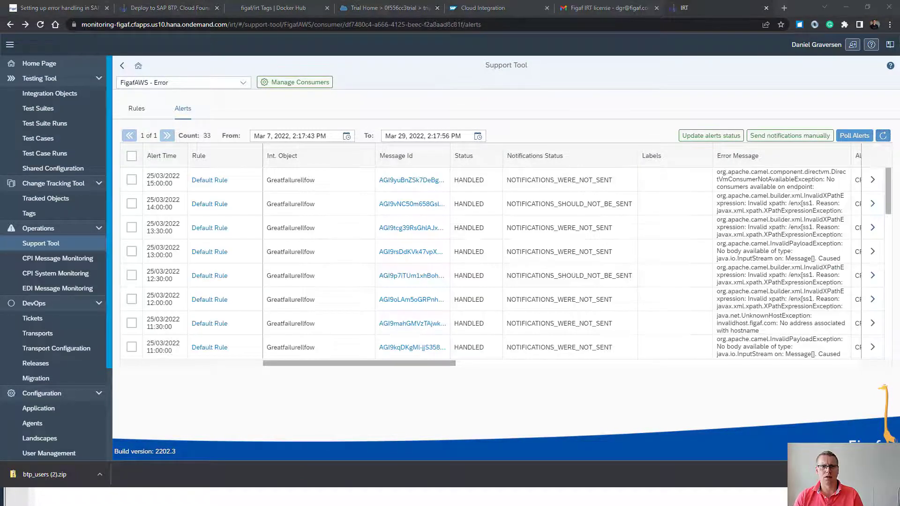
mouse_move(543, 422)
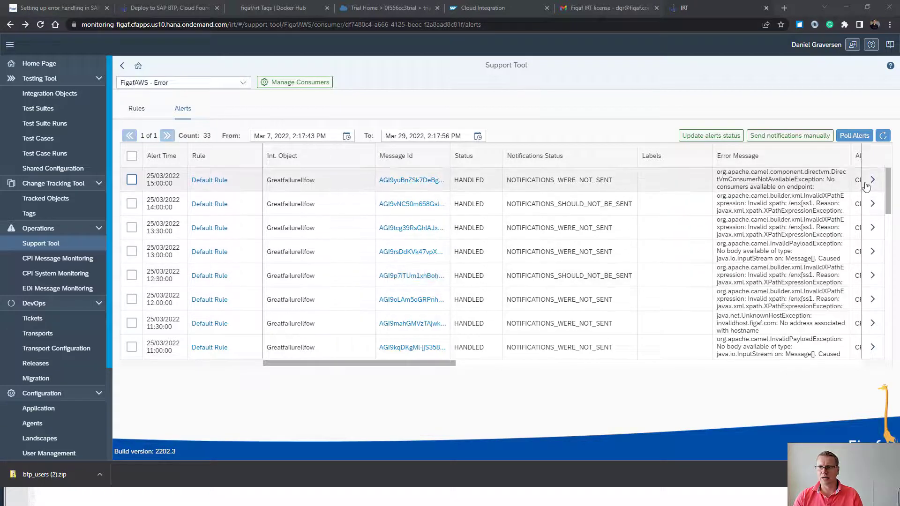
Open the newest Greatfailureiflow alert's details and start a new rule from it
left_click(871, 180)
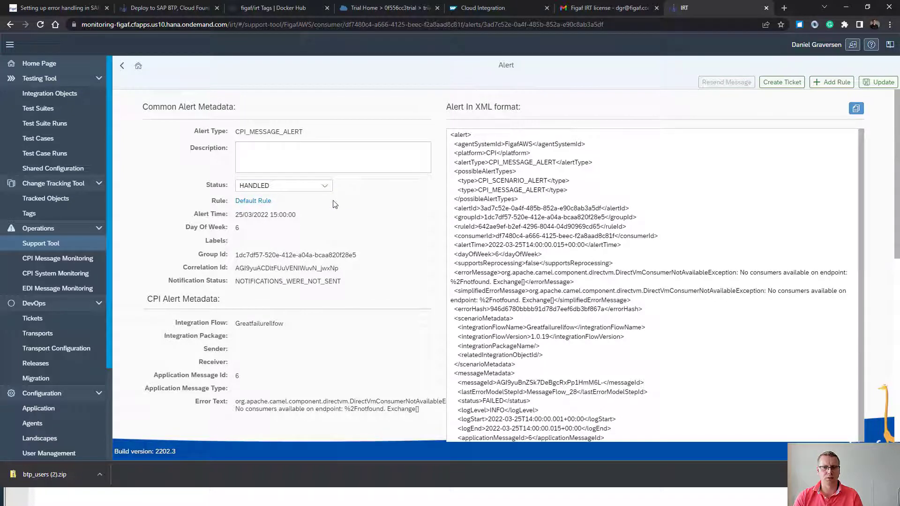
left_click(831, 82)
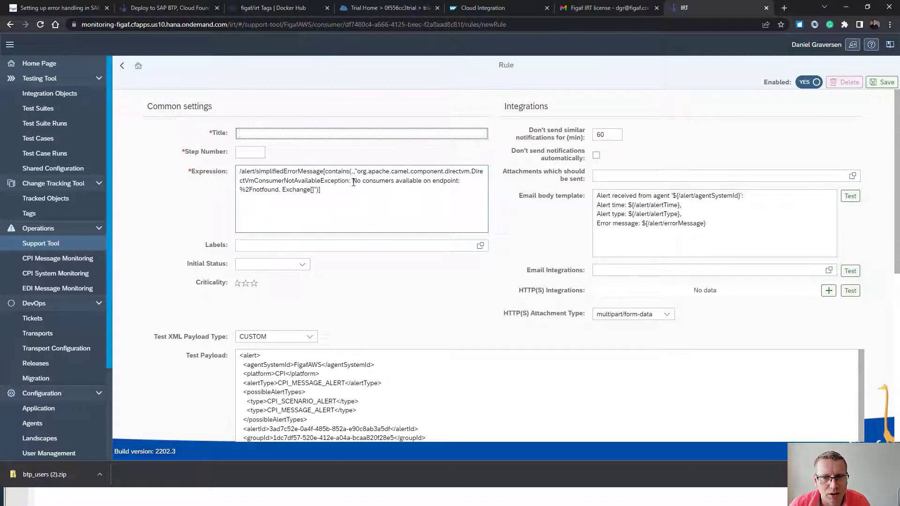
Title the rule from the error text, set step number 20 and an email body starting 'You missed something'
left_click_drag(354, 180, 459, 180)
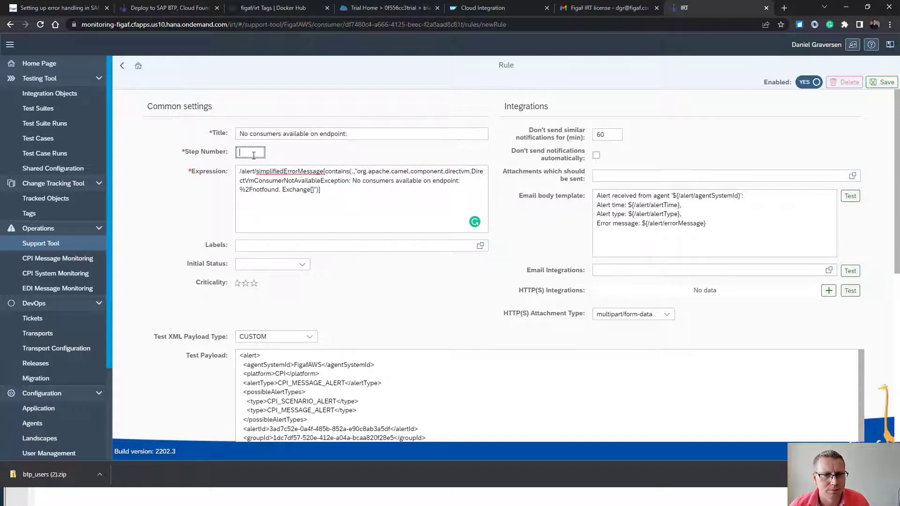
type("20")
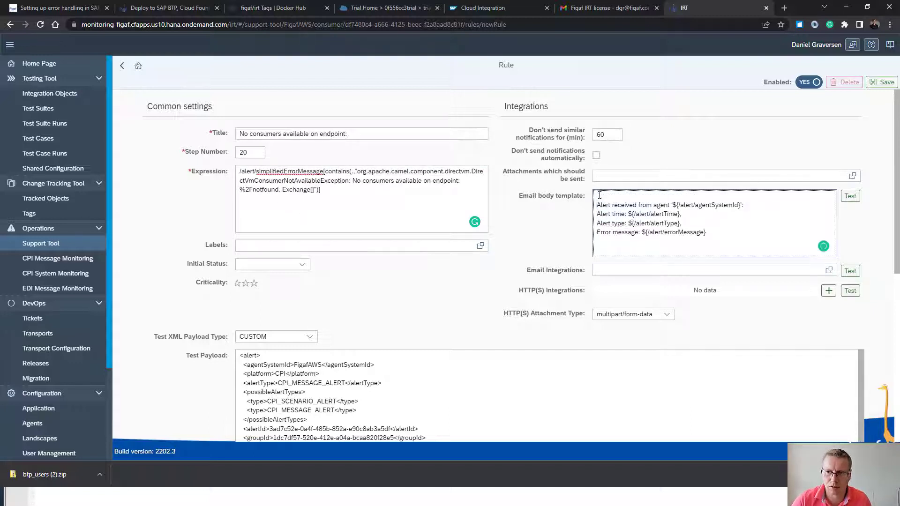
type("You missed some")
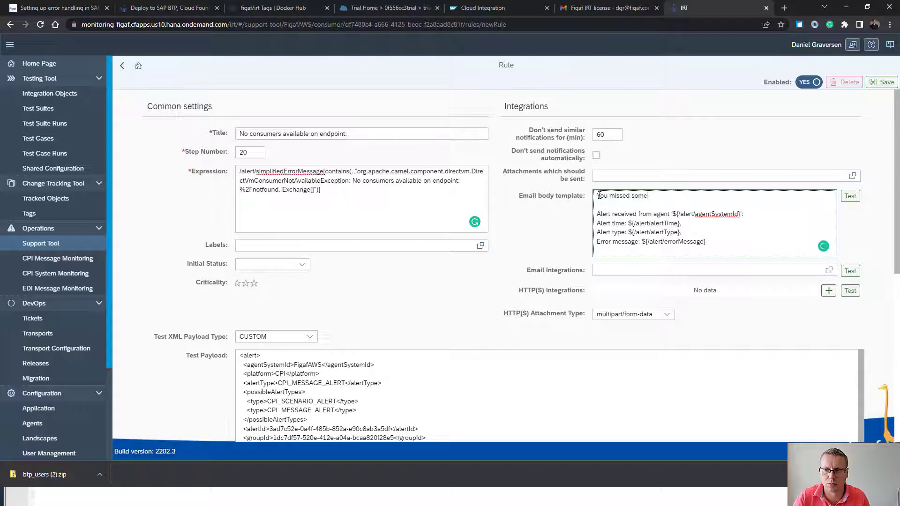
type("thing")
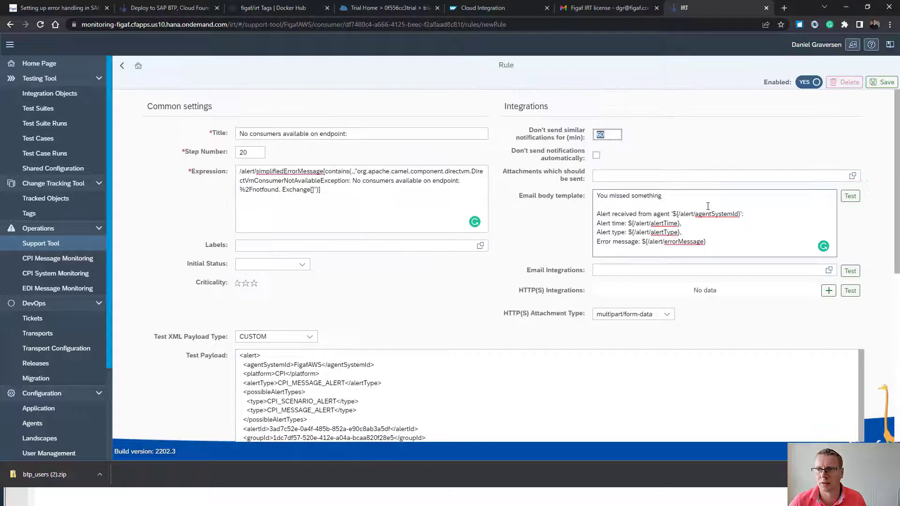
Test the rule's email preview, then save the 'No consumers available on endpoint' rule
left_click(850, 196)
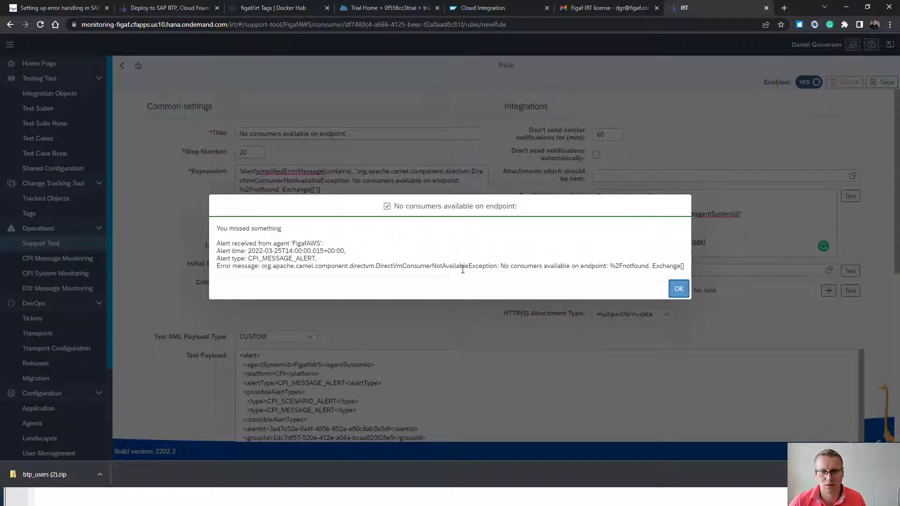
left_click(677, 289)
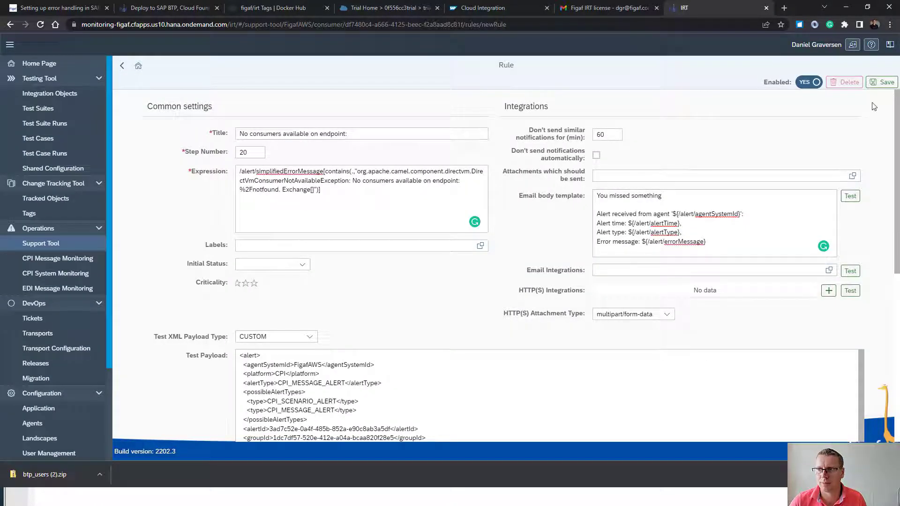
left_click(883, 82)
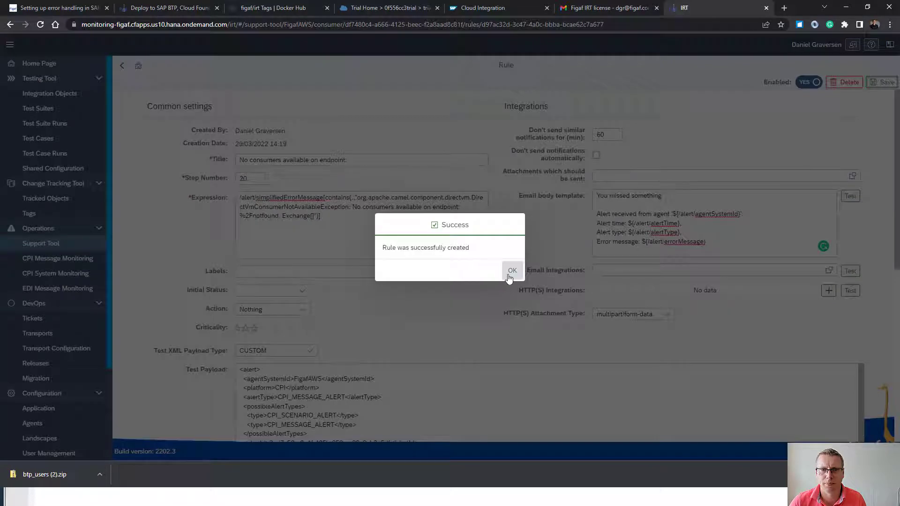
left_click(511, 270)
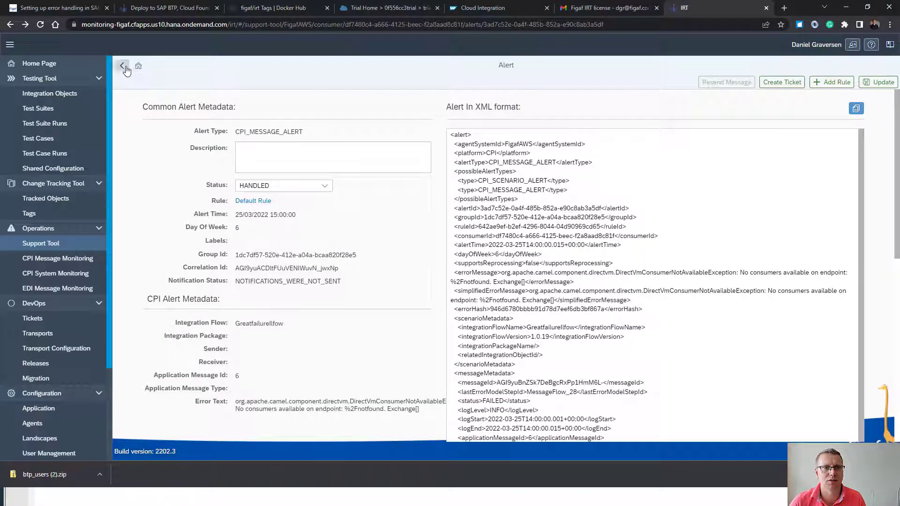
Check the Rules tab shows the step-20 rule, then open the newest invalid XPath alert's details
left_click(122, 66)
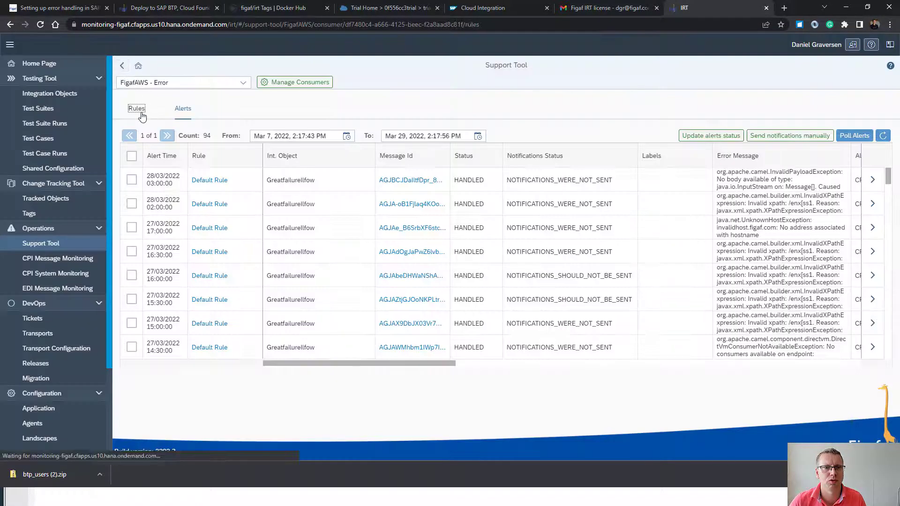
left_click(137, 109)
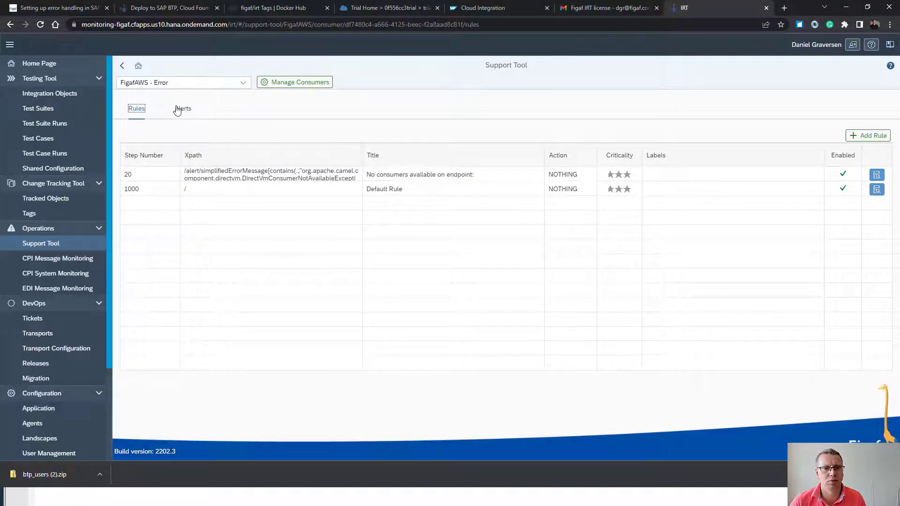
left_click(183, 109)
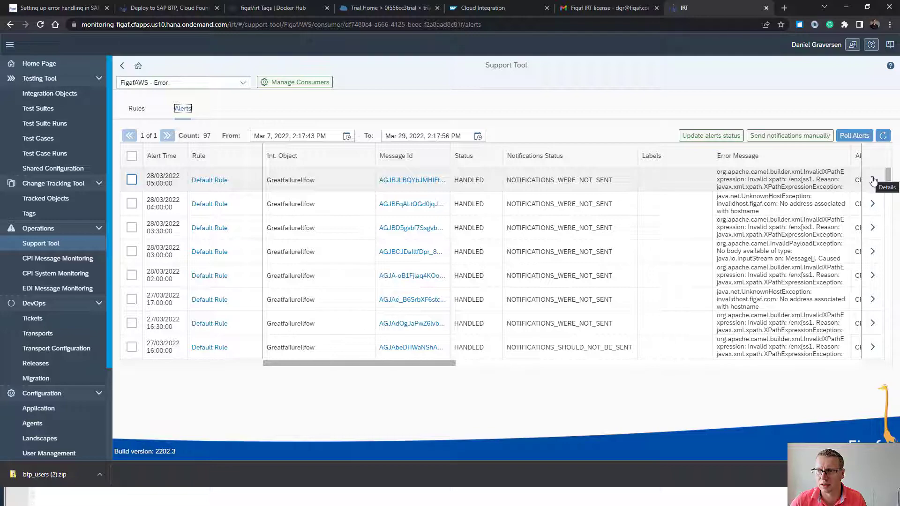
left_click(871, 180)
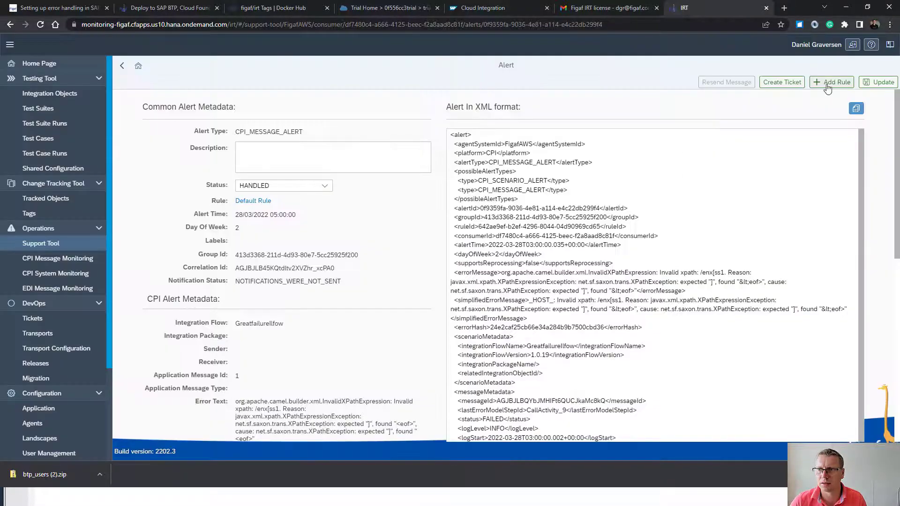
Start a rule titled Invalid Xpath with step number 30 and 'Fix the iflow settings' prepended to the email body
left_click(832, 82)
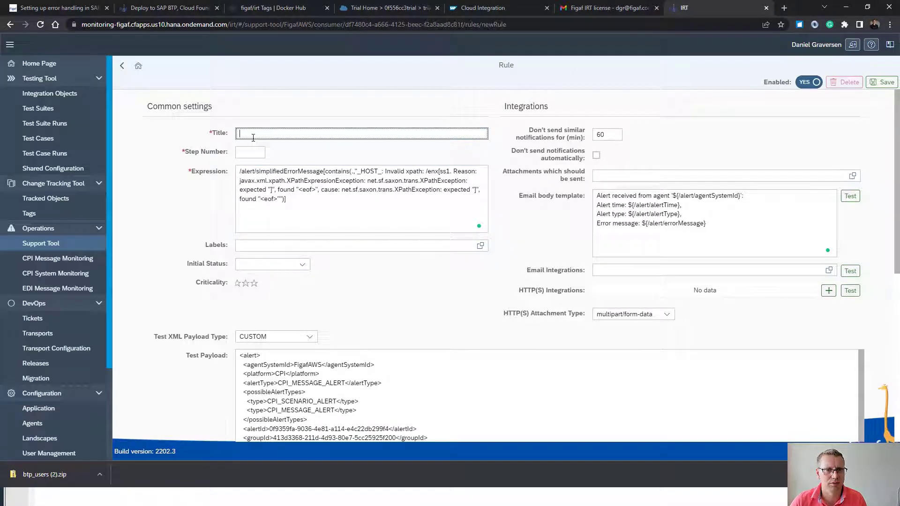
type("Invalid")
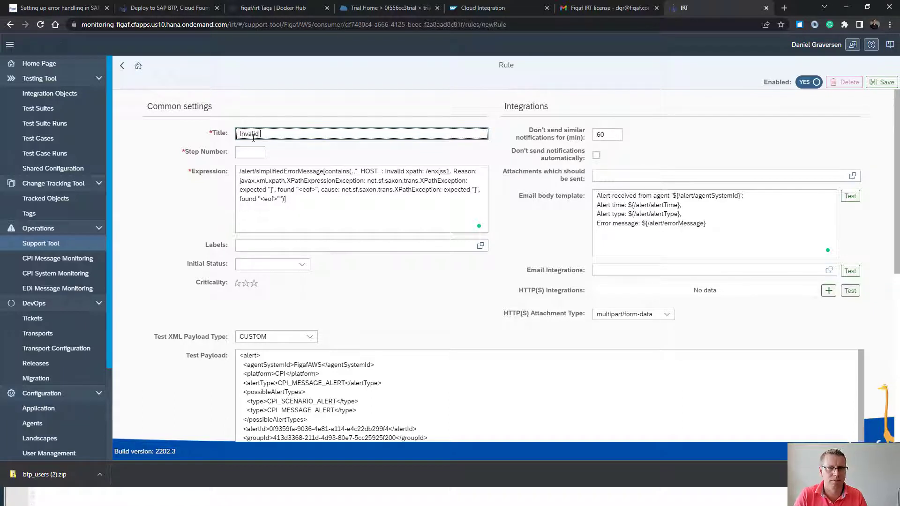
type("Xpath")
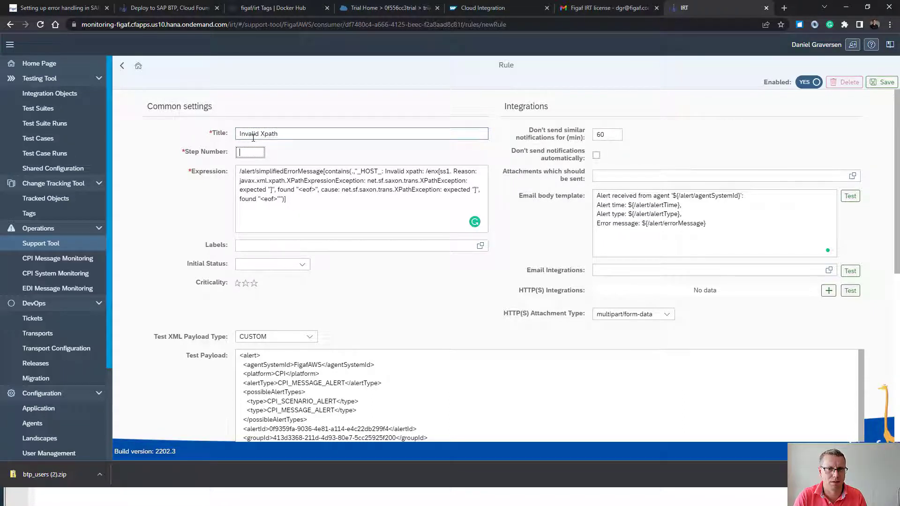
type("30")
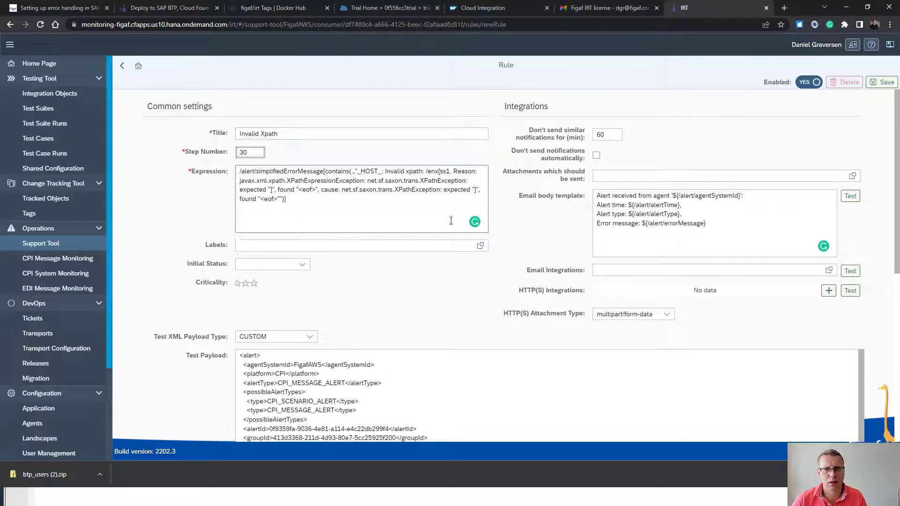
left_click(630, 196)
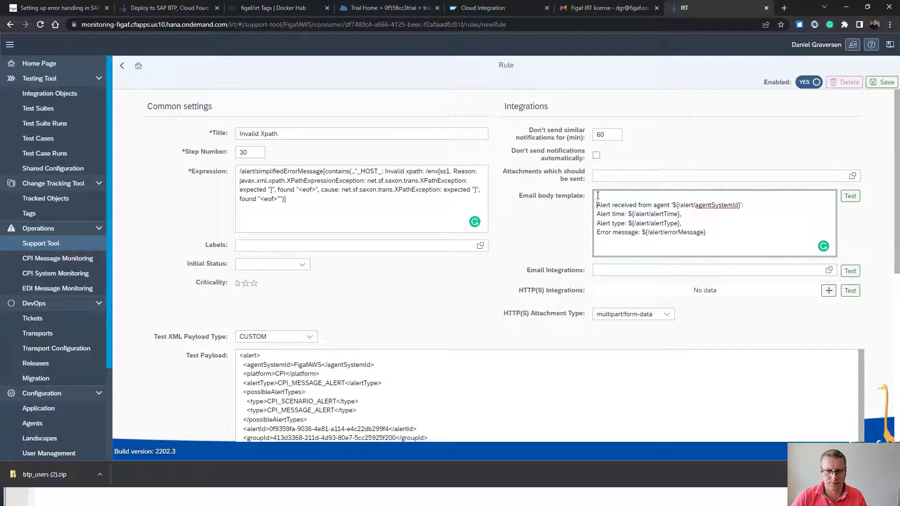
type("Fix the iflow settings")
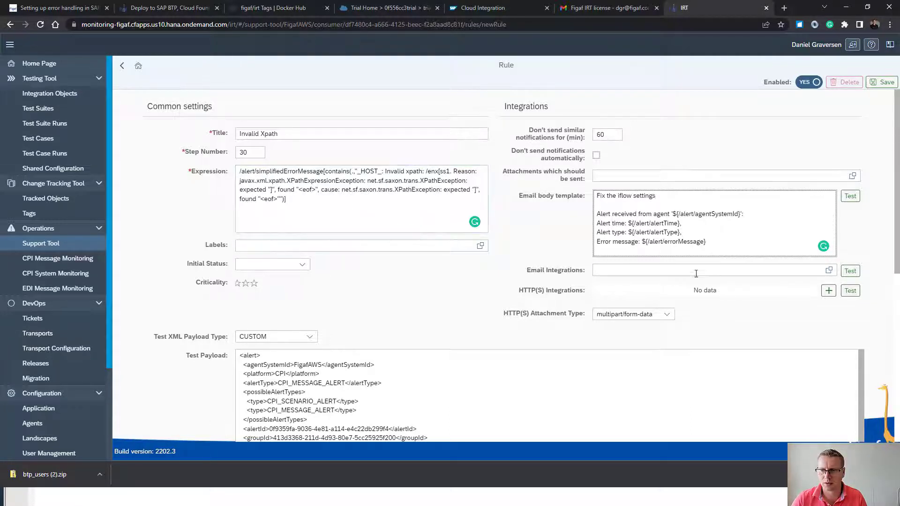
Trim the failing tail of the error expression until the test passes, then save the rule
left_click(850, 196)
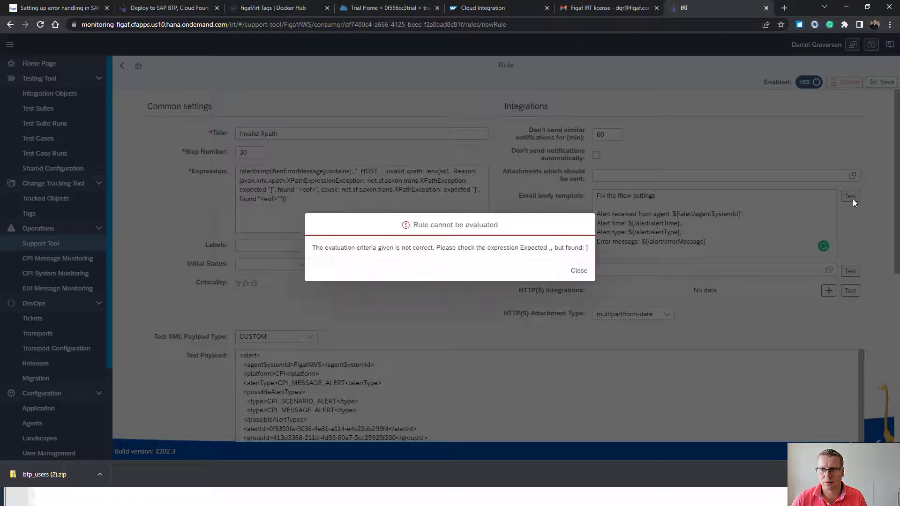
left_click(578, 270)
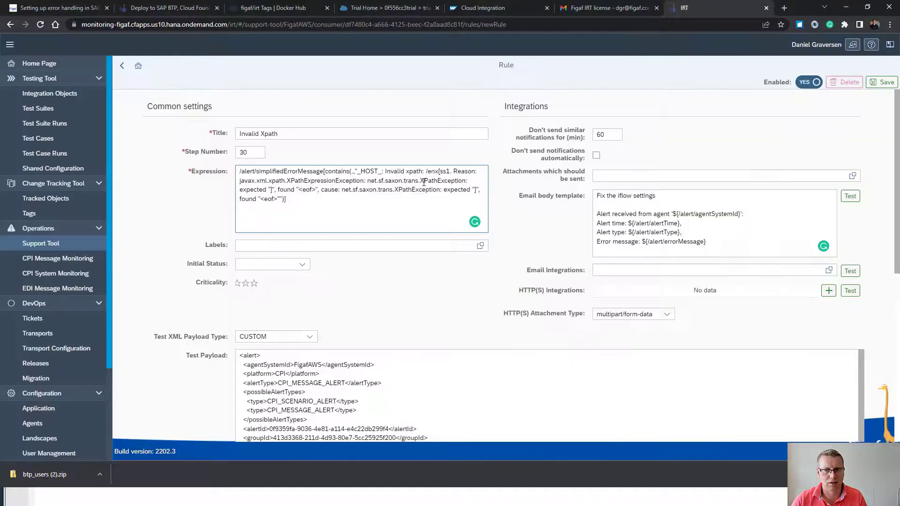
left_click_drag(439, 171, 467, 180)
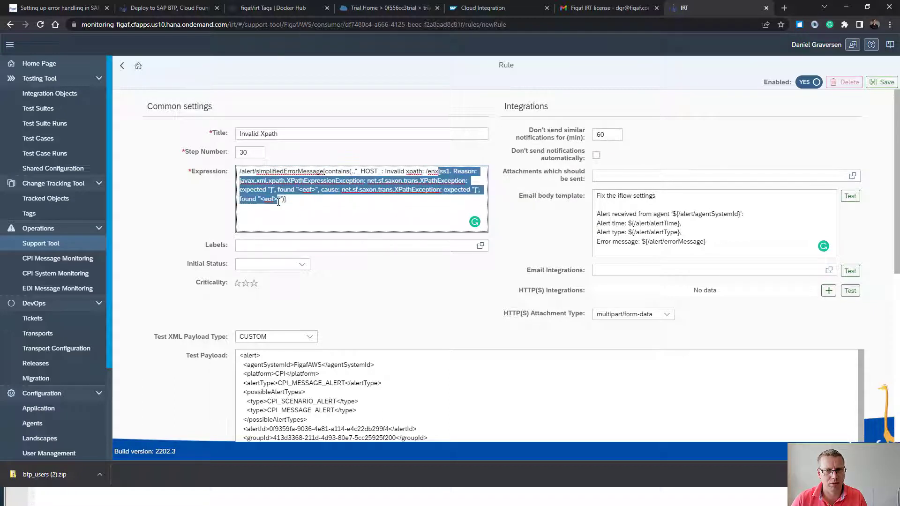
key("Delete")
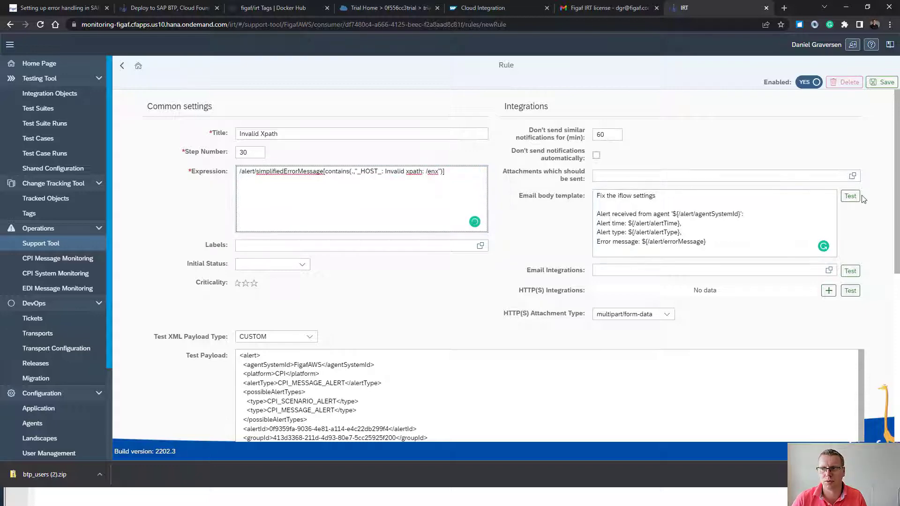
left_click(850, 196)
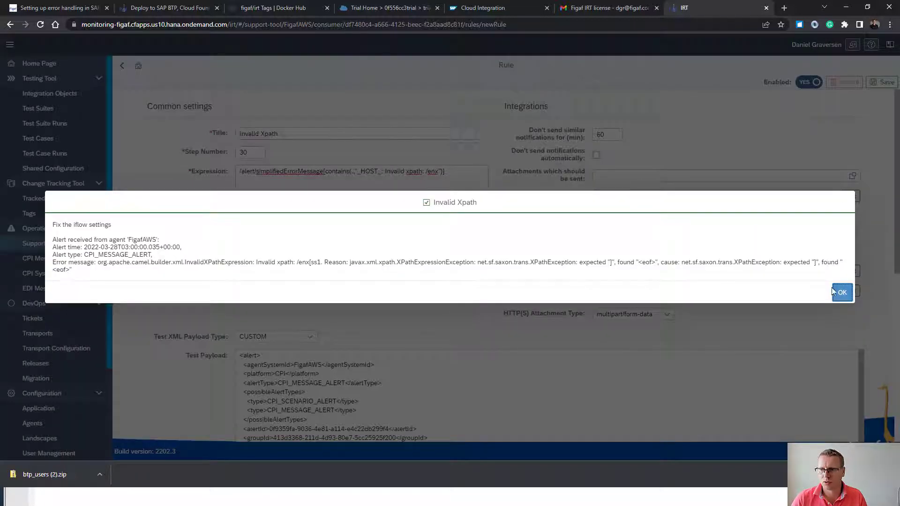
left_click(841, 293)
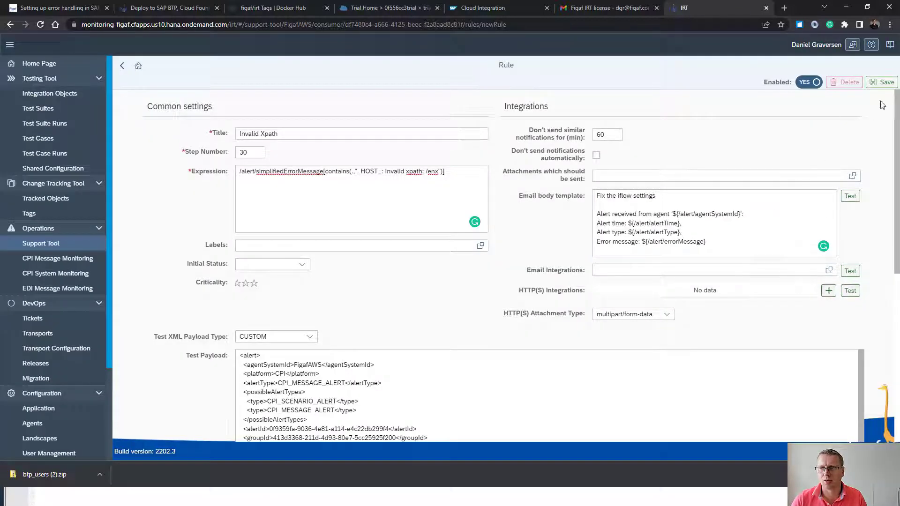
left_click(883, 82)
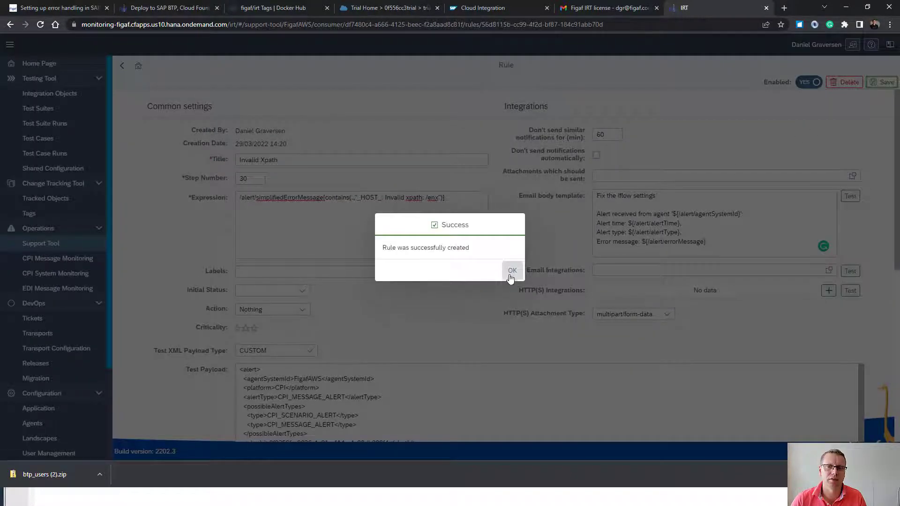
left_click(511, 270)
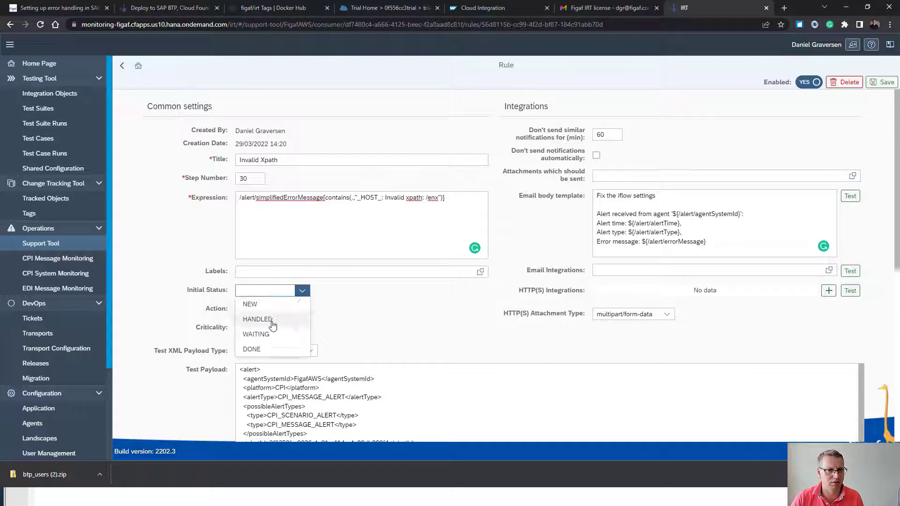
Set the Invalid Xpath rule's initial status to DONE, save it and return to the Support Tool
left_click(251, 349)
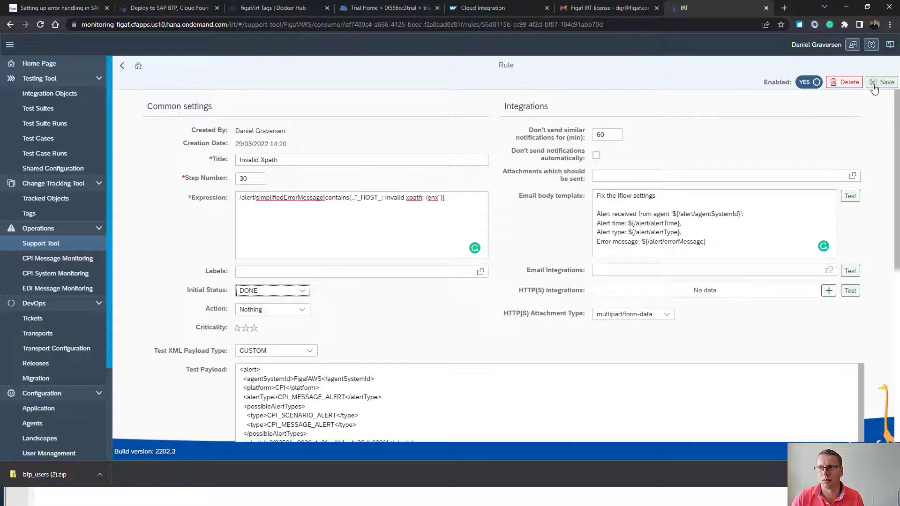
left_click(885, 83)
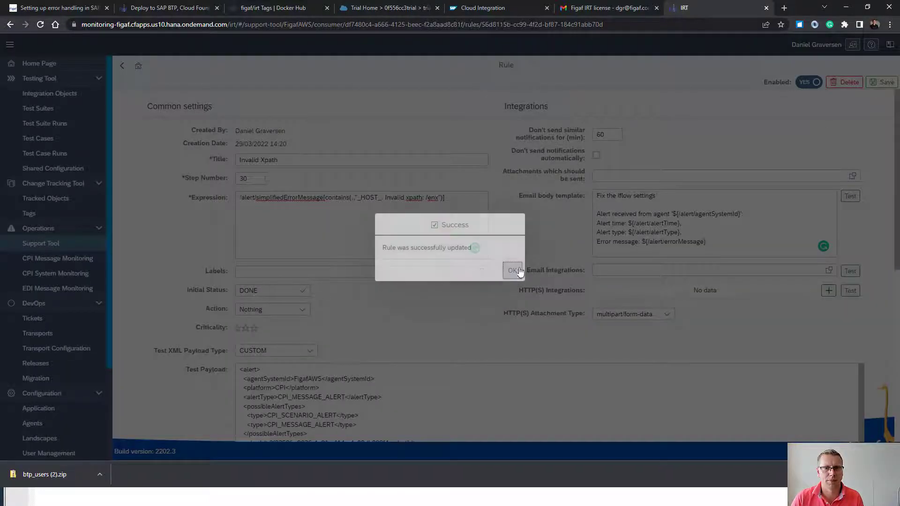
left_click(511, 270)
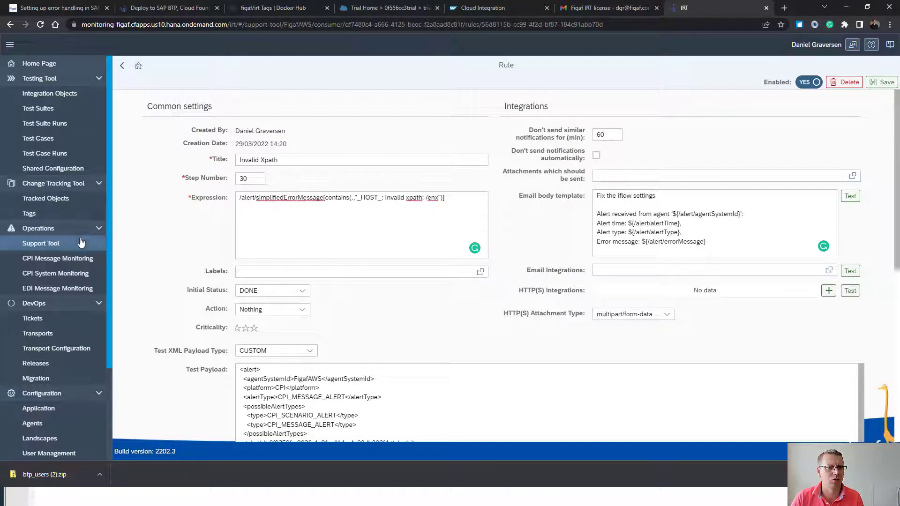
left_click(122, 65)
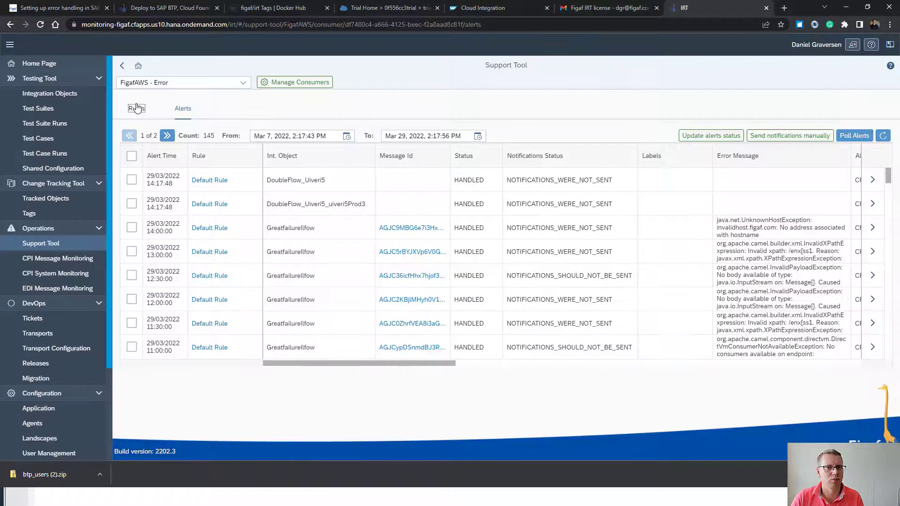
Review the rules list and the Error consumer, cancel a new polling consumer, and go to CPI Message Monitoring
left_click(136, 108)
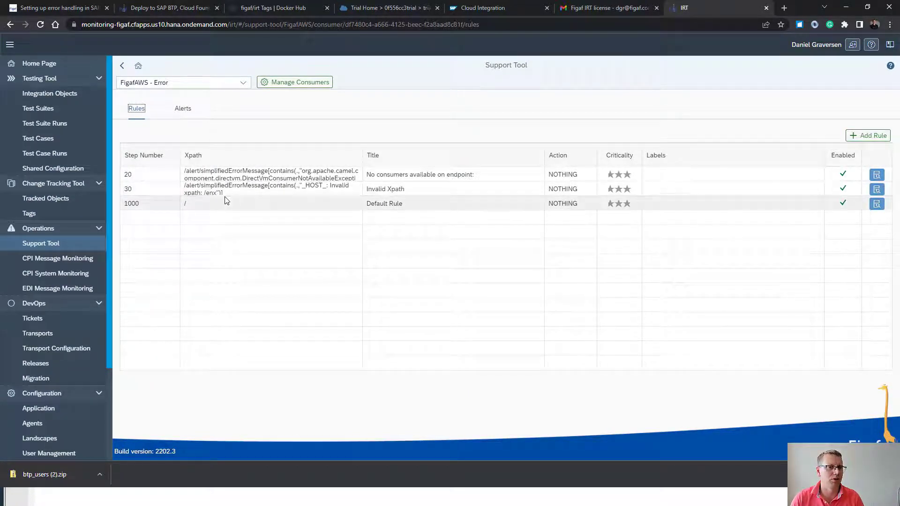
left_click(294, 81)
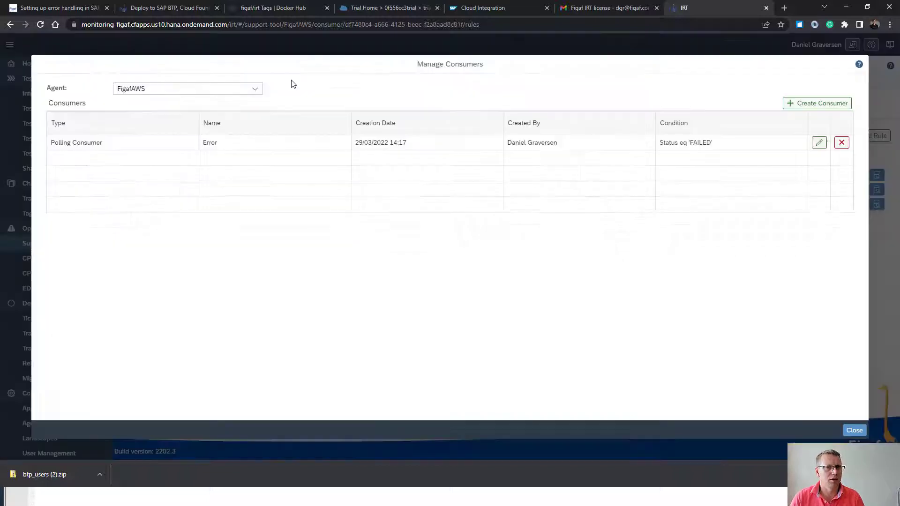
mouse_move(842, 106)
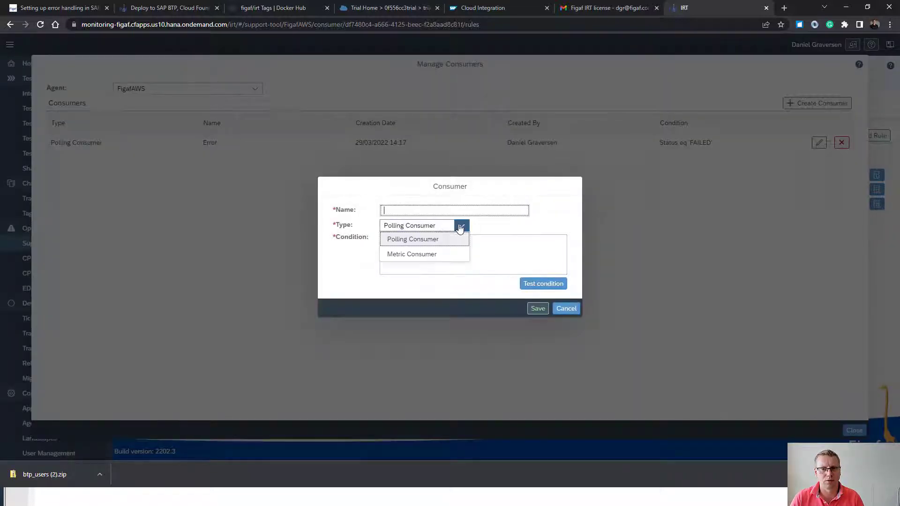
left_click(412, 238)
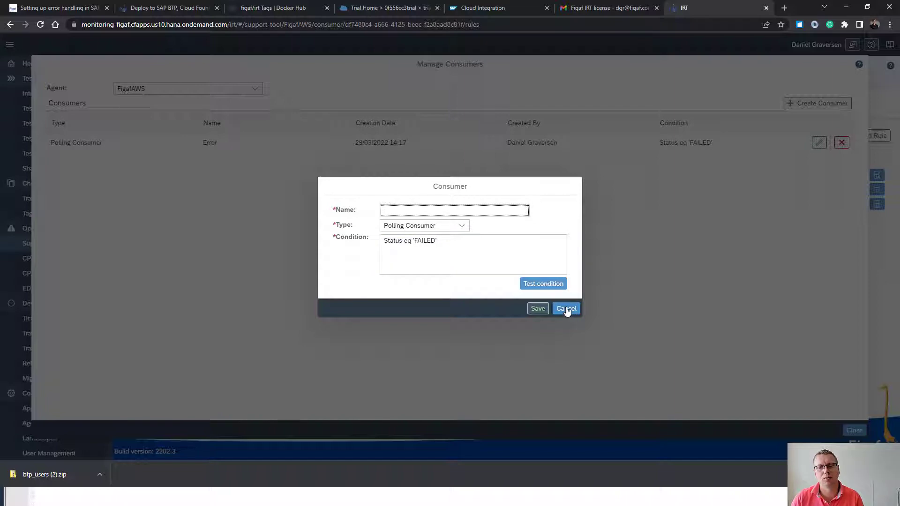
left_click(565, 308)
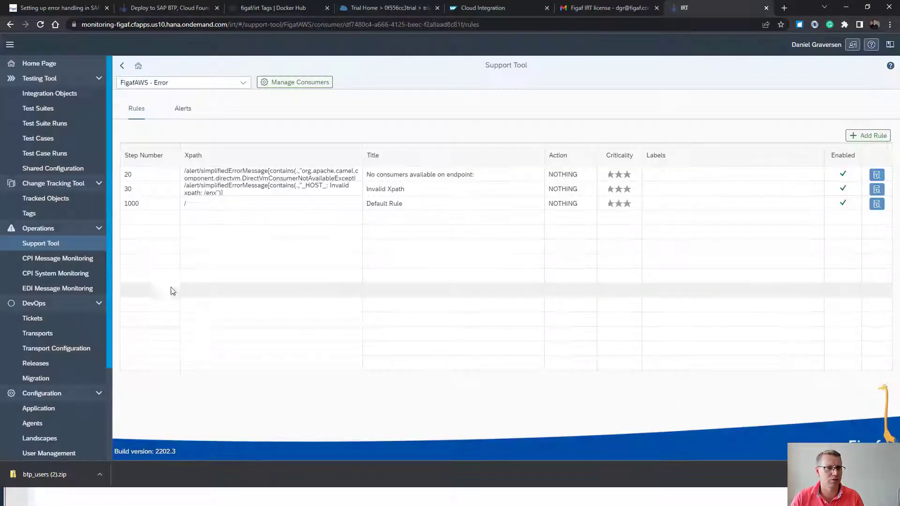
left_click(57, 259)
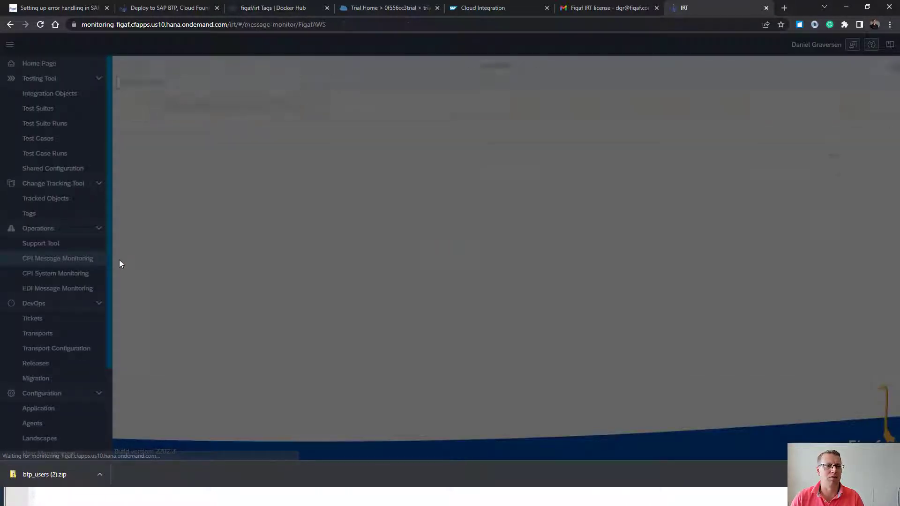
Create a message monitoring filter named Finance with an artifact filter strategy and save it
left_click(57, 259)
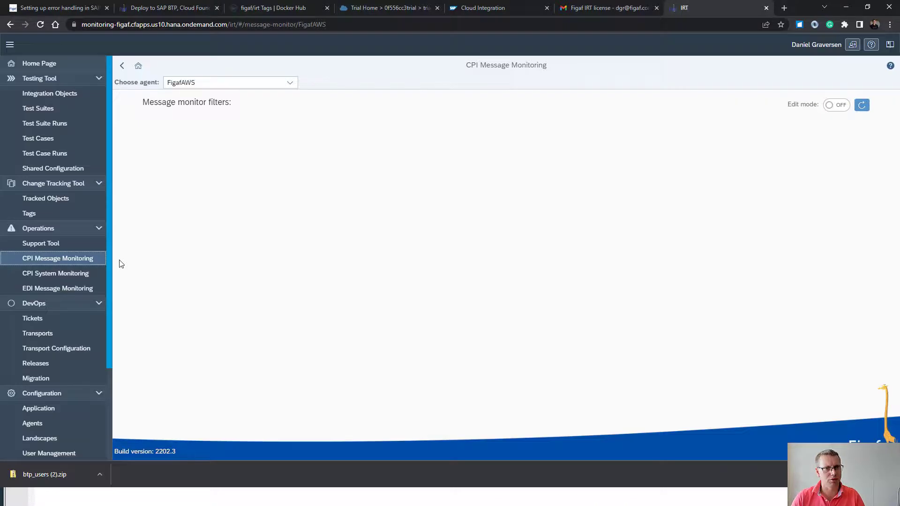
left_click(835, 104)
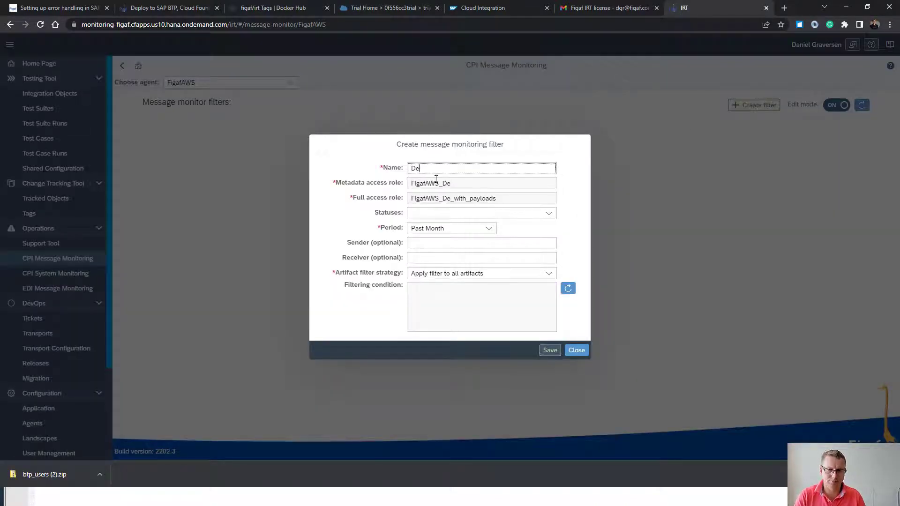
type("Financ")
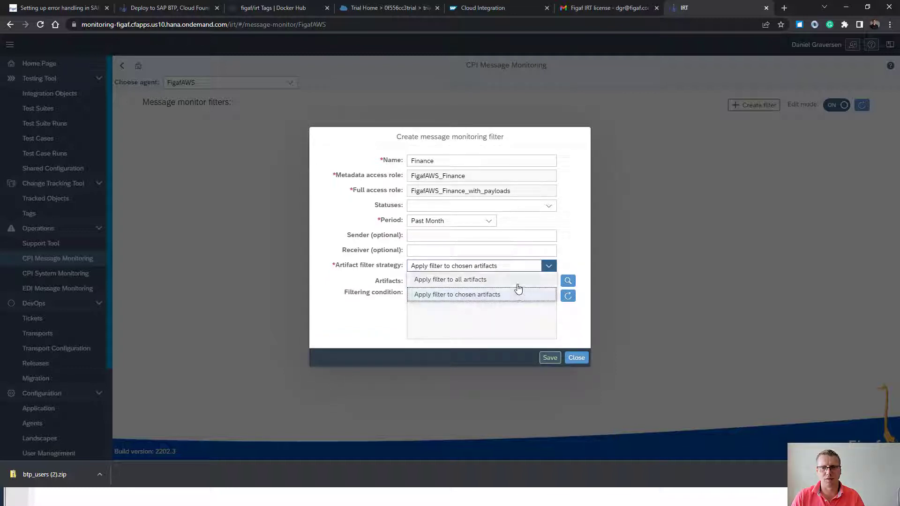
left_click(548, 357)
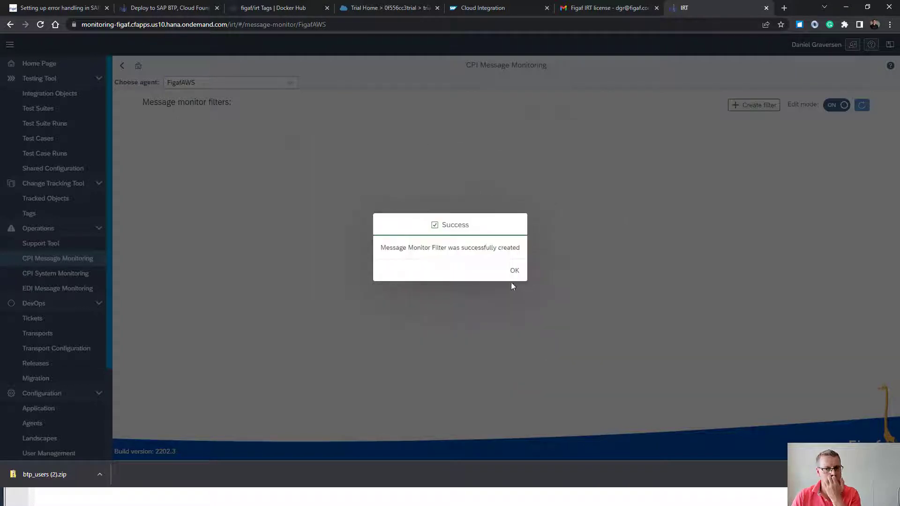
left_click(513, 270)
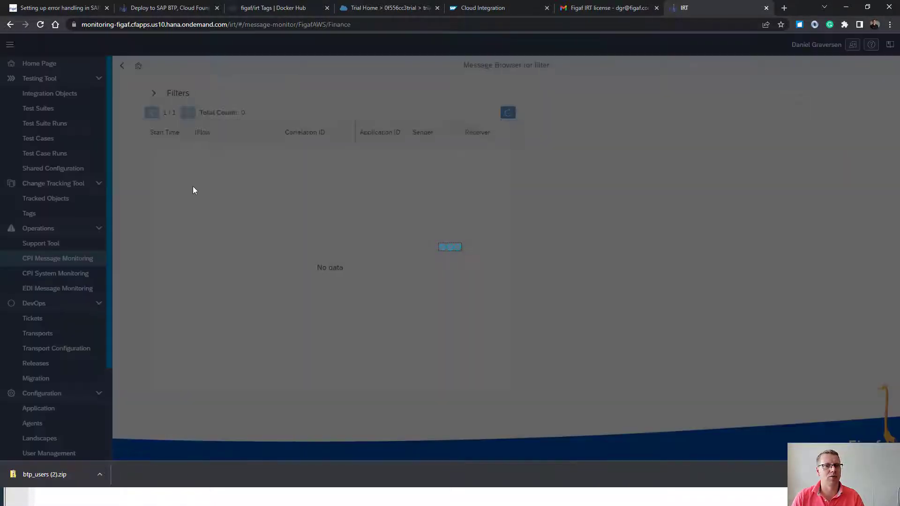
Inspect LatencyTest messages and the failed Greatfailureiflow message's attachments, then go to CPI System Monitoring
left_click(507, 111)
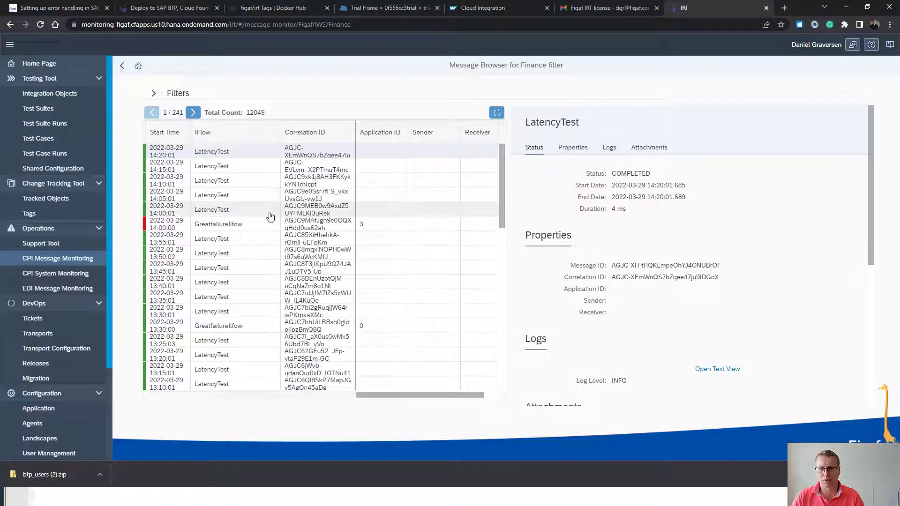
left_click(571, 147)
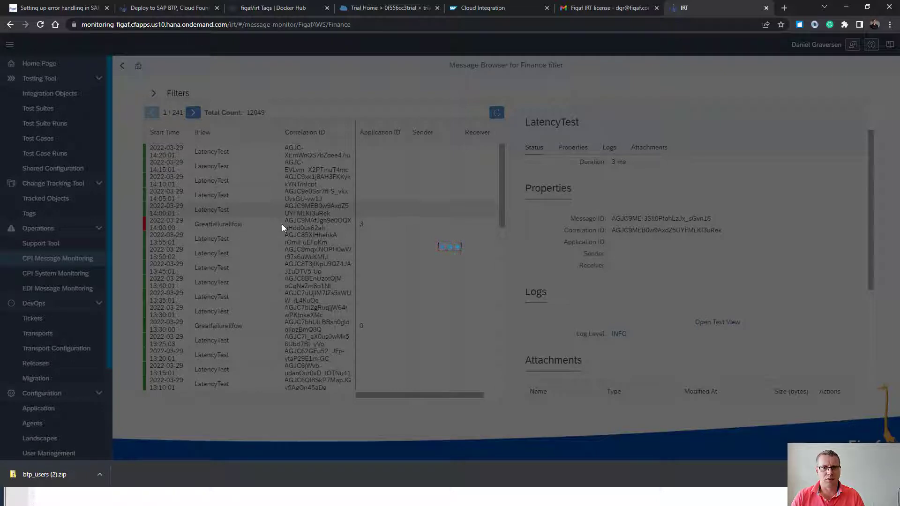
left_click(218, 224)
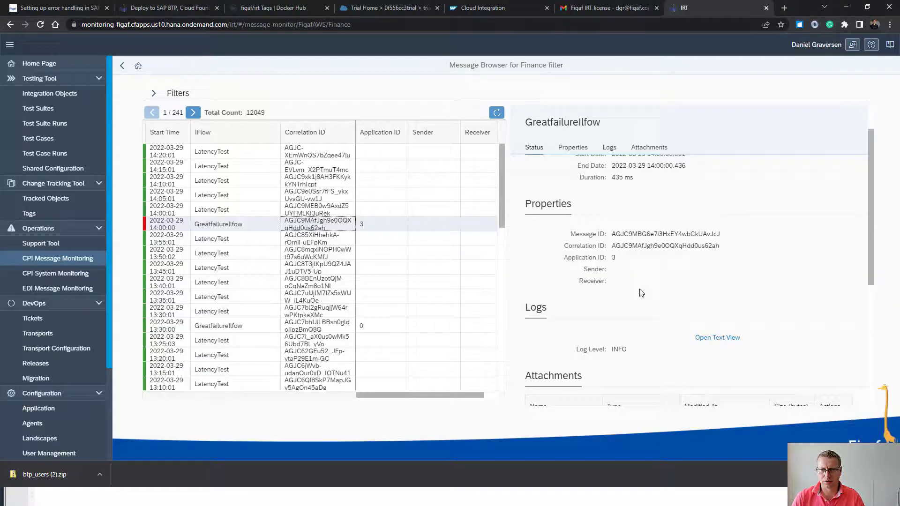
left_click(648, 147)
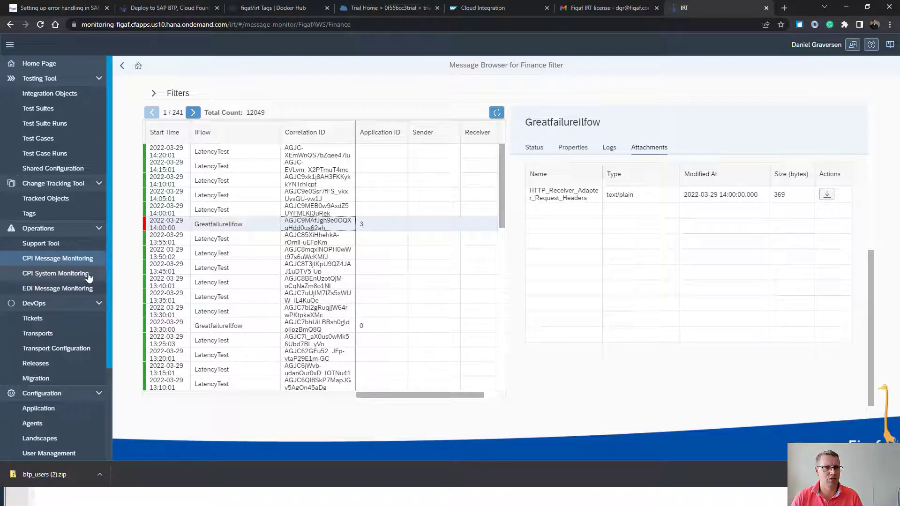
left_click(56, 272)
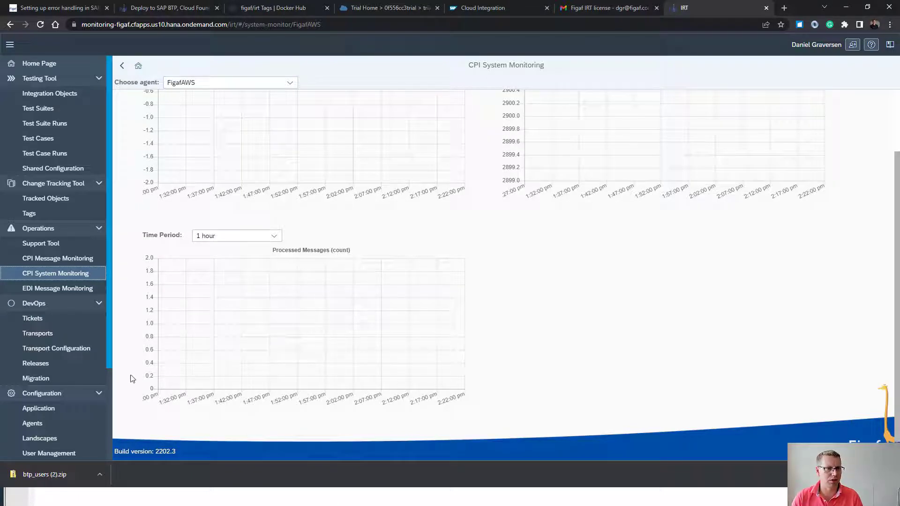
mouse_move(32, 422)
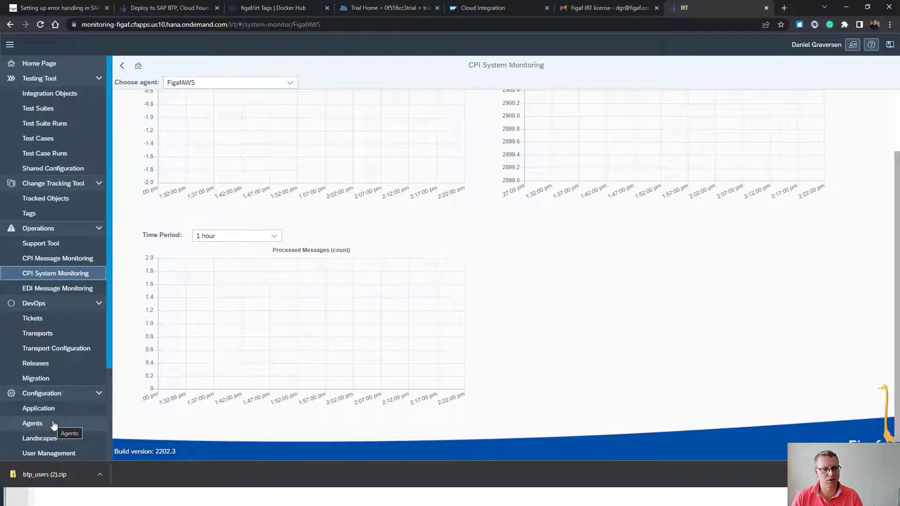
Review the FigafAWS agent's Enable Monitoring settings in Configuration > Agents and cancel without saving
left_click(32, 423)
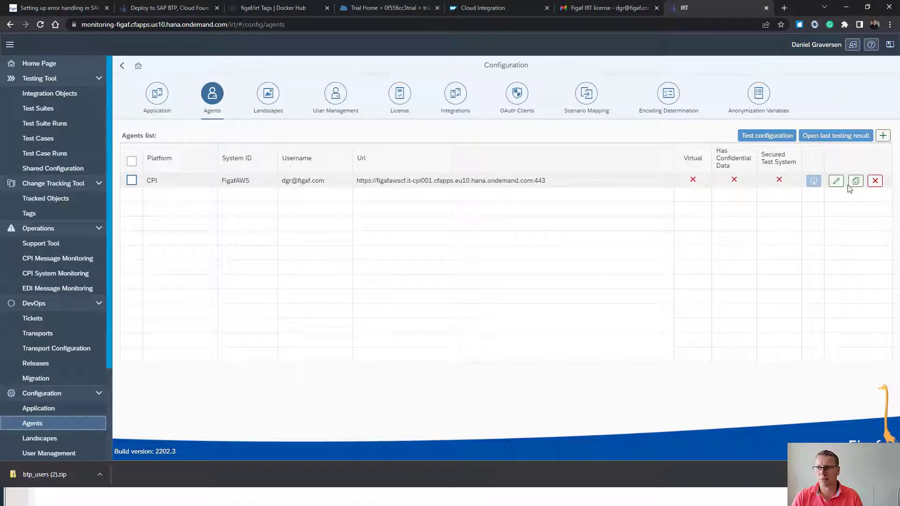
left_click(835, 181)
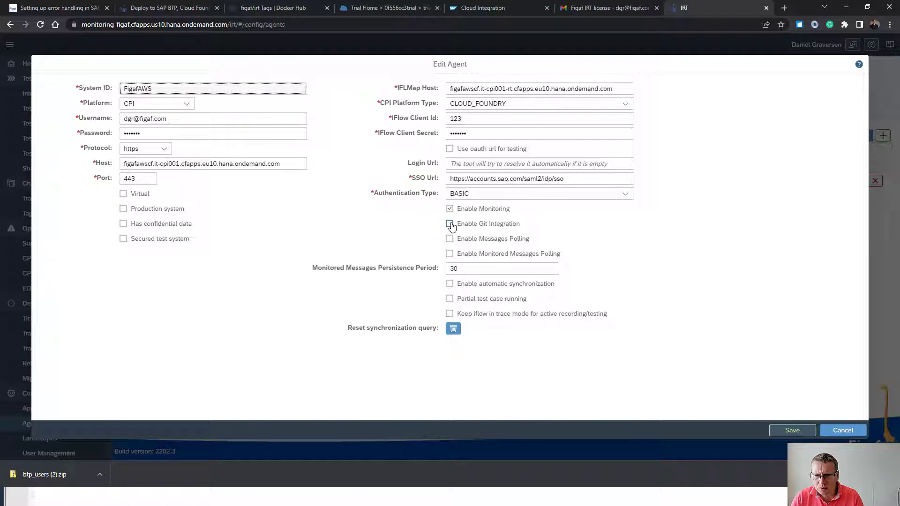
left_click(449, 224)
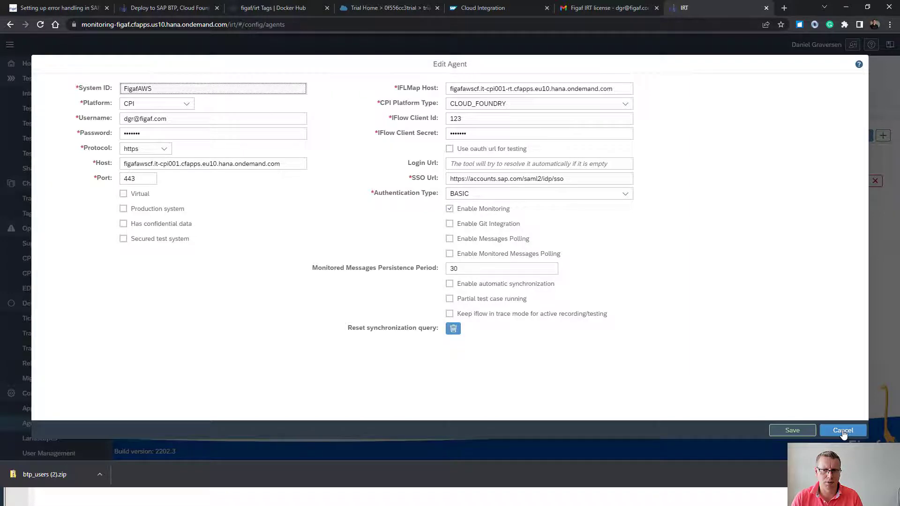
left_click(842, 430)
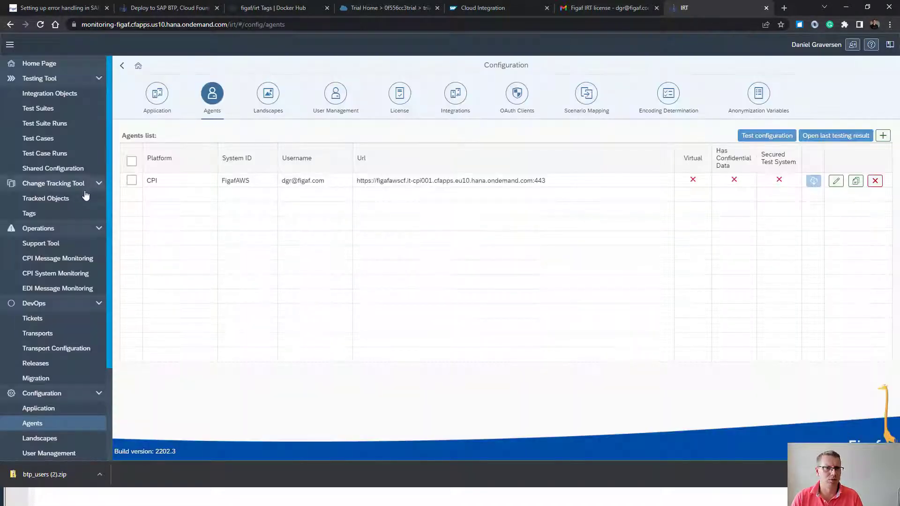
mouse_move(45, 198)
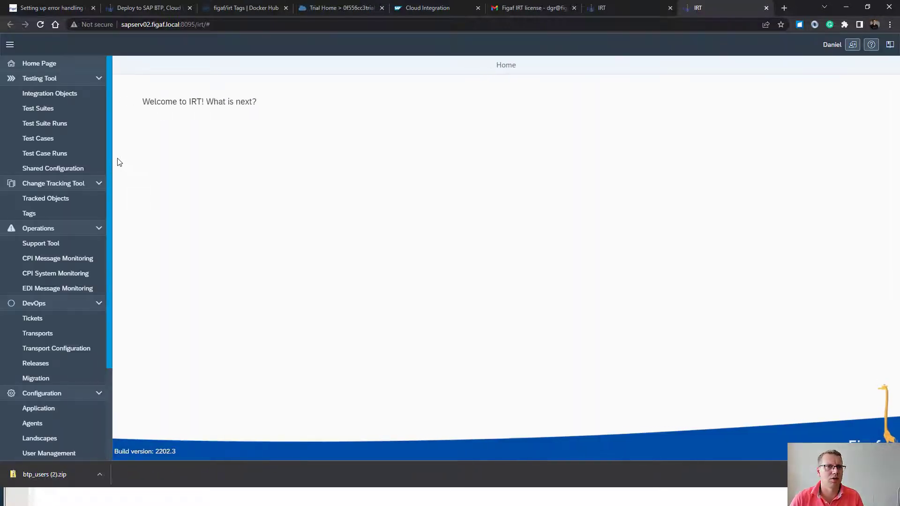
mouse_move(55, 273)
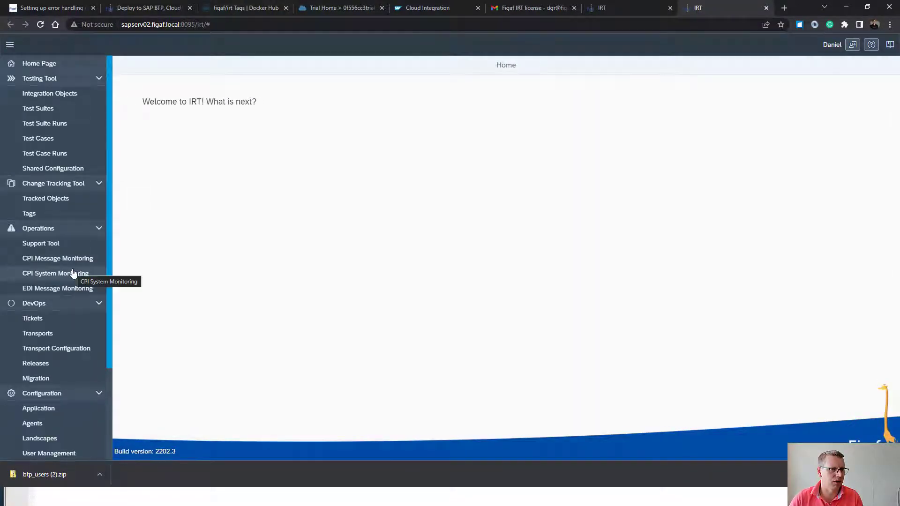
Review p0201's CPU, latency, memory and processed-message charts, then return to the FigafAWS instance
left_click(55, 273)
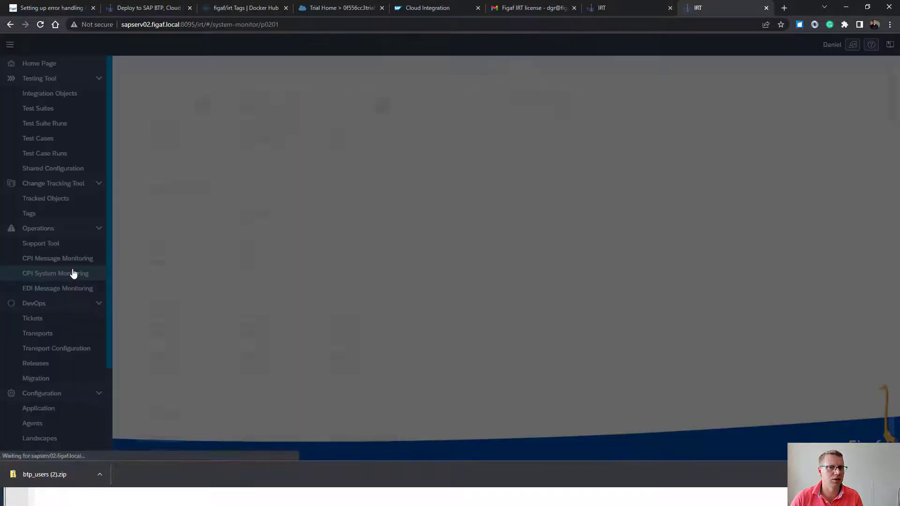
left_click(55, 273)
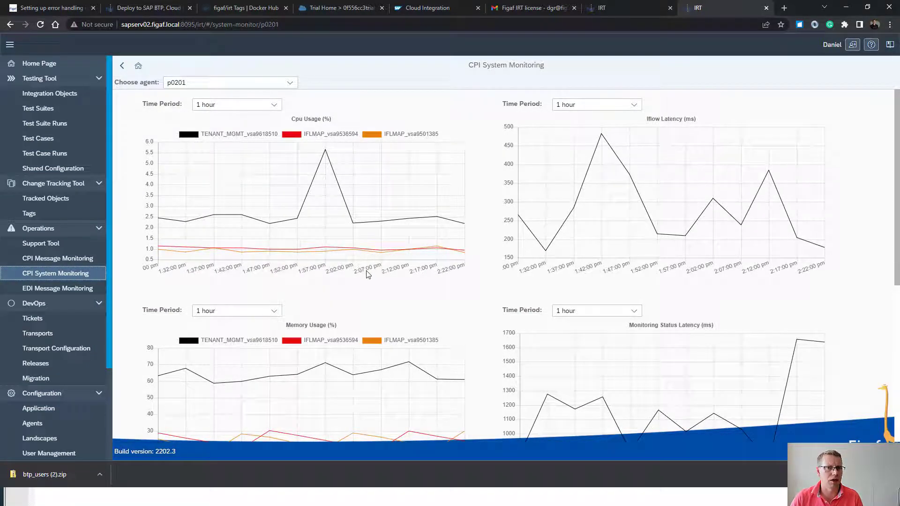
mouse_move(313, 235)
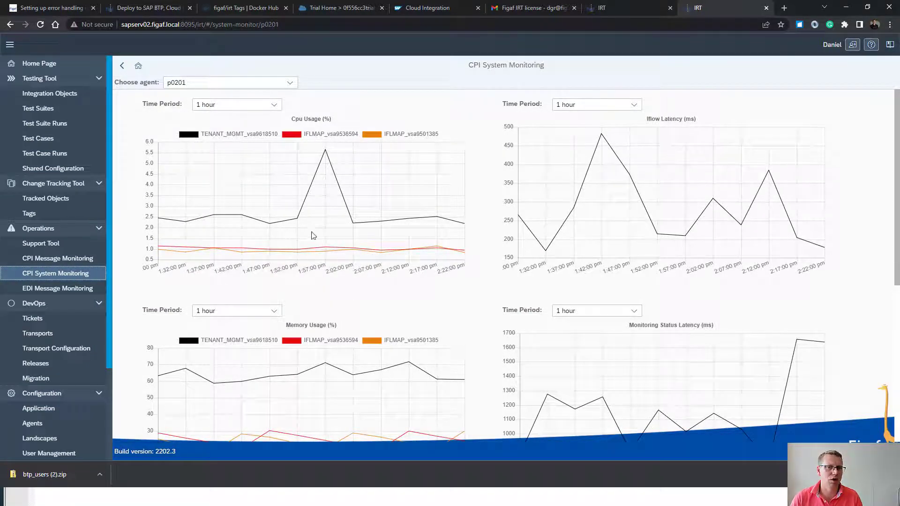
mouse_move(603, 175)
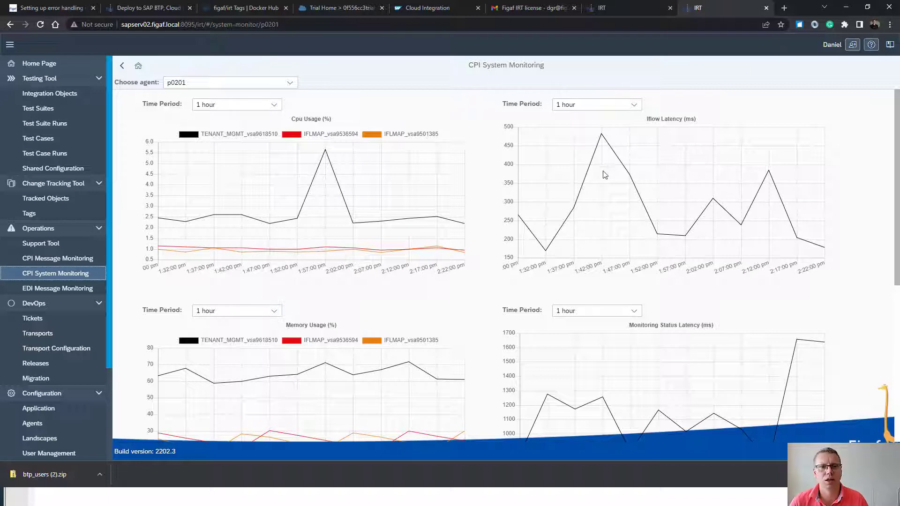
mouse_move(677, 170)
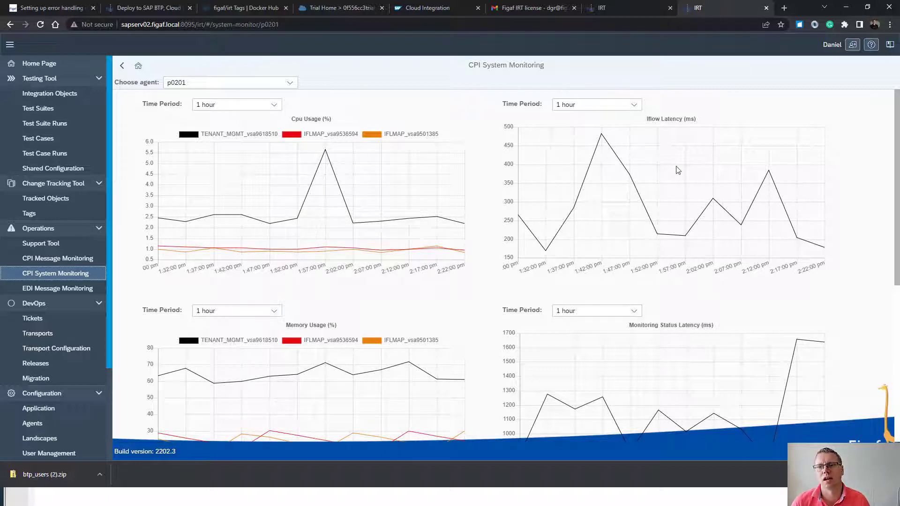
scroll("down", 3)
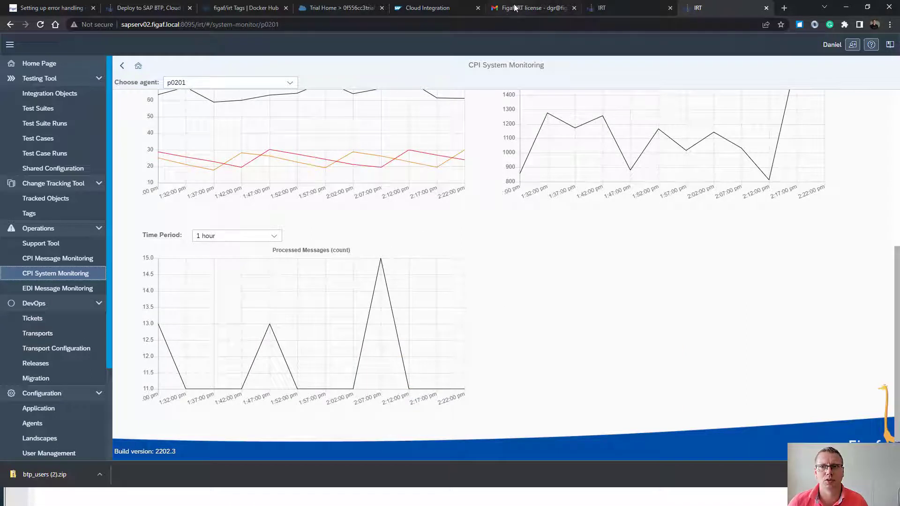
left_click(31, 423)
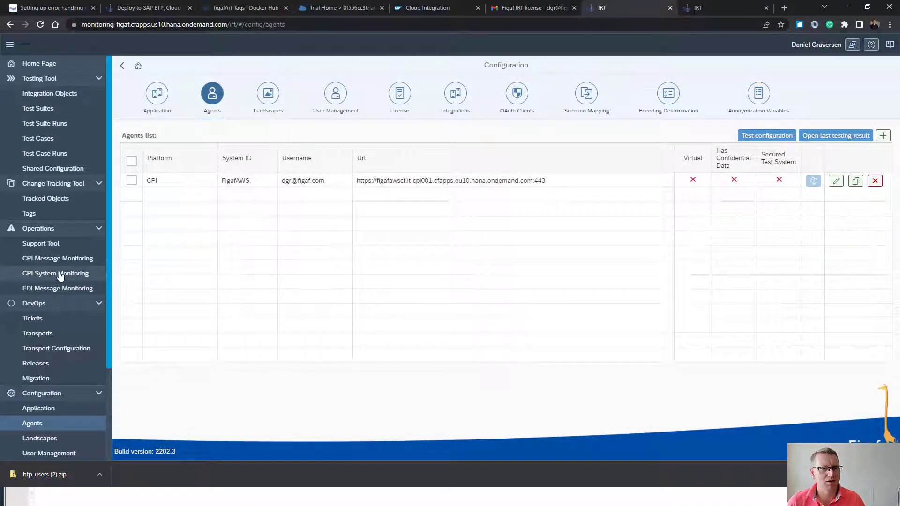
mouse_move(55, 273)
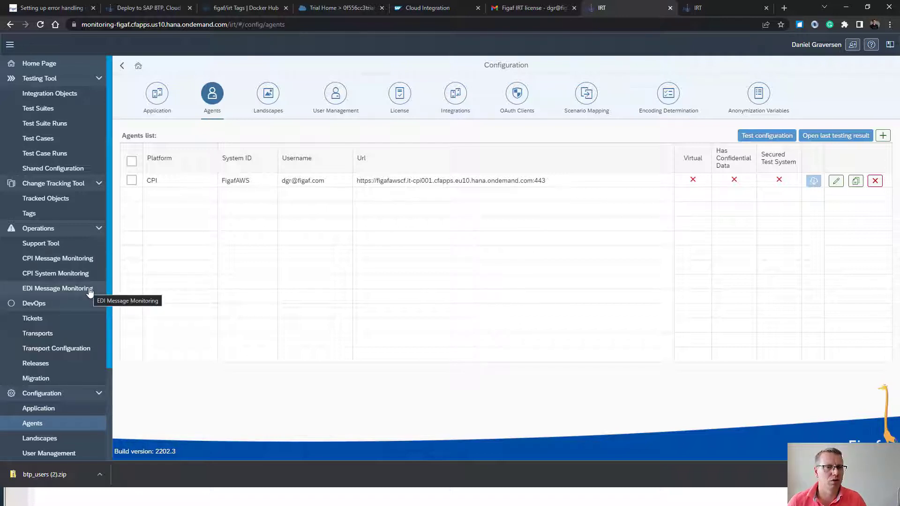
Inspect the Create Integration Object Monitor form in EDI Message Monitoring and close it unsaved
left_click(57, 288)
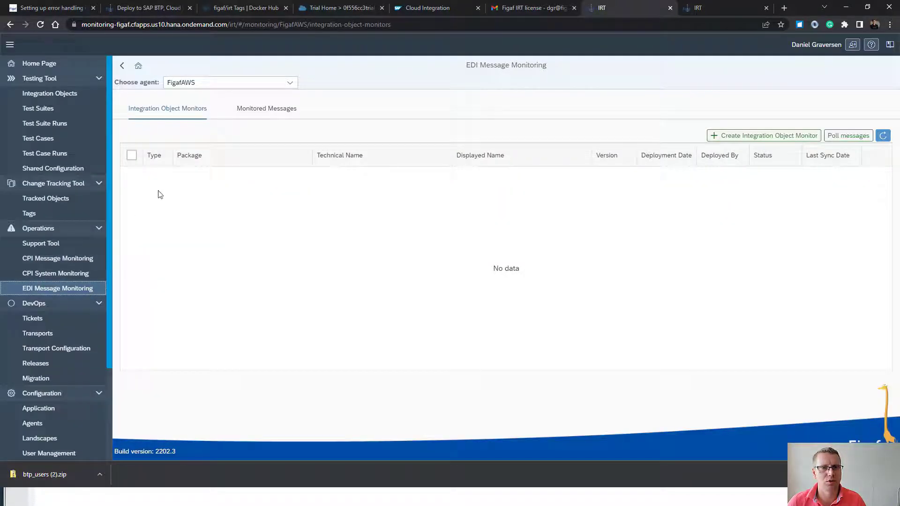
left_click(768, 135)
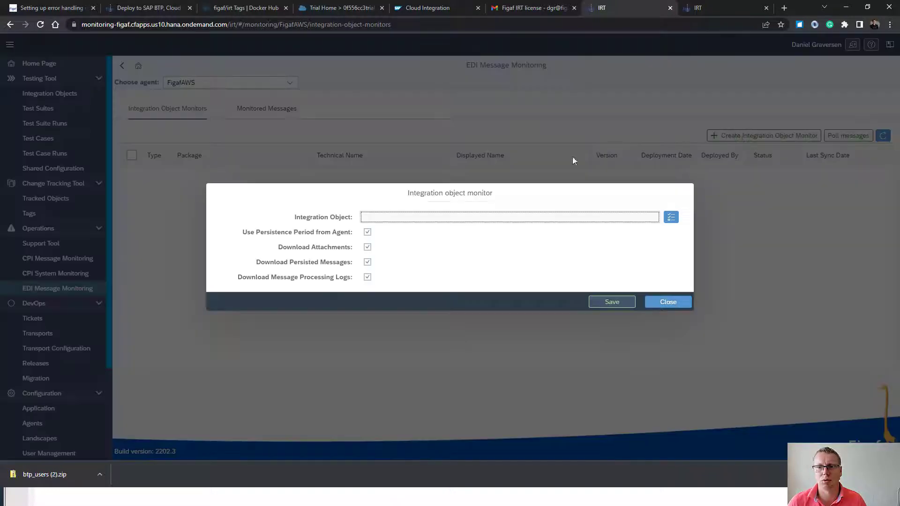
left_click(670, 217)
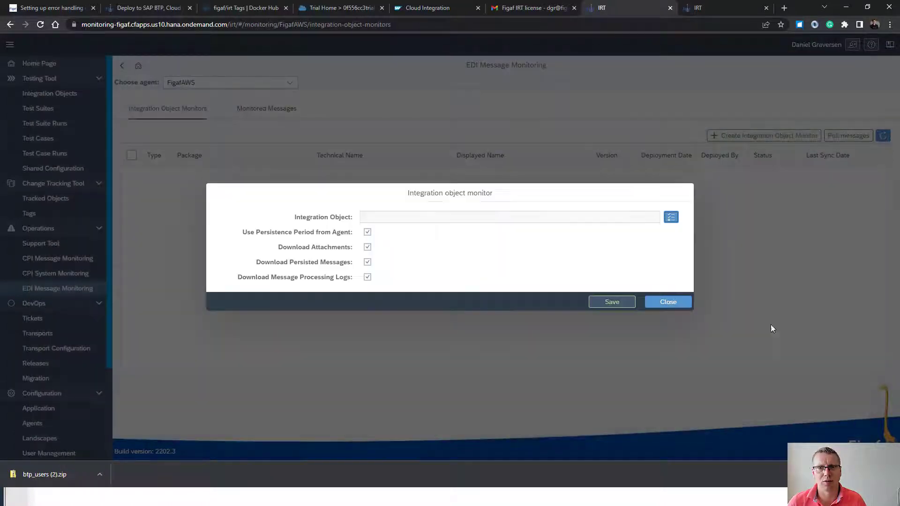
left_click(667, 301)
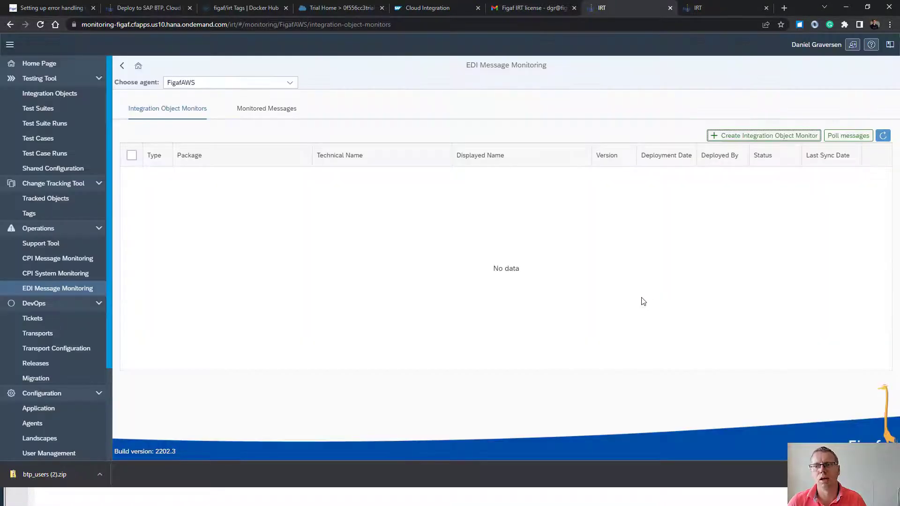
mouse_move(46, 197)
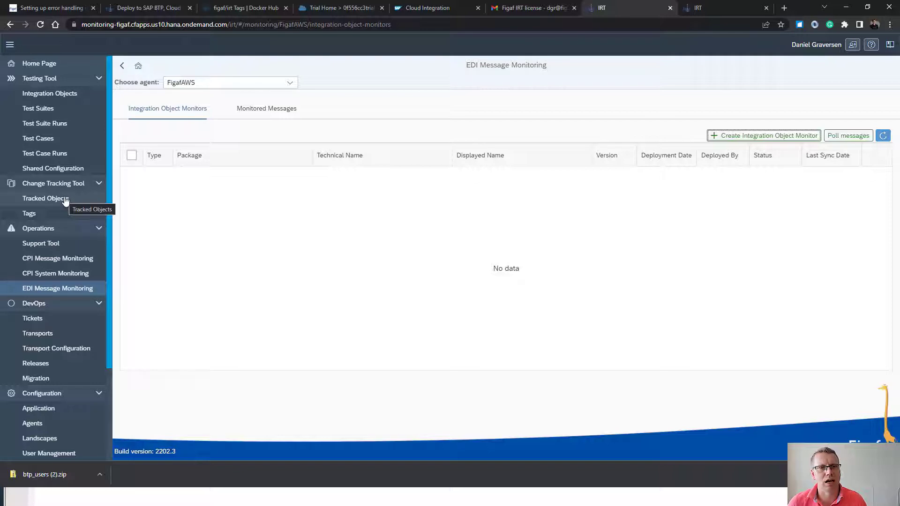
Synchronize all packages into FigafAWS tracked objects (1177 total), then return to EDI Message Monitoring
left_click(45, 197)
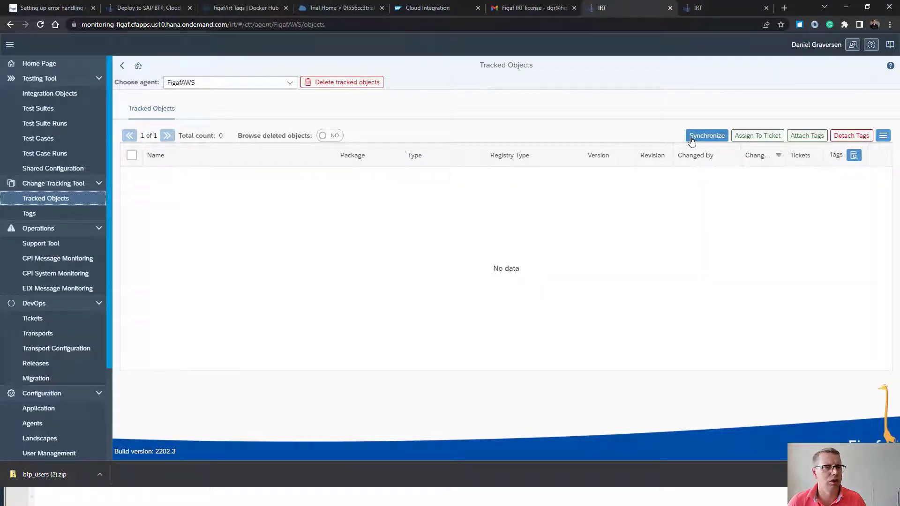
left_click(707, 135)
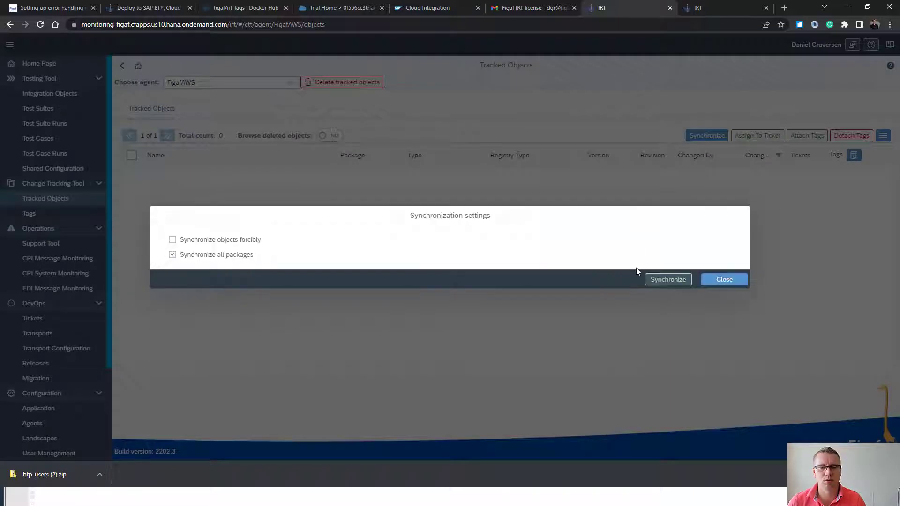
left_click(668, 279)
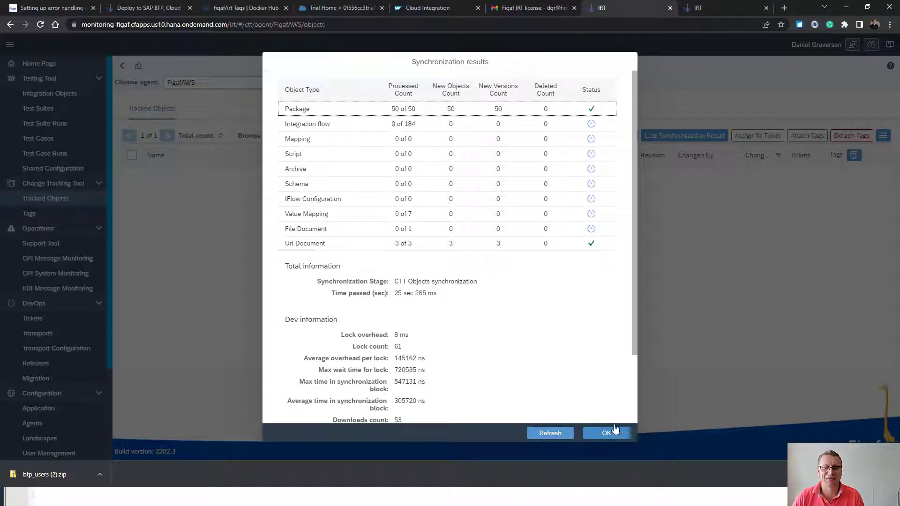
left_click(607, 433)
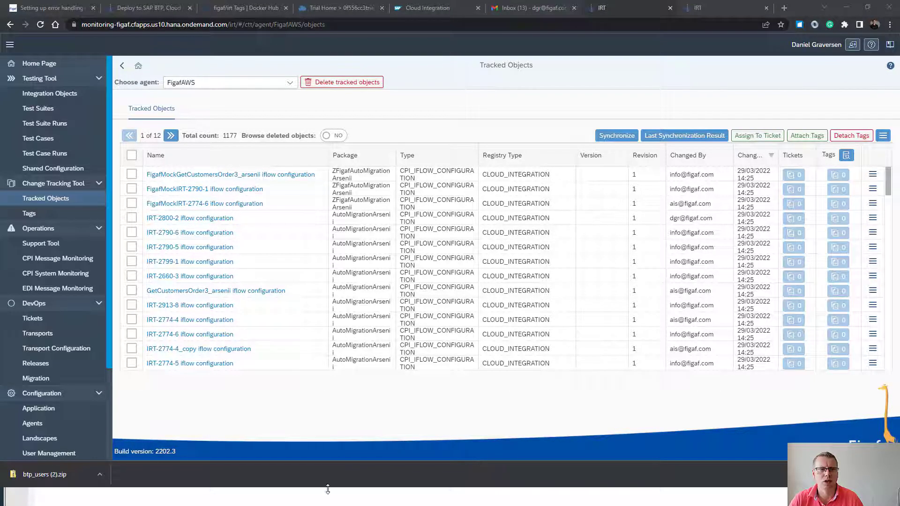
mouse_move(215, 290)
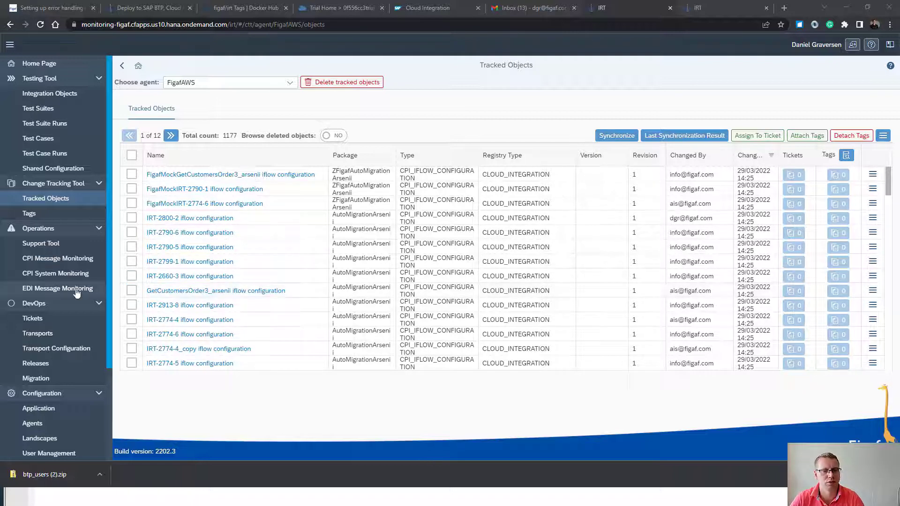
left_click(57, 287)
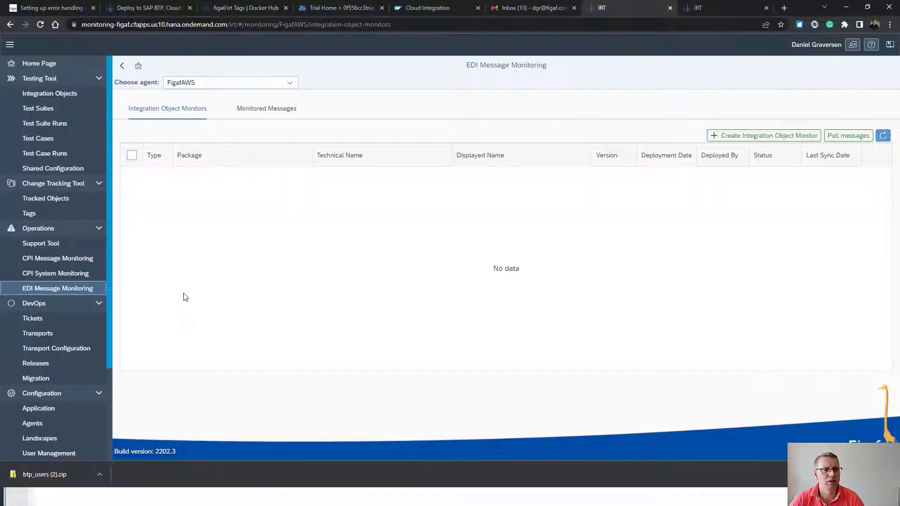
Filter the object picker for Greatfailureiflow, select it and save the new integration object monitor
left_click(767, 135)
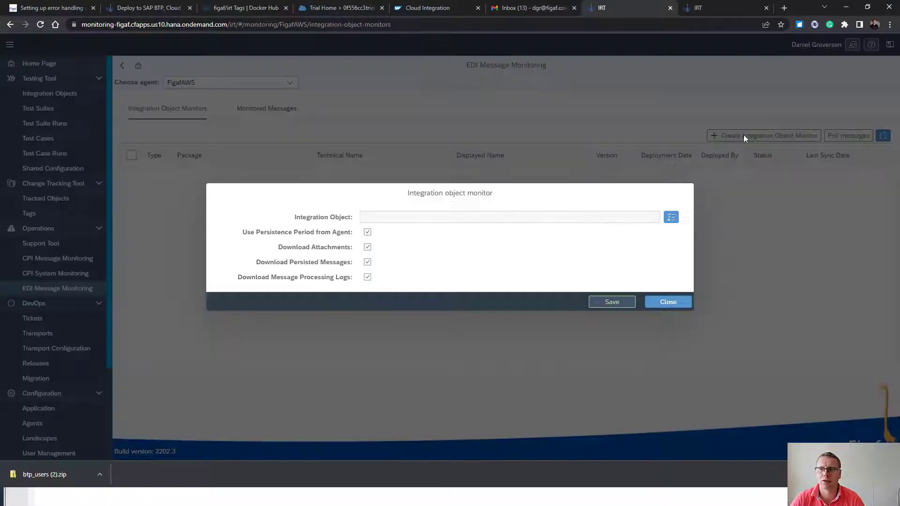
left_click(670, 217)
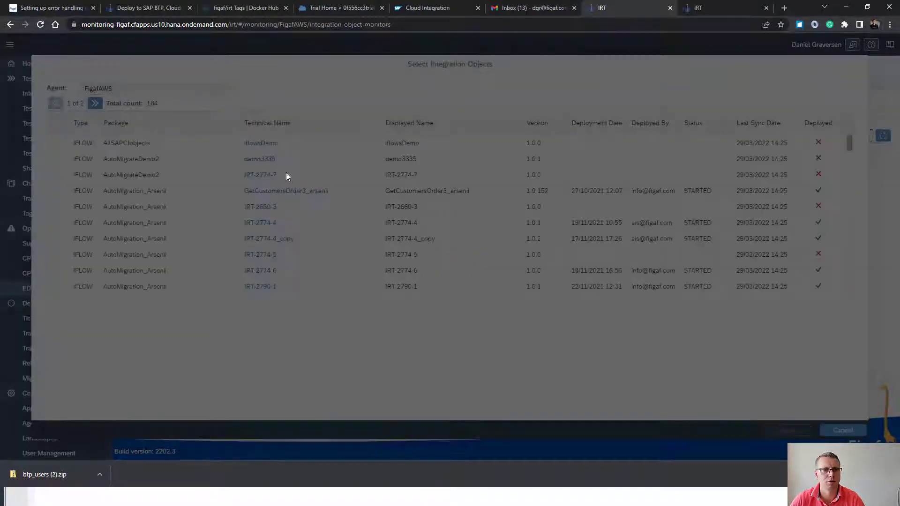
left_click(115, 123)
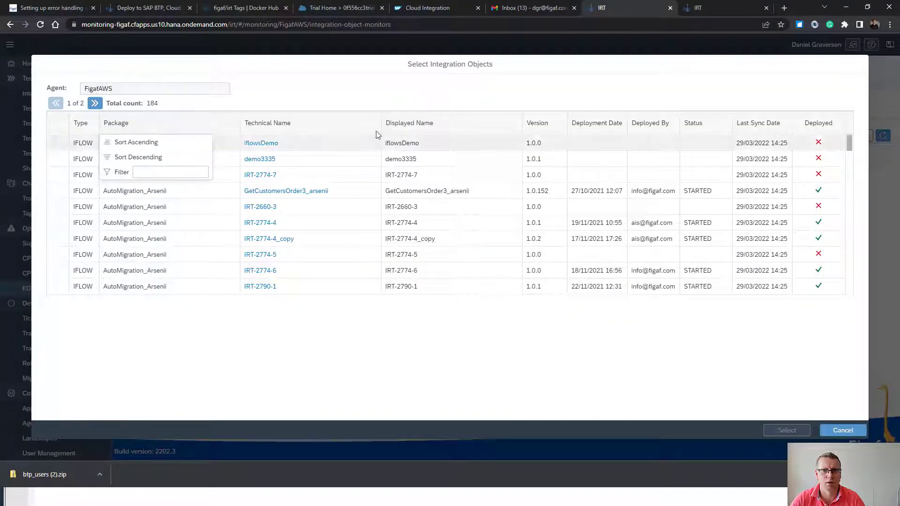
type("Greatfailurellfou")
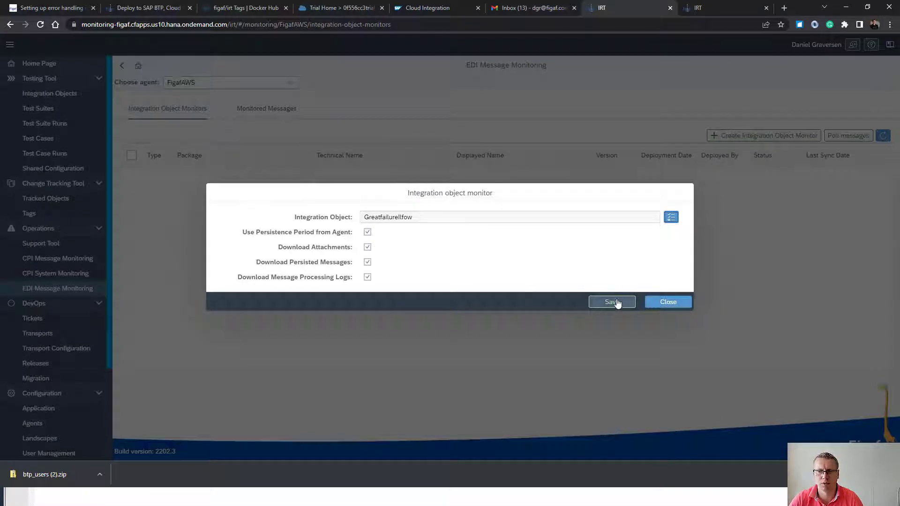
left_click(612, 301)
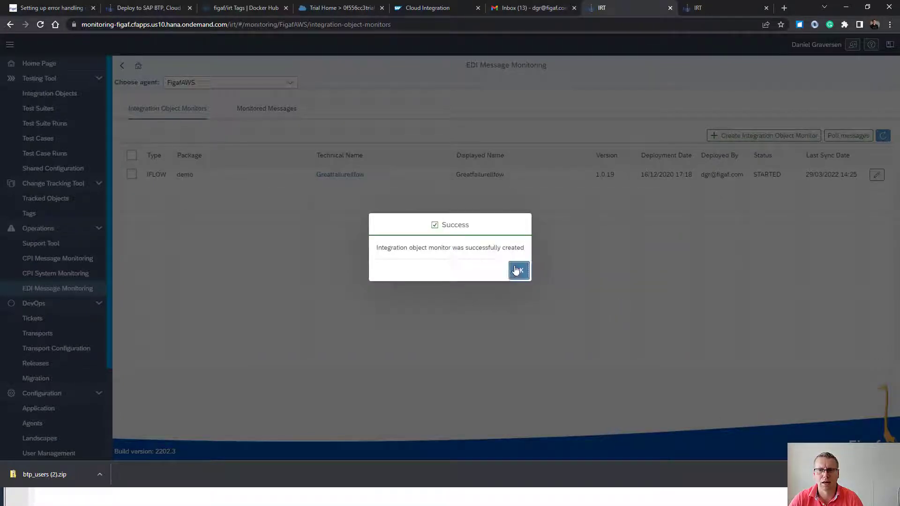
left_click(517, 269)
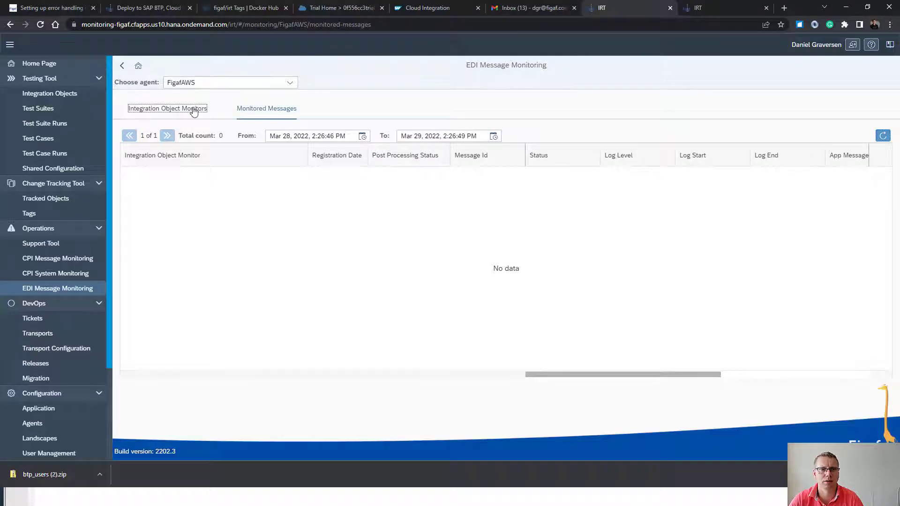
Poll messages for the Greatfailureiflow monitor, then go to the FigafAWS agent configuration
left_click(167, 108)
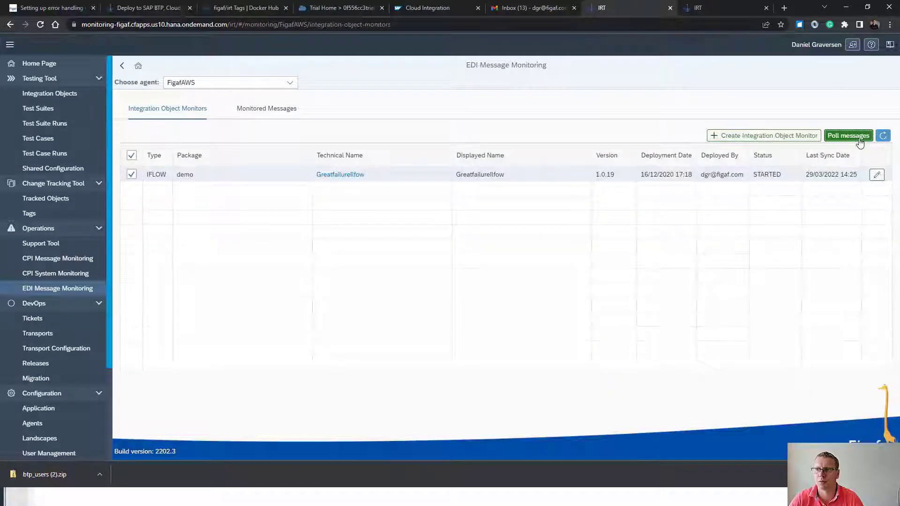
left_click(847, 135)
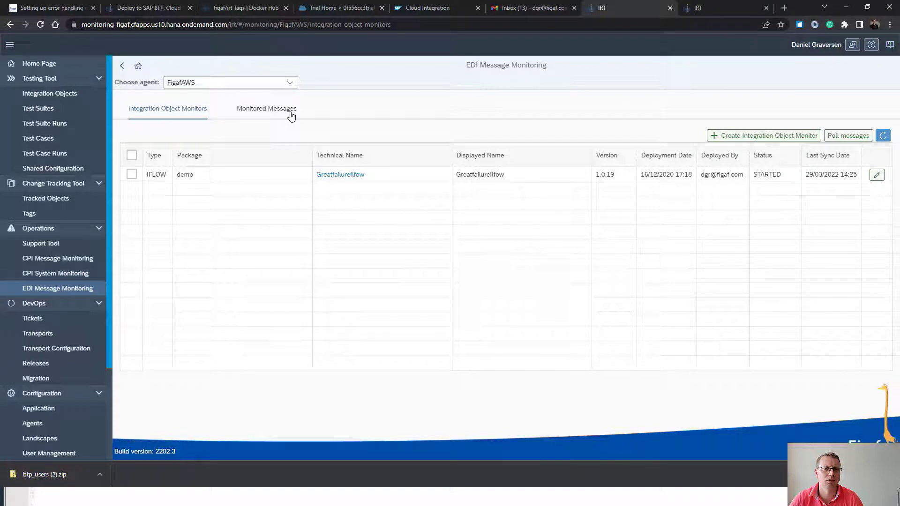
left_click(32, 423)
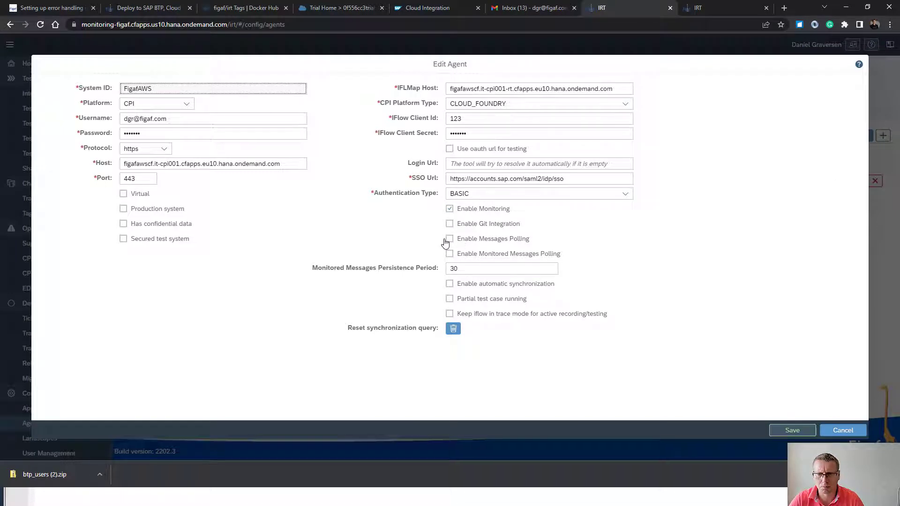
Enable Monitored Messages Polling on FigafAWS, save it, and return to EDI Message Monitoring
left_click(450, 253)
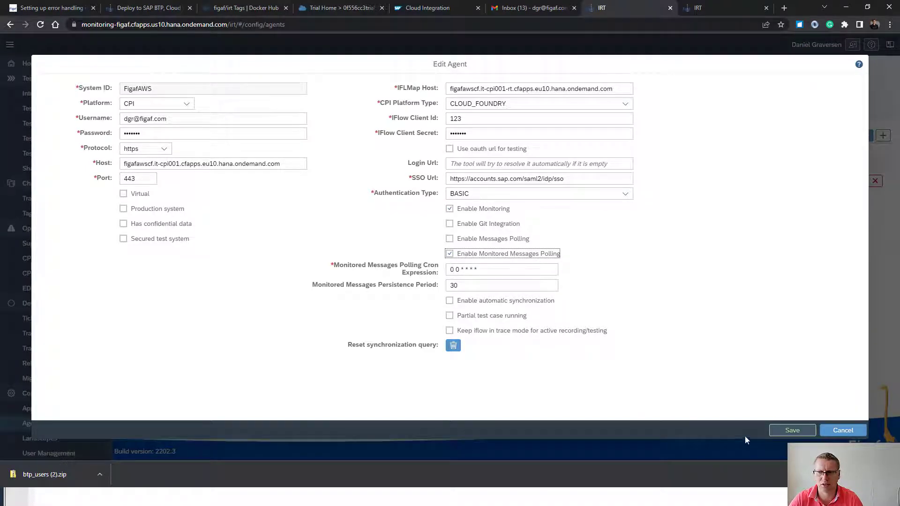
left_click(792, 430)
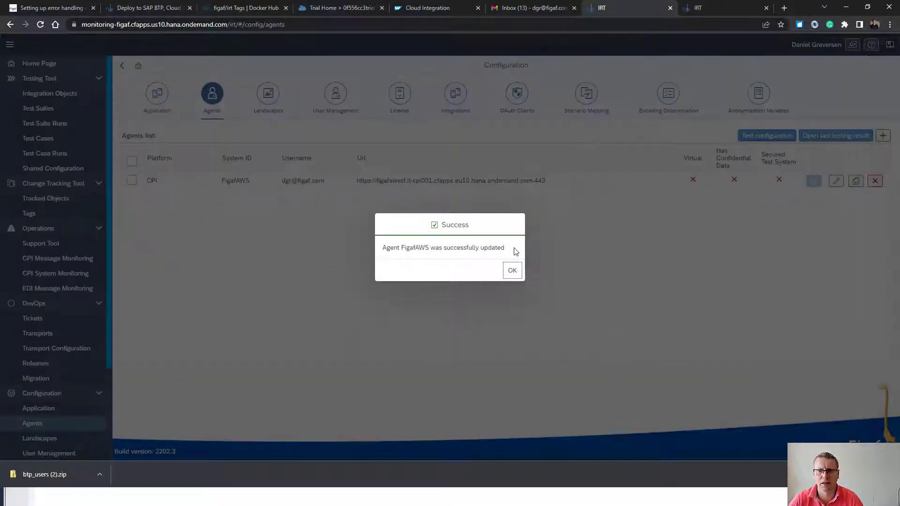
left_click(511, 269)
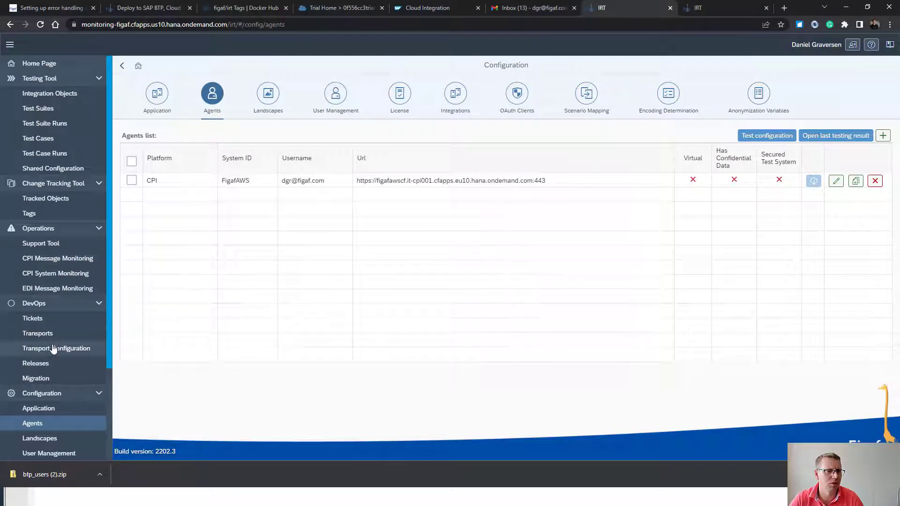
left_click(57, 288)
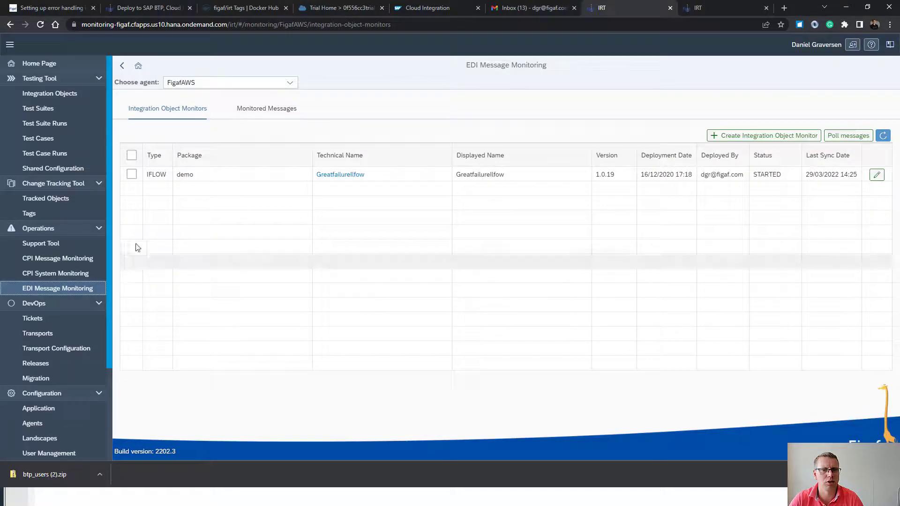
left_click(266, 109)
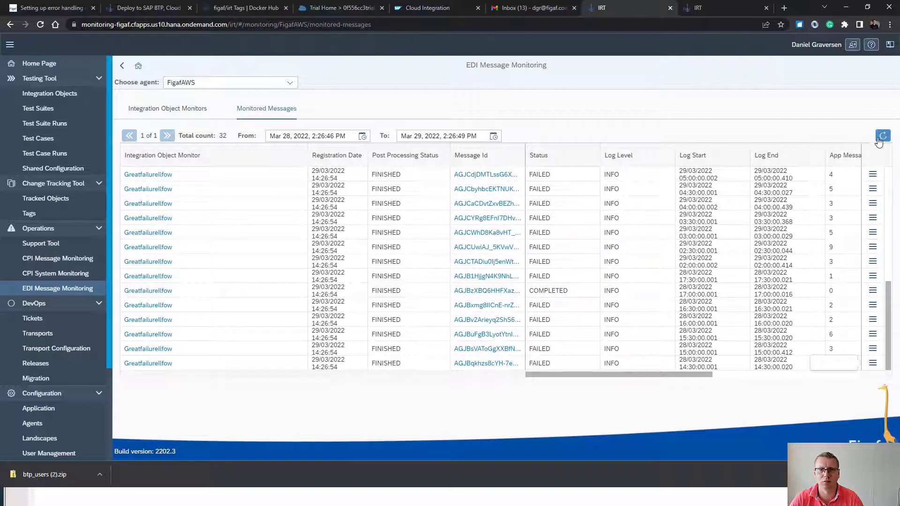
left_click(883, 136)
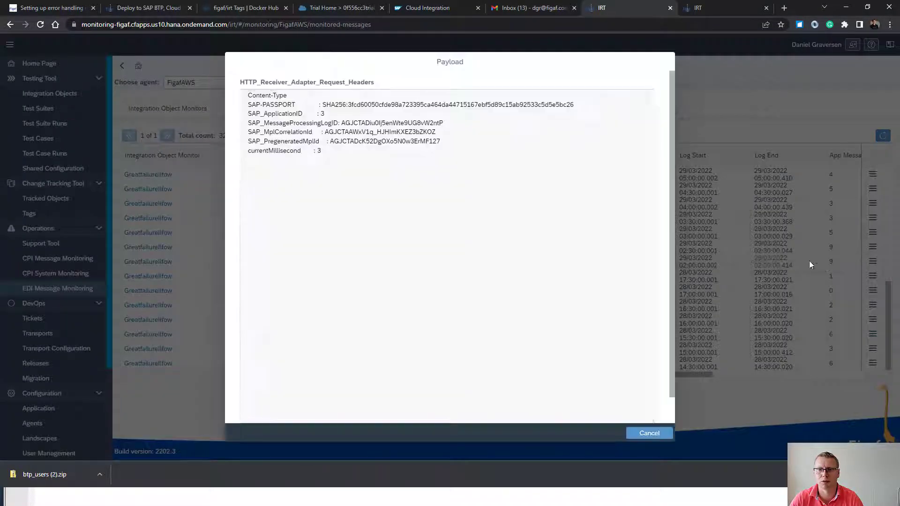
left_click(649, 433)
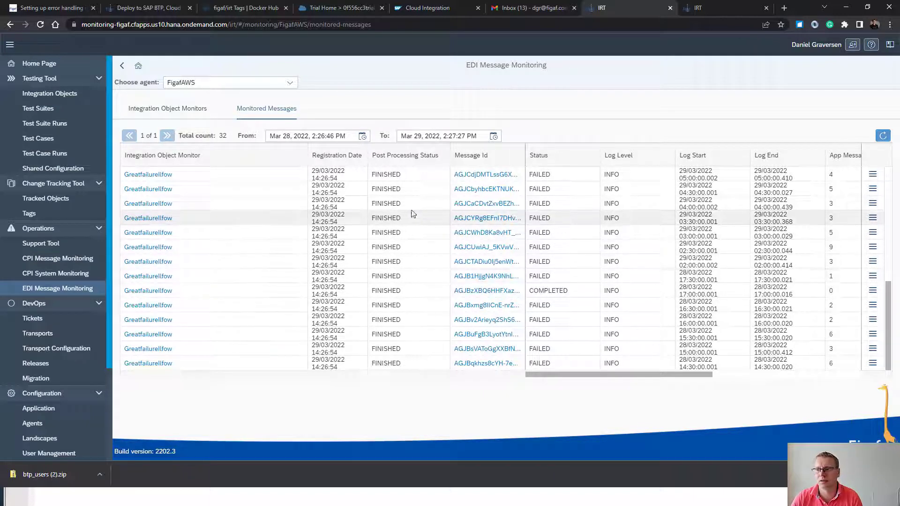
mouse_move(380, 330)
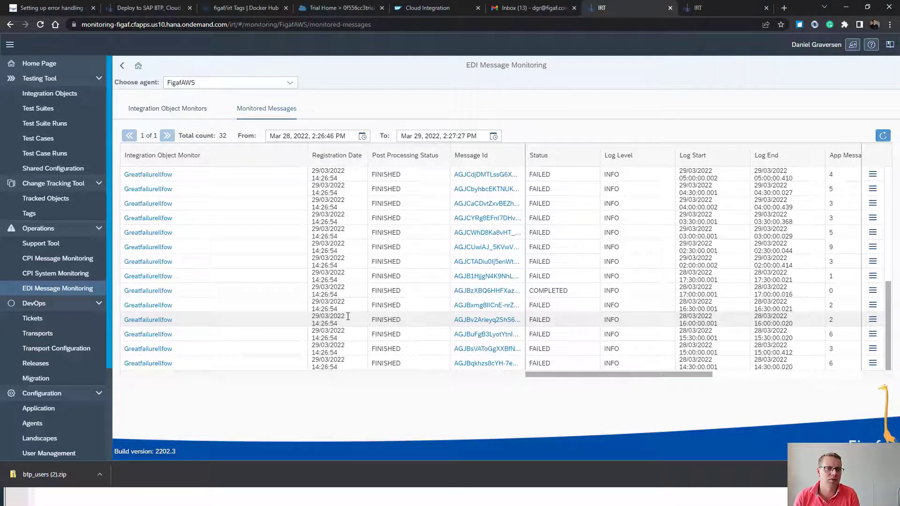
mouse_move(240, 265)
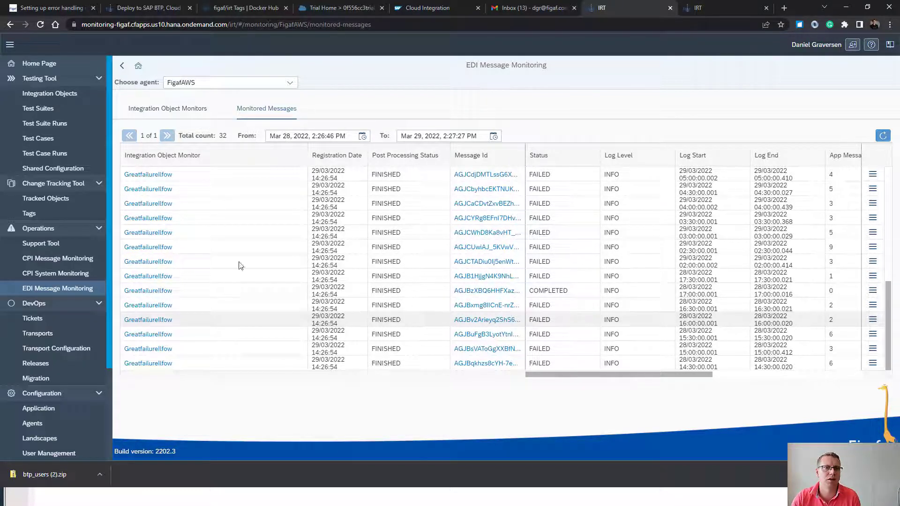
left_click(167, 108)
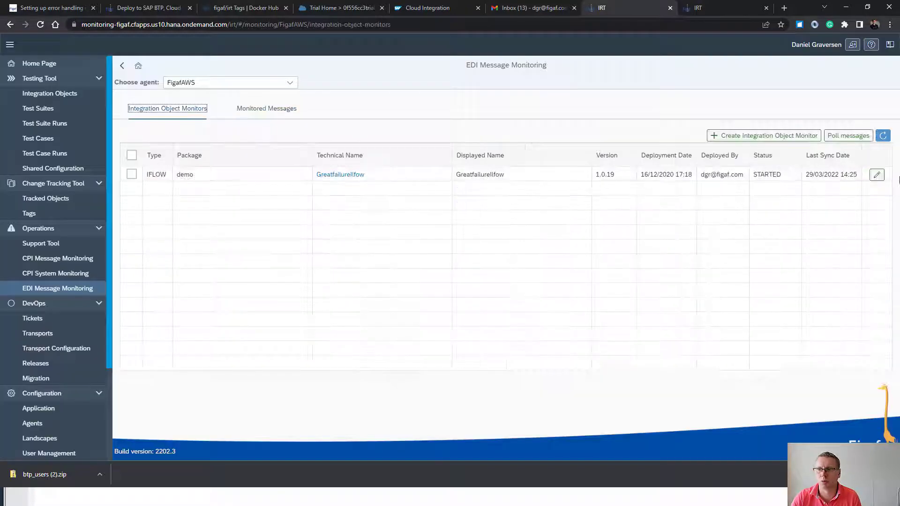
left_click(876, 174)
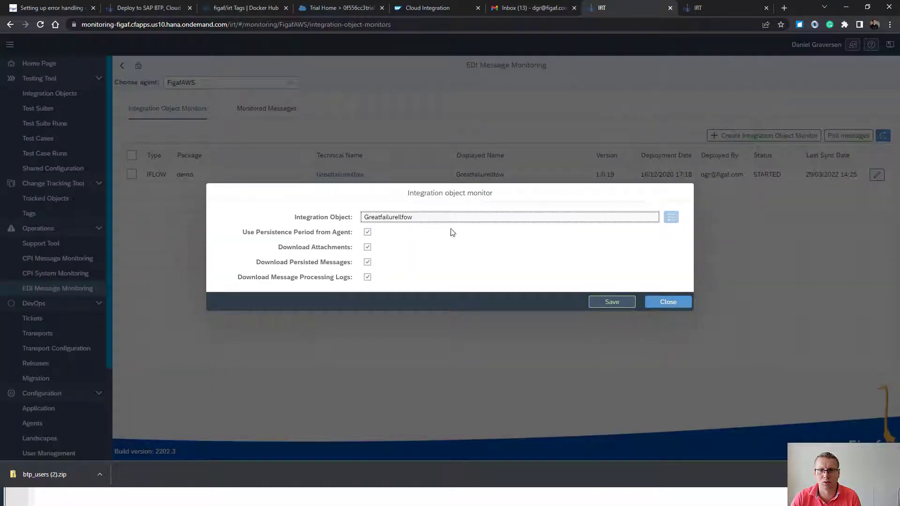
left_click(366, 232)
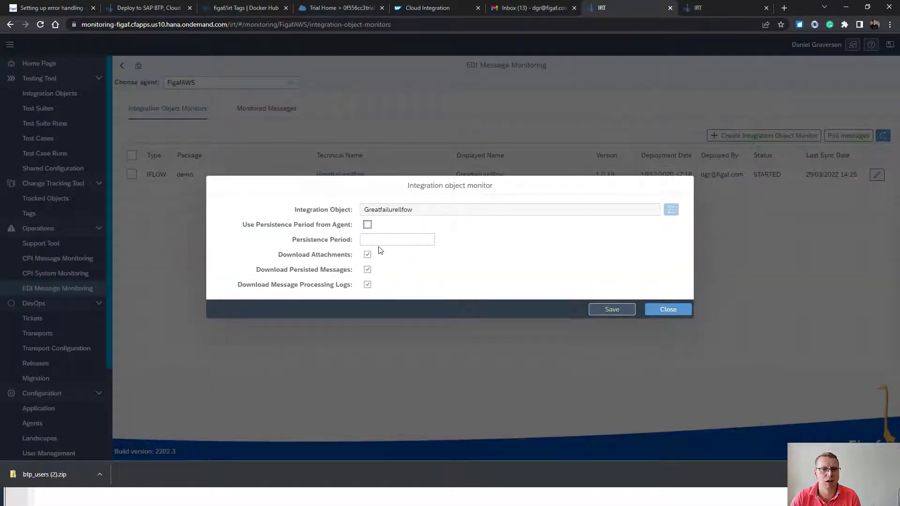
left_click(397, 238)
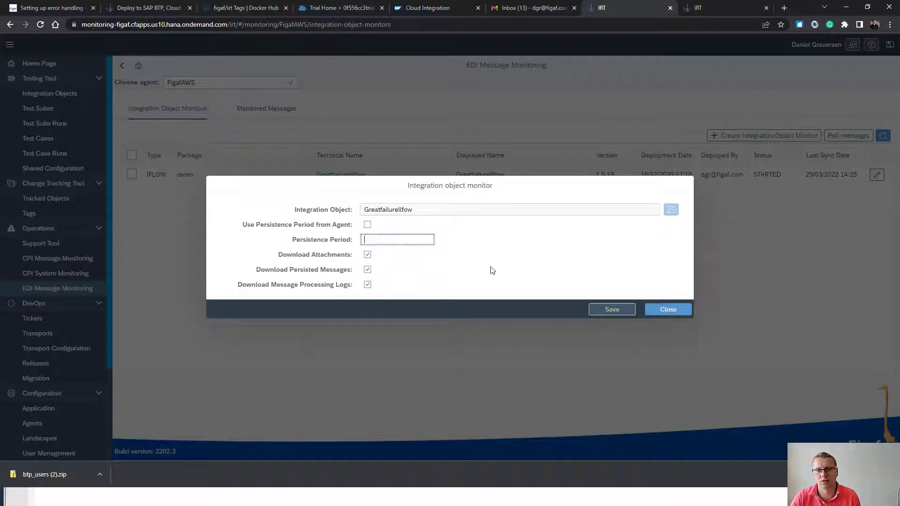
left_click(667, 309)
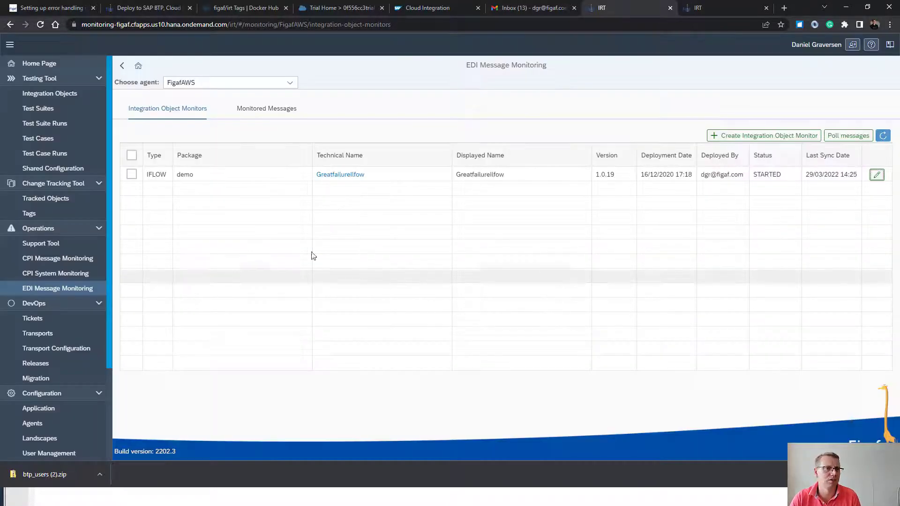
mouse_move(98, 238)
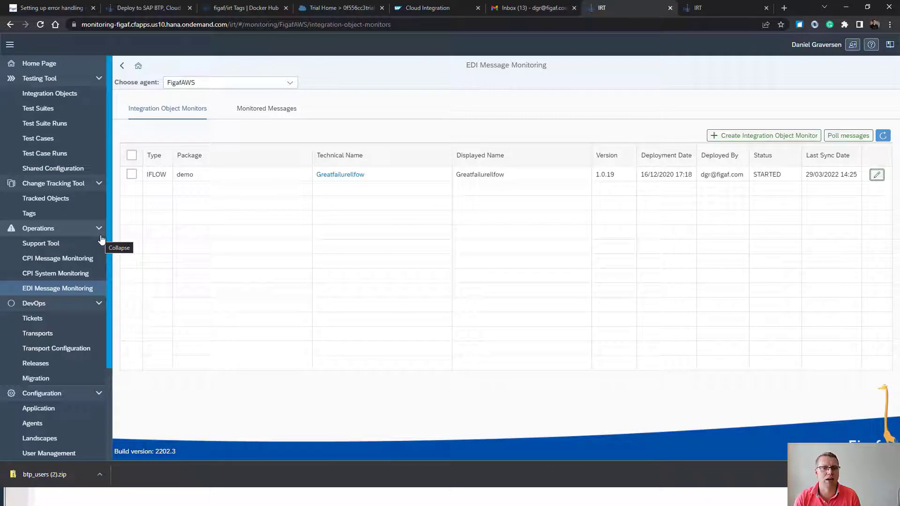